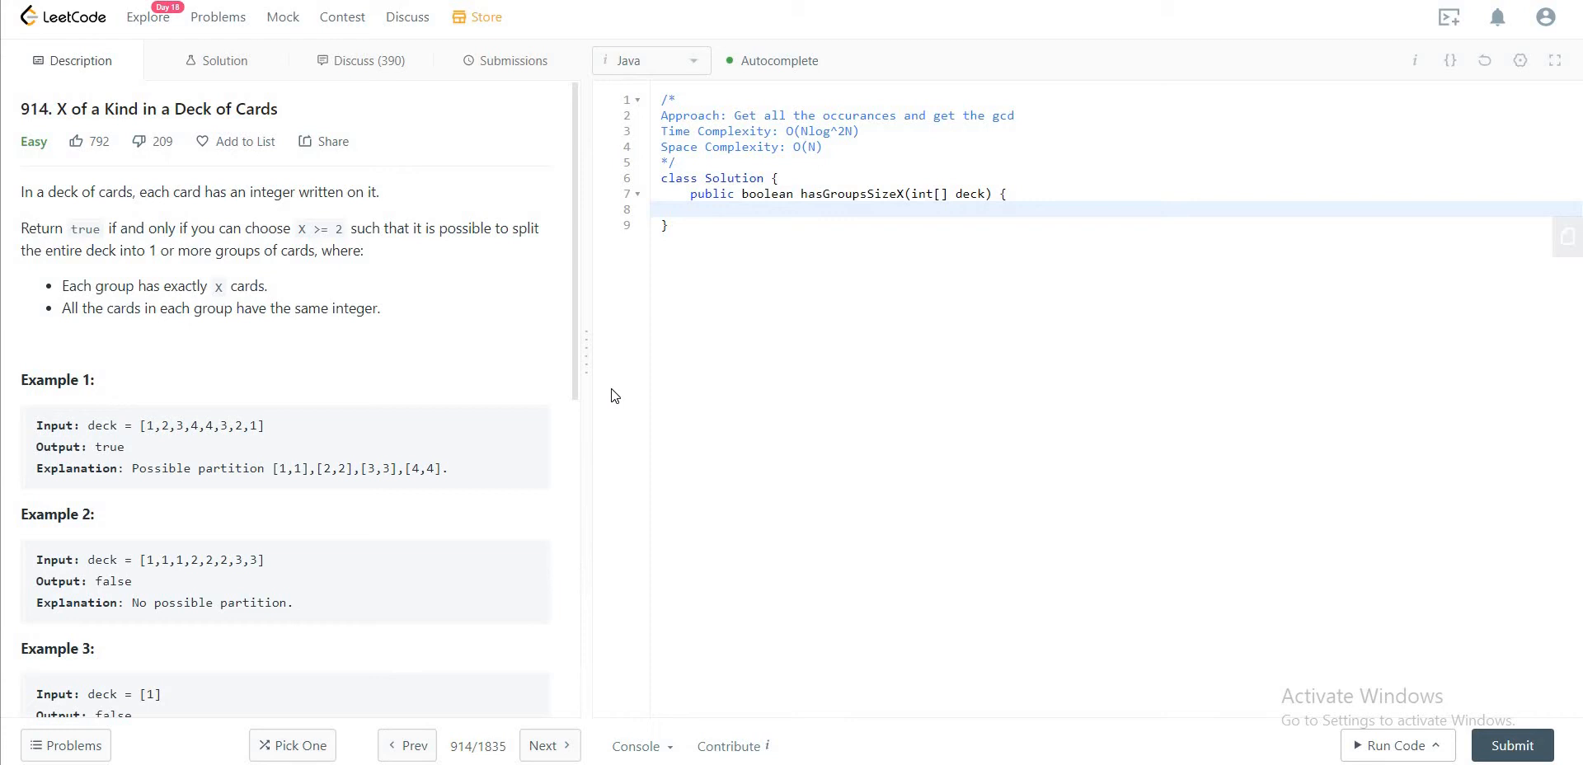
{"action": "mouse_move", "coordinate": [622, 326]}
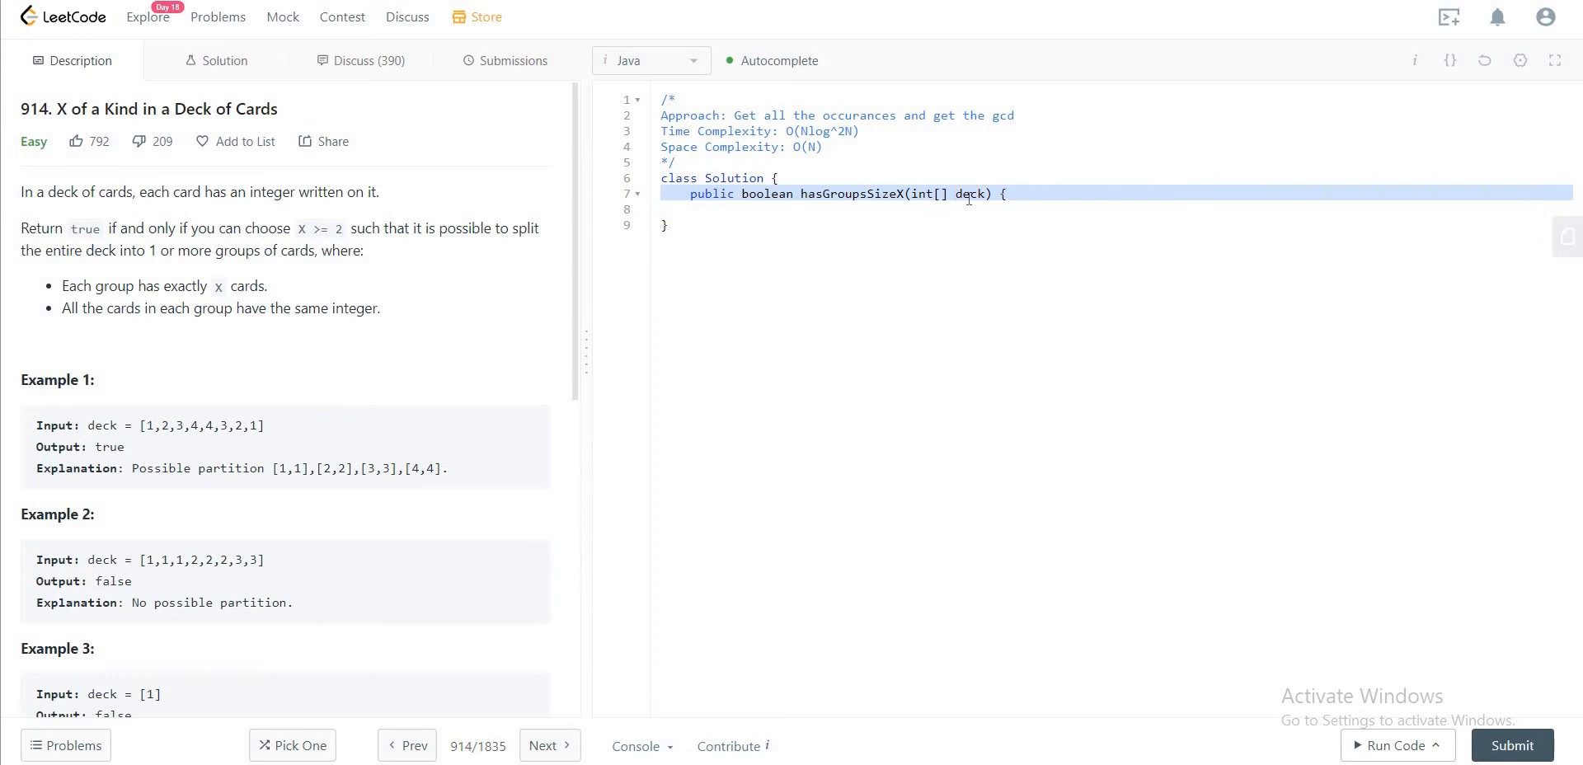
Step: Add a guard at the top of hasGroupsSizeX: if (deck.length <= 1) return false;
{"action": "double_click", "coordinate": [969, 194]}
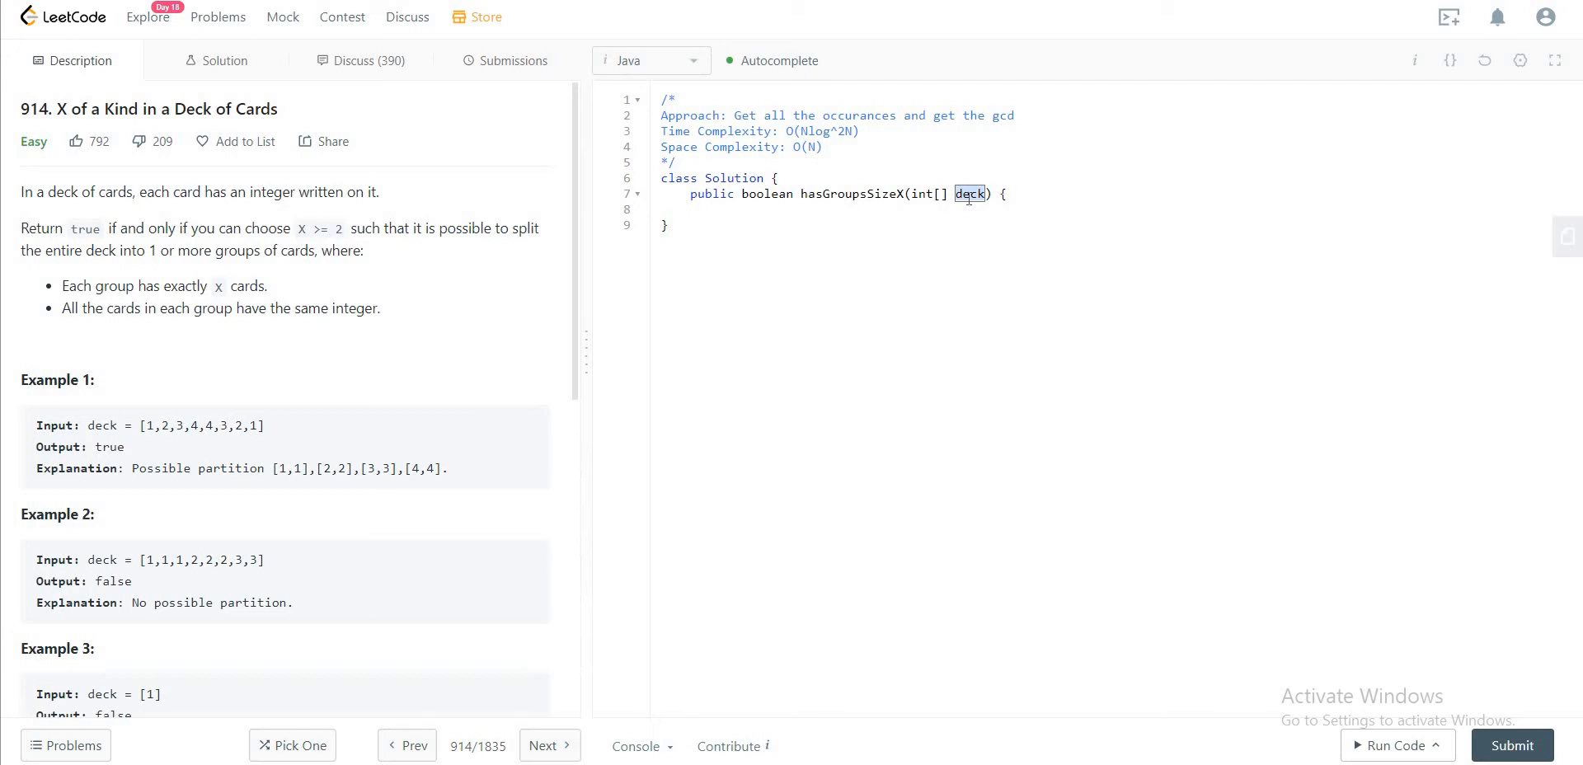
{"action": "mouse_move", "coordinate": [1030, 193]}
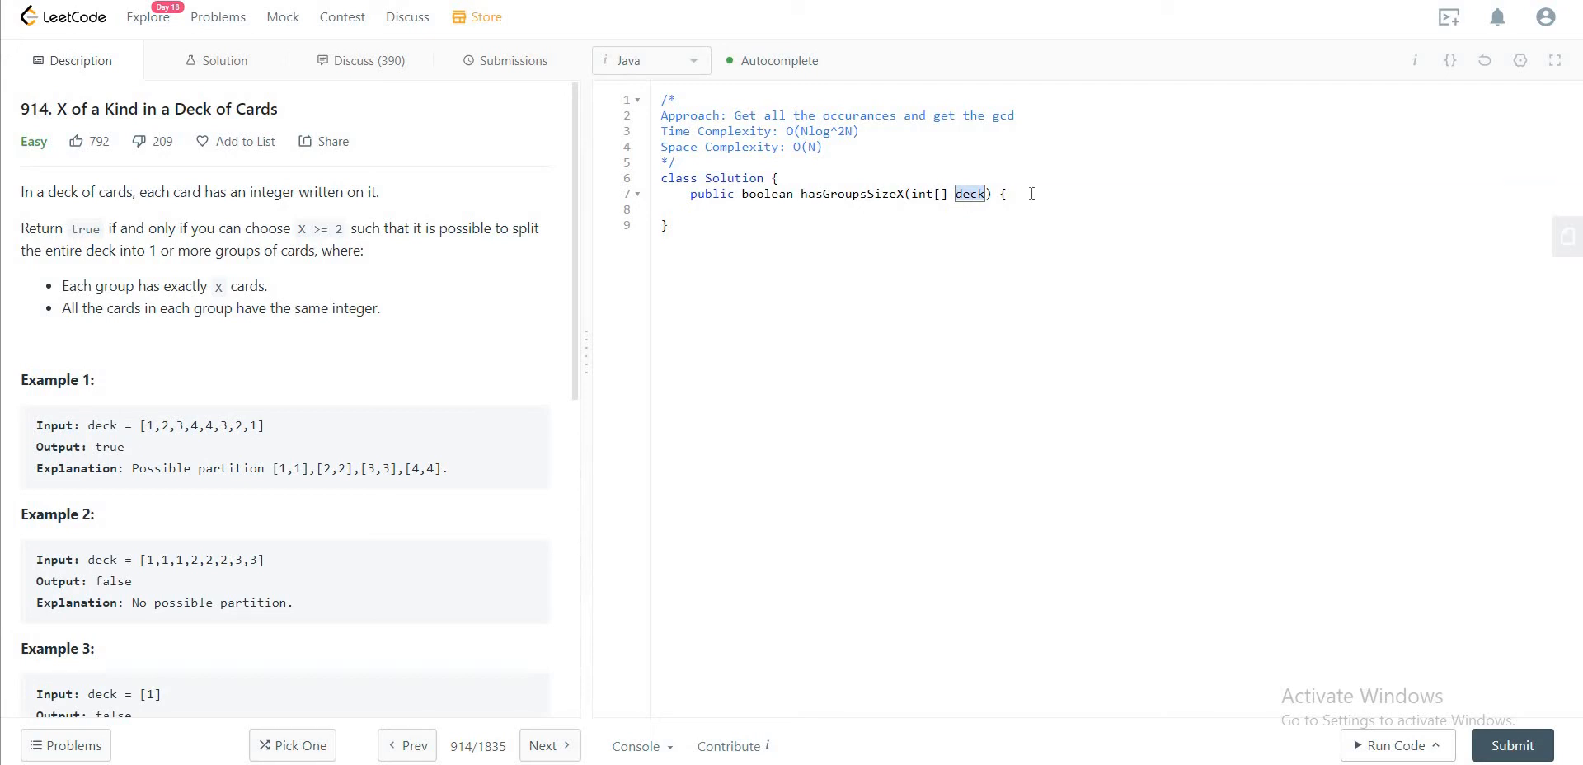
{"action": "key", "text": "Return"}
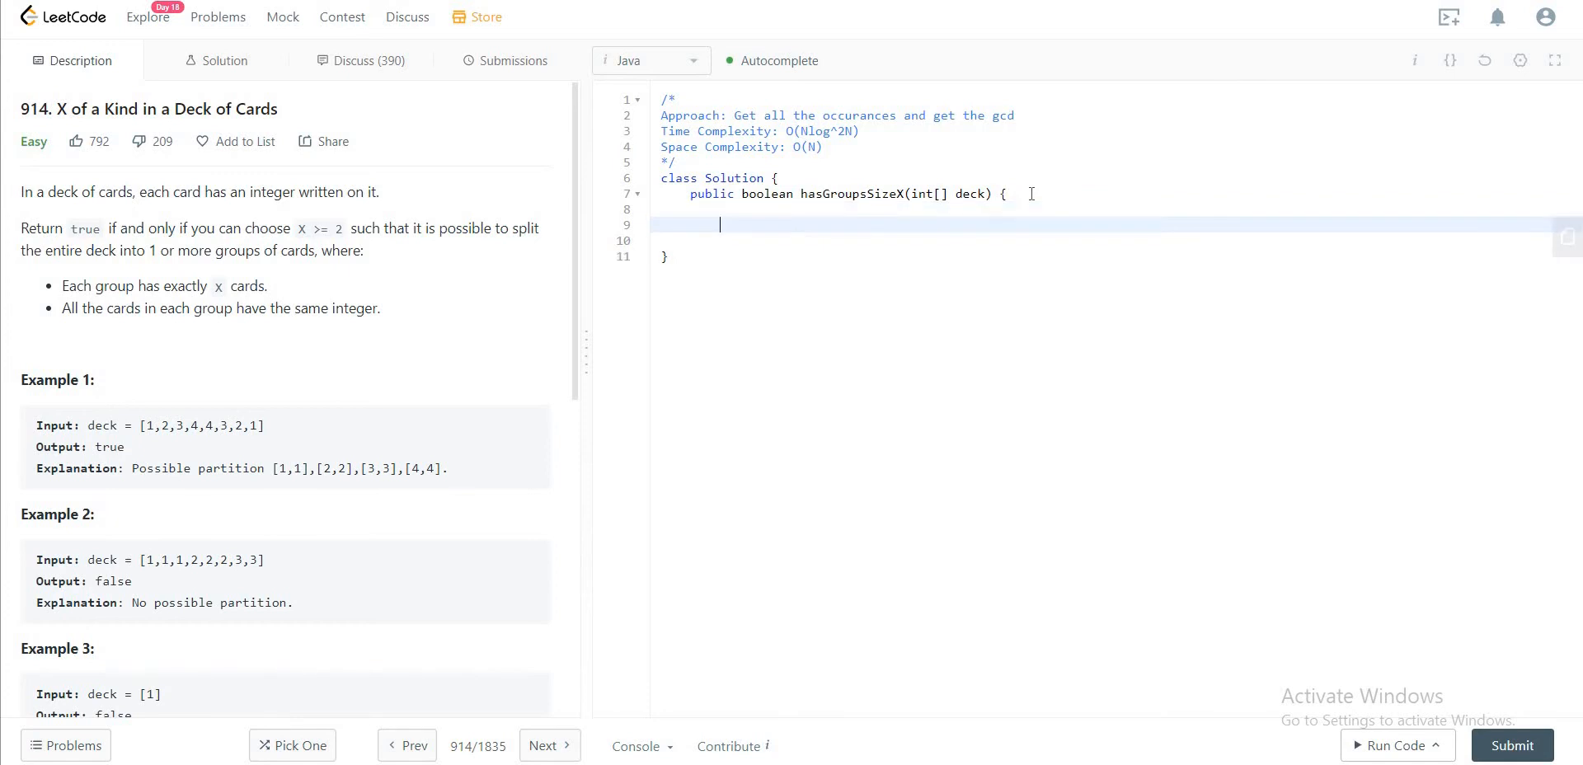
{"action": "type", "text": "if("}
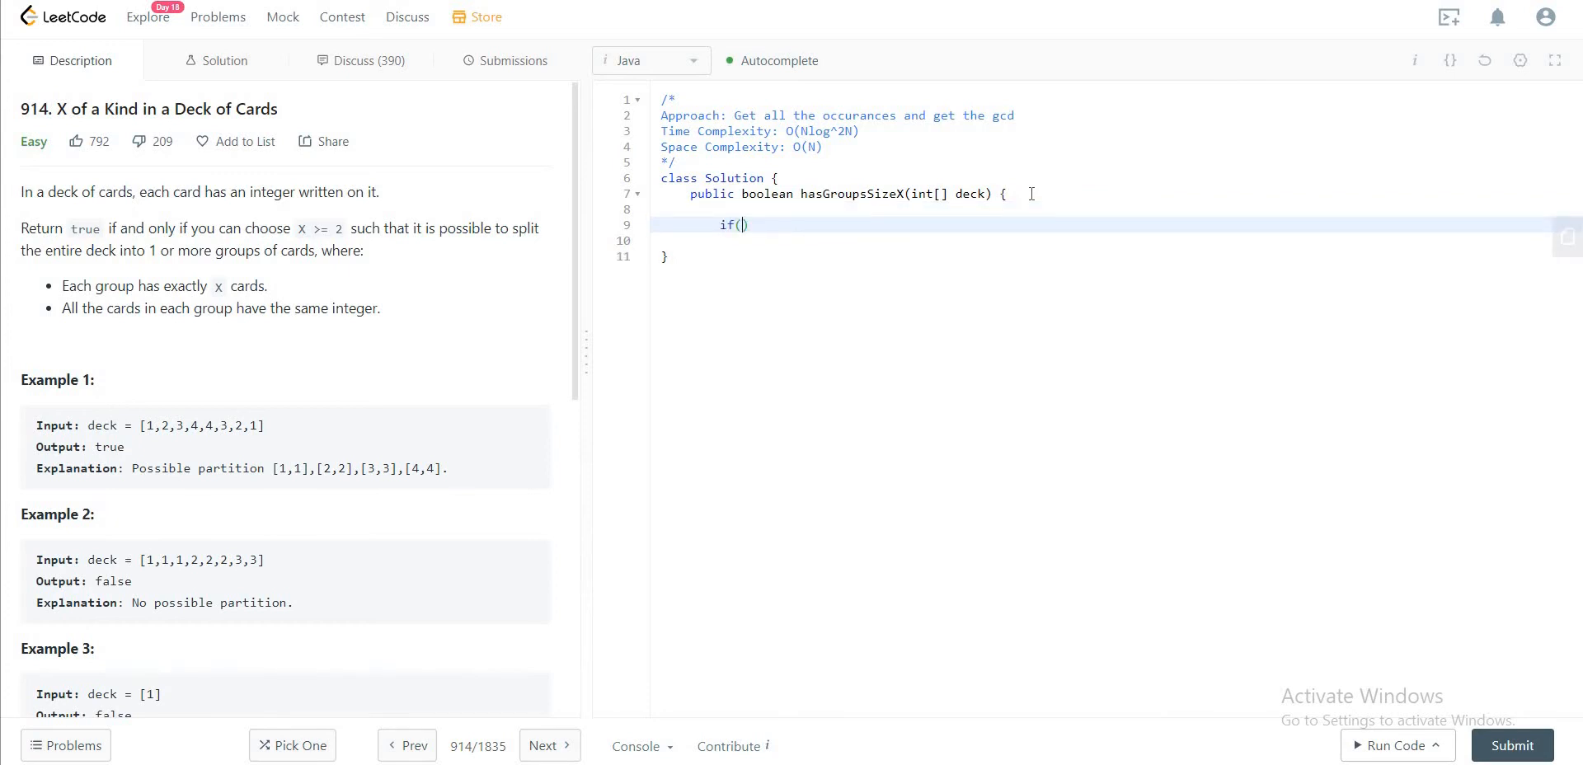
{"action": "type", "text": "d"}
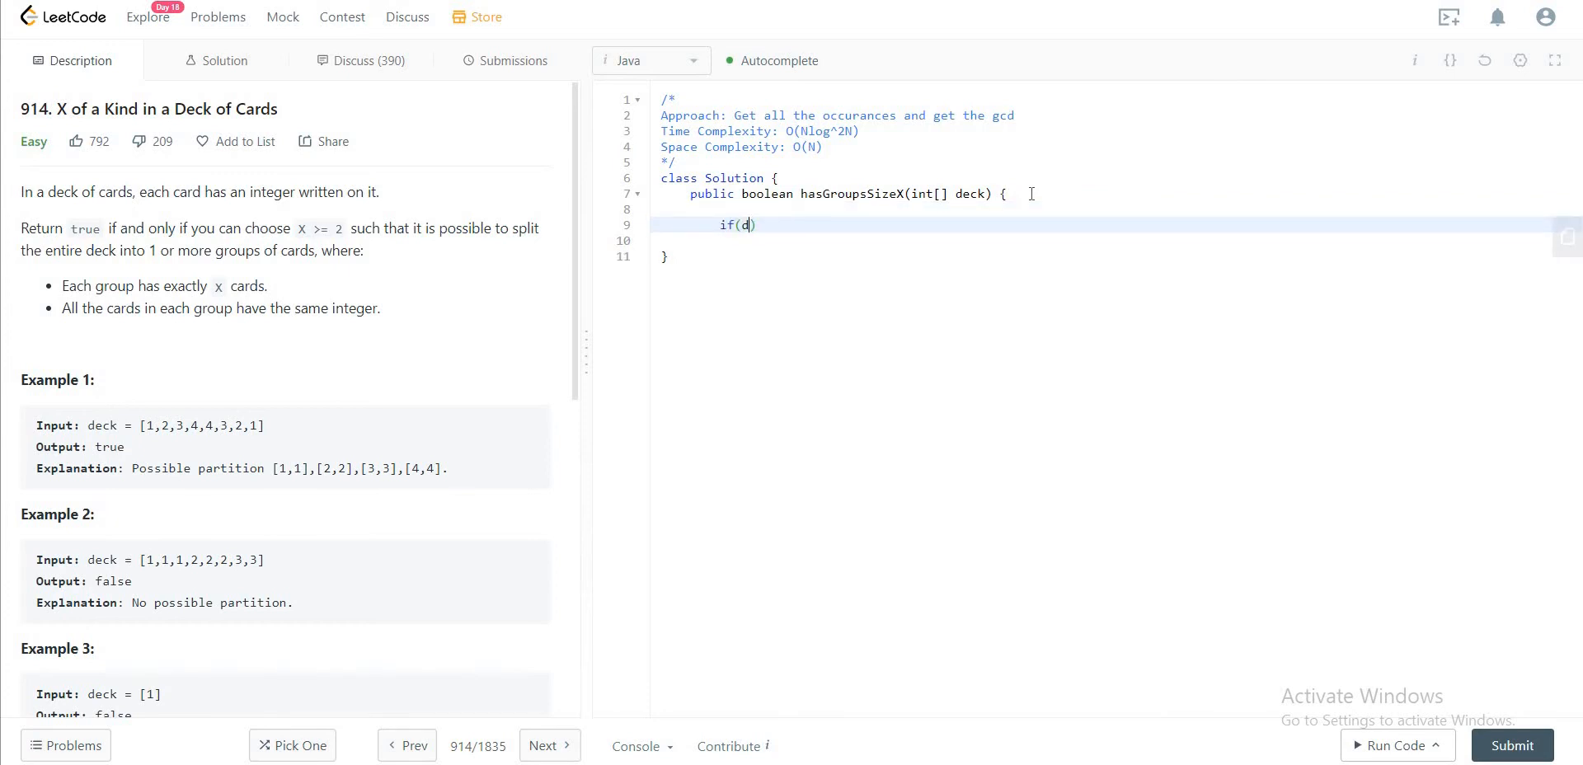
{"action": "type", "text": "eck"}
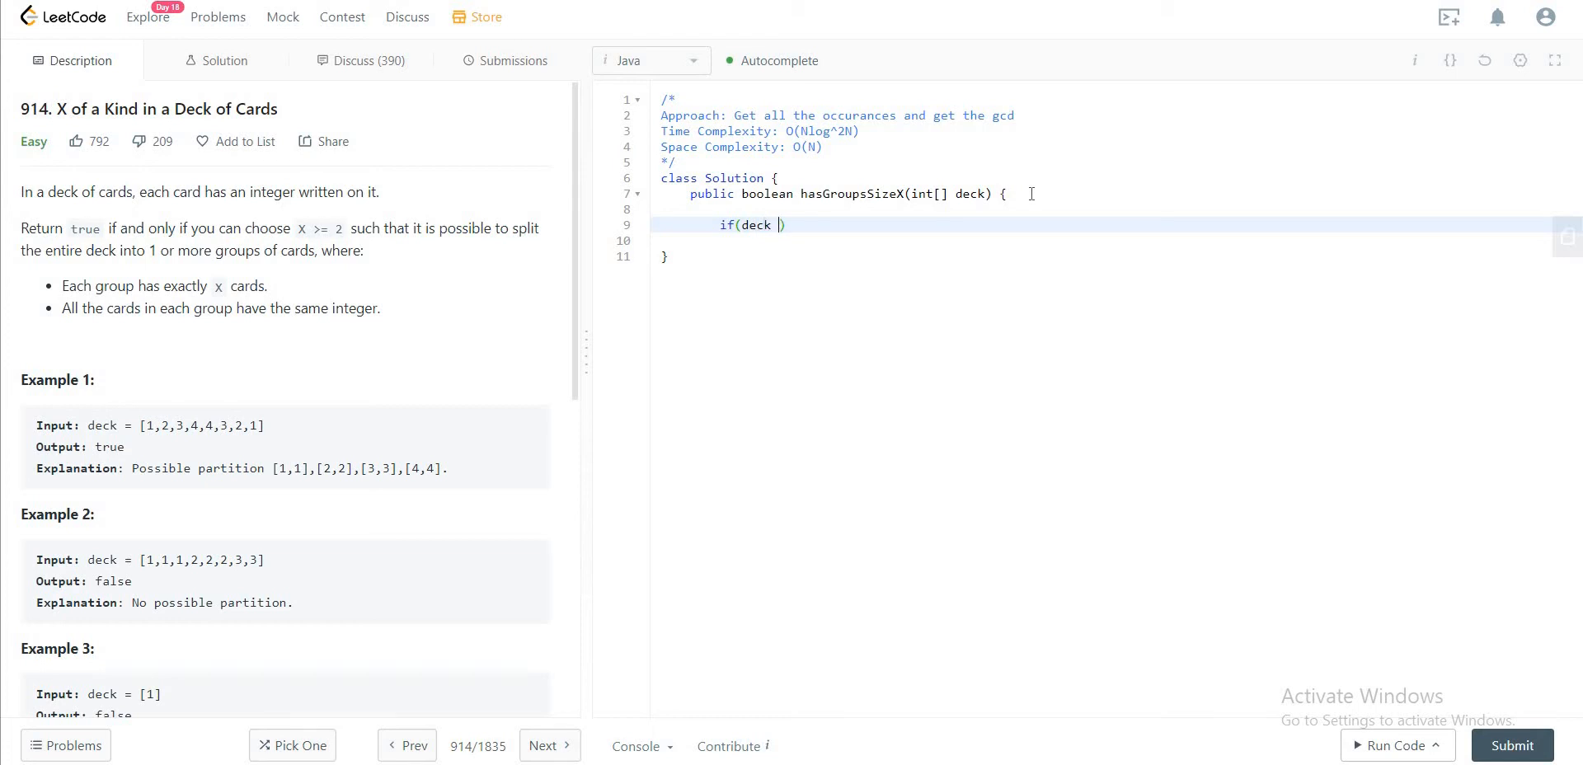
{"action": "type", "text": ","}
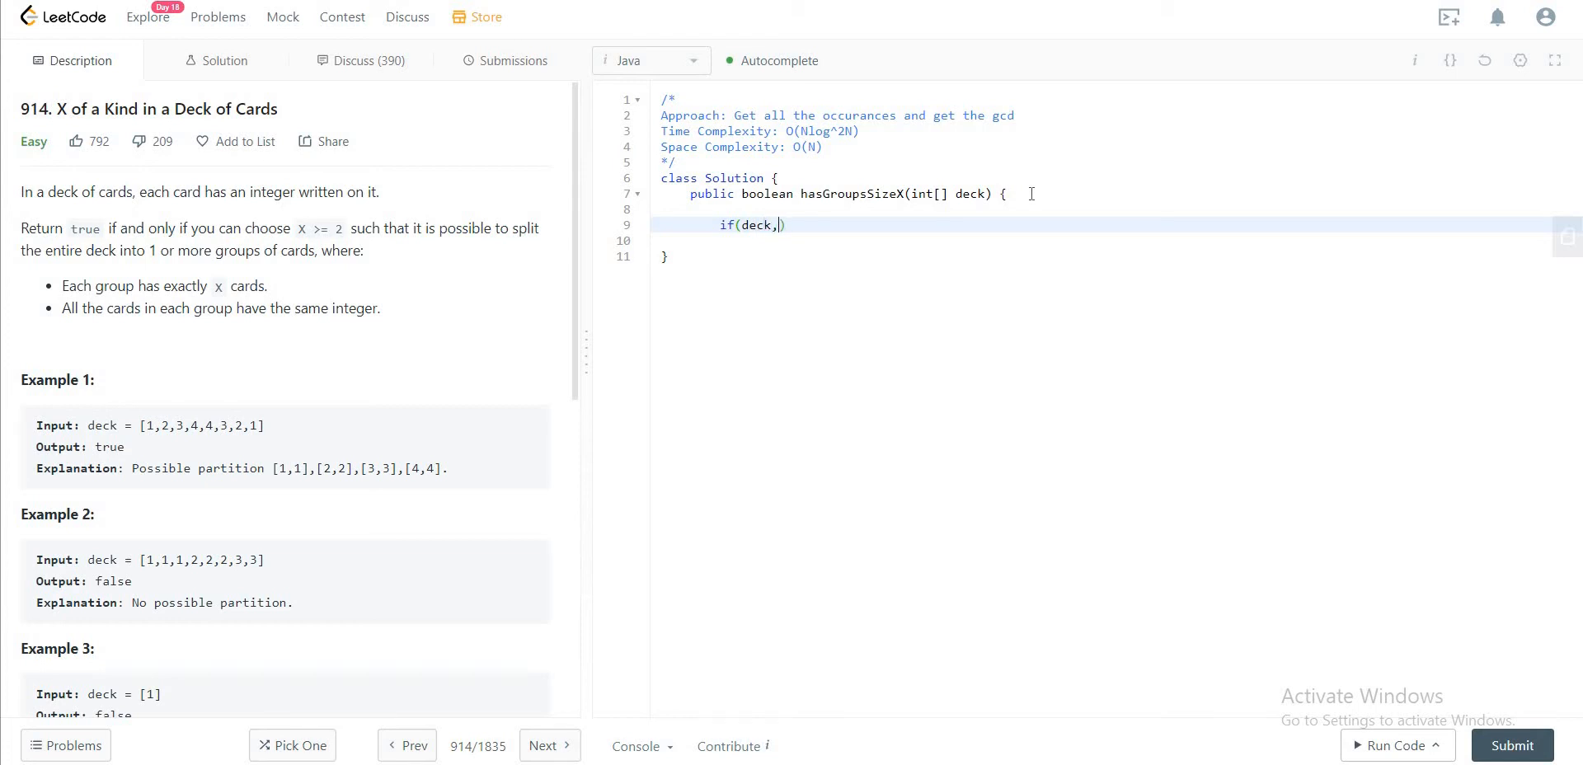
{"action": "type", "text": ".length <="}
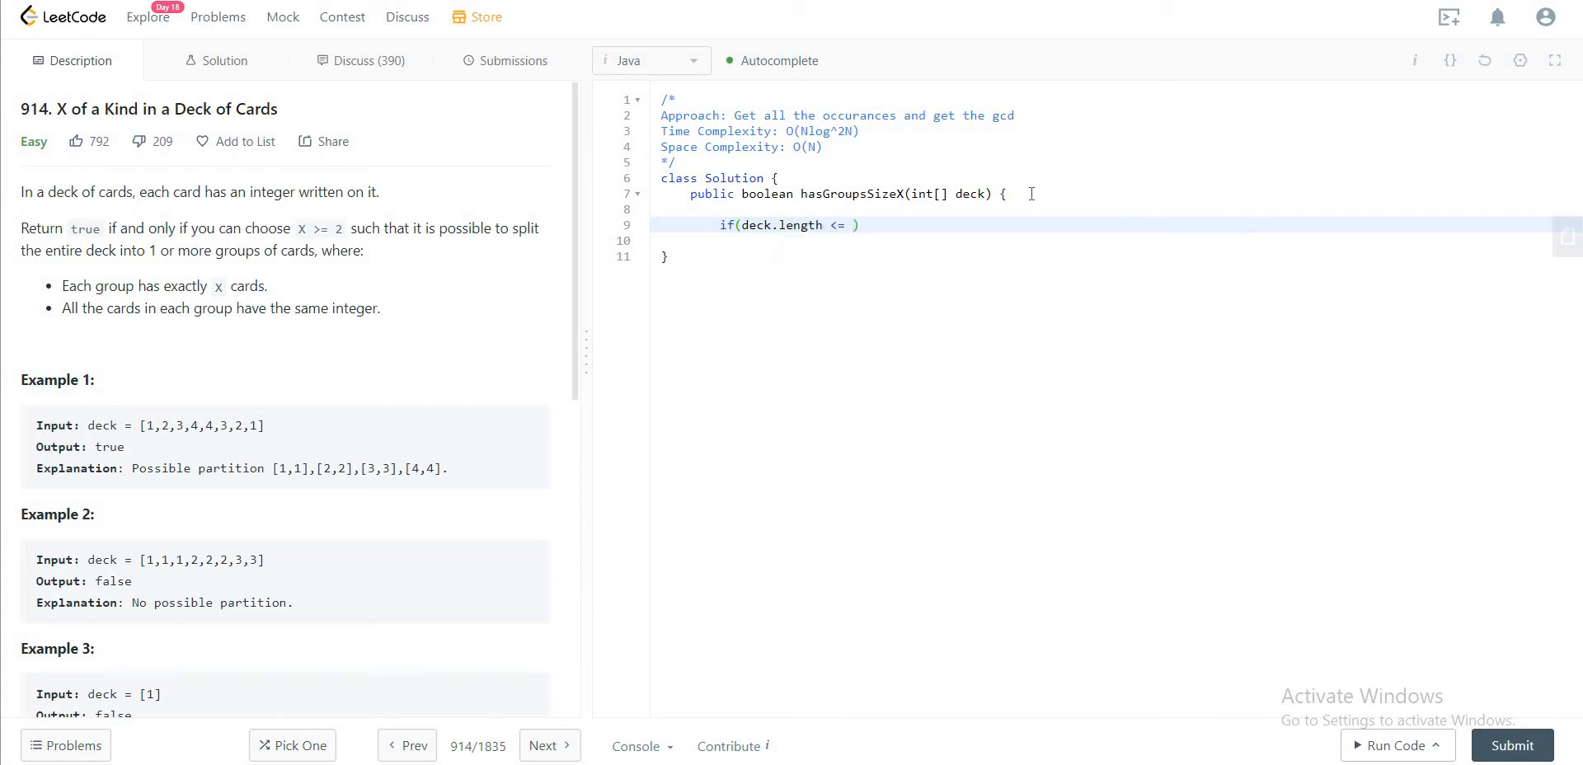
{"action": "type", "text": "1)"}
{"action": "left_click", "coordinate": [1100, 240]}
{"action": "type", "text": "retu"}
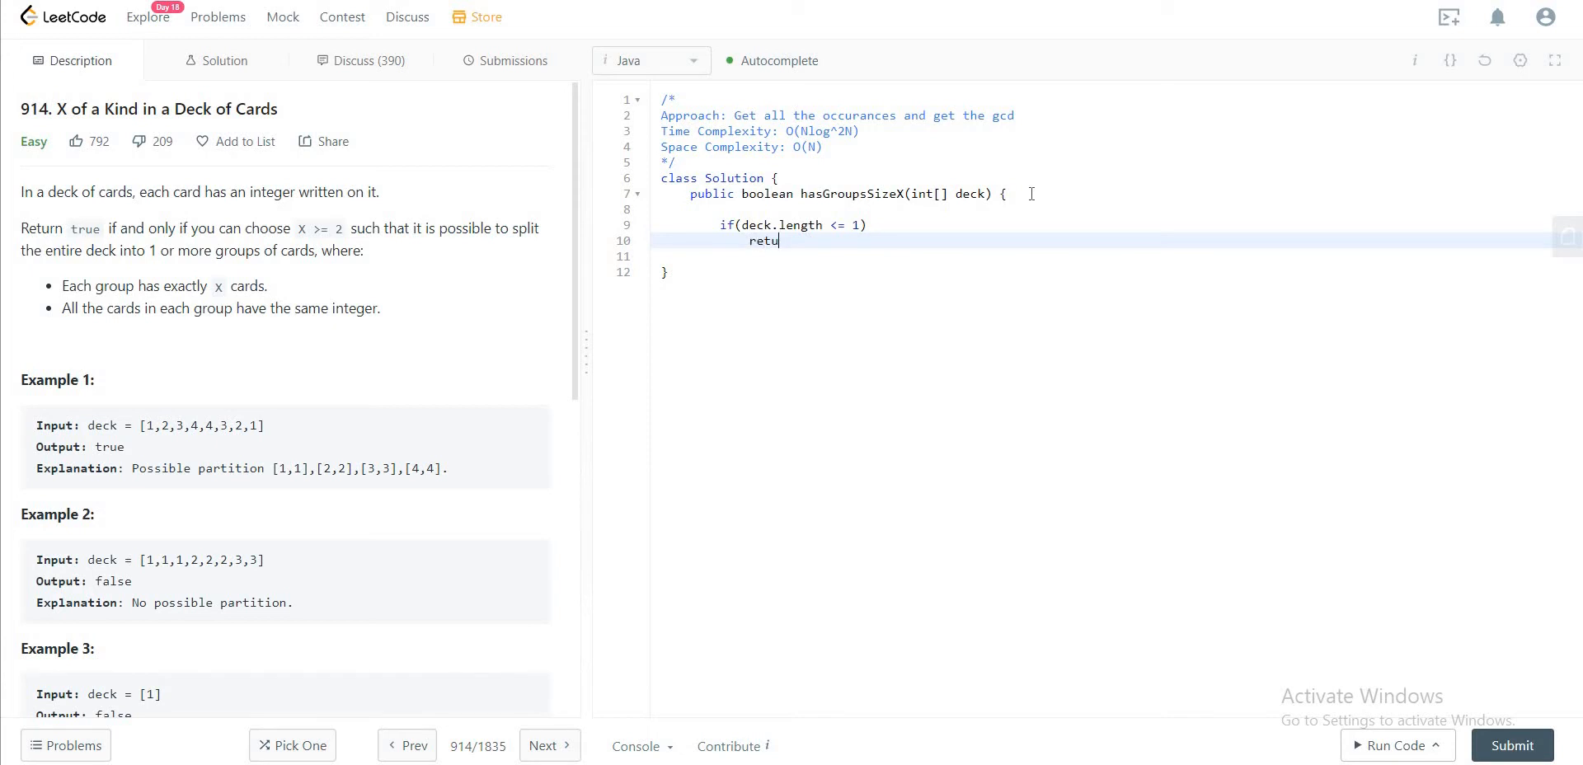
{"action": "type", "text": "rn false;"}
{"action": "type", "text": "Hash"}
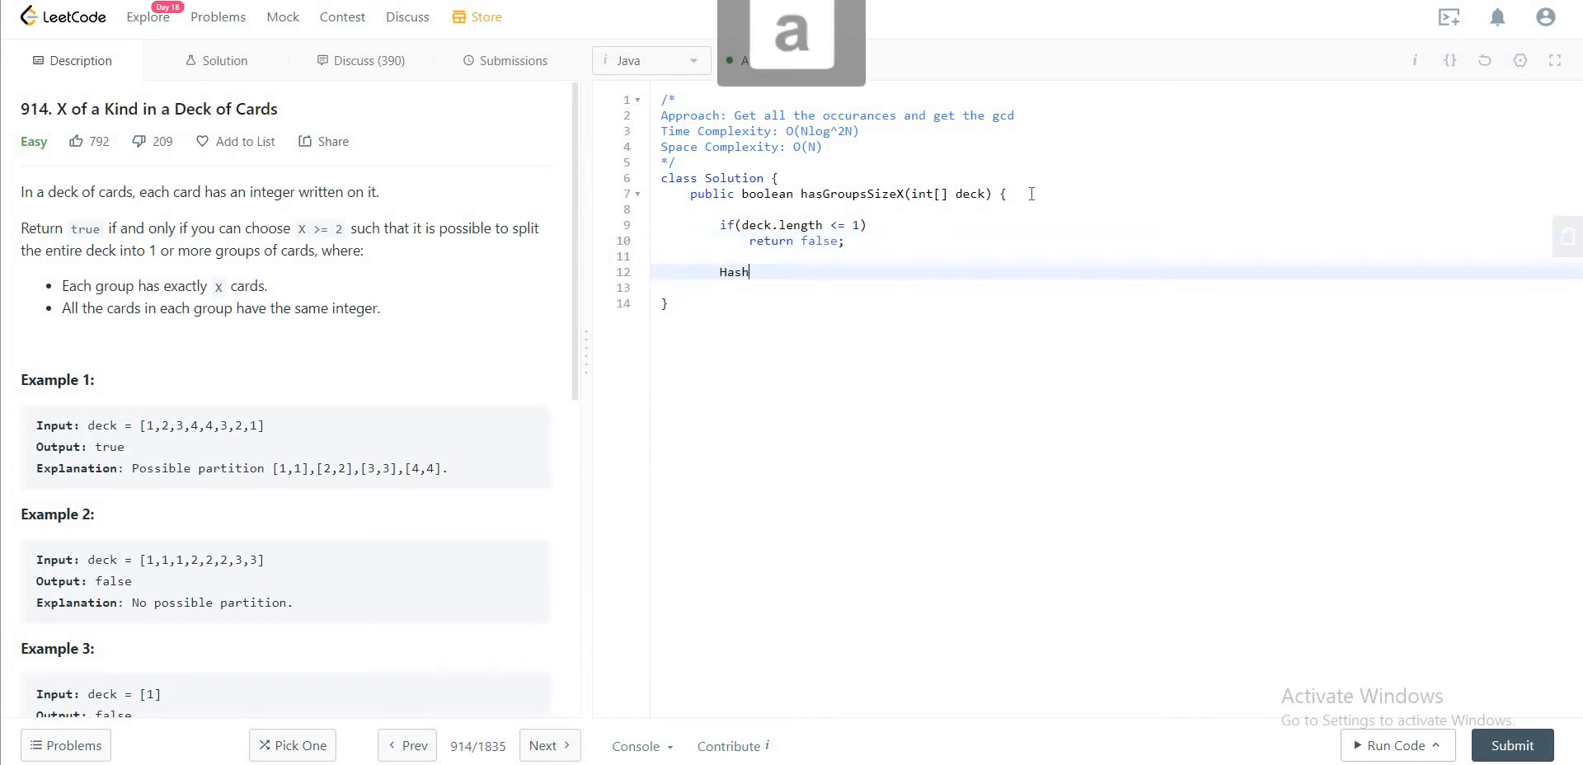
Step: Declare HashMap<Integer, Integer> map = new HashMap<>(); below the guard
{"action": "type", "text": "Map<"}
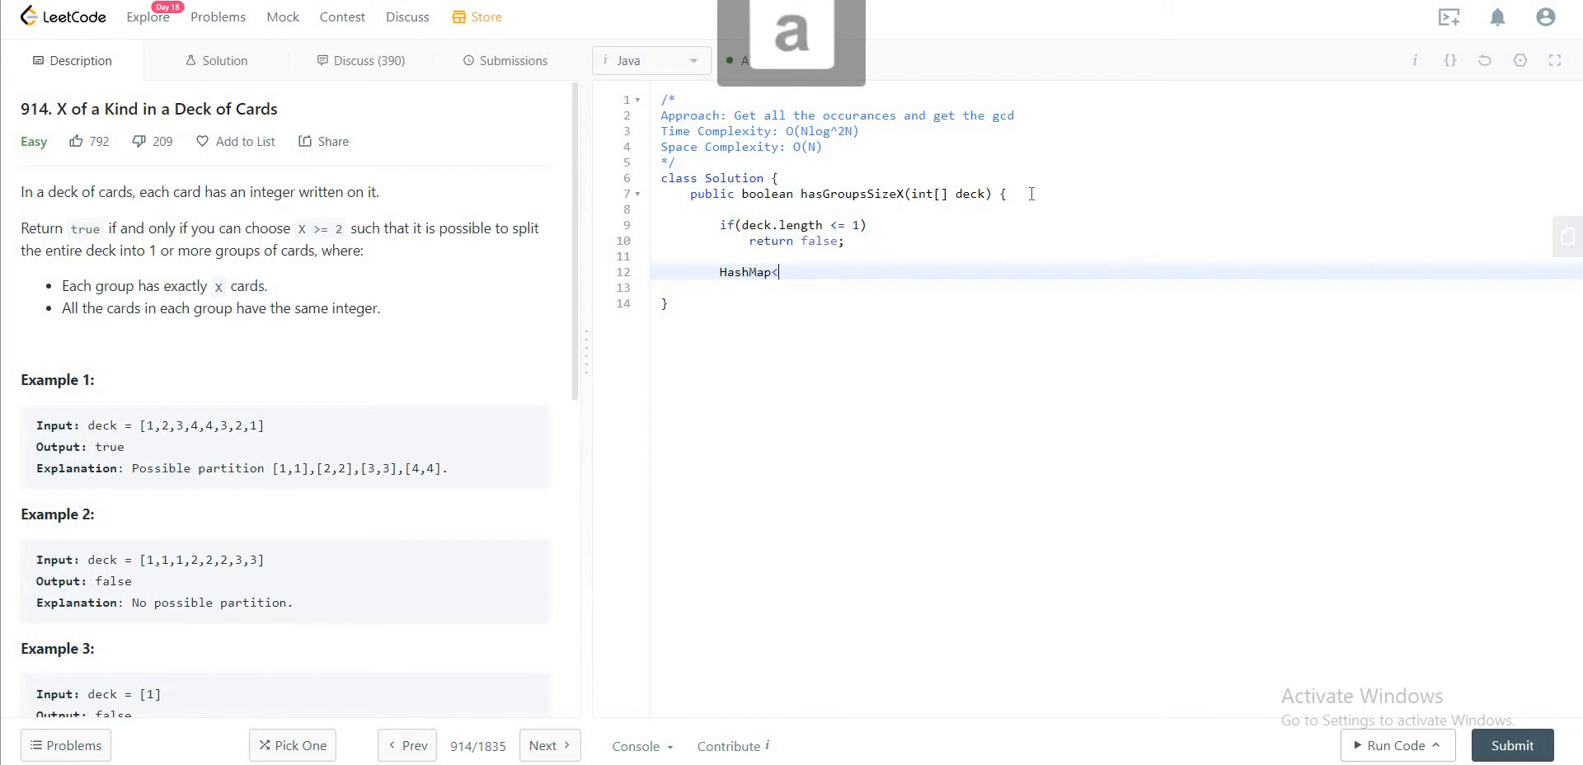
{"action": "type", "text": "Inte"}
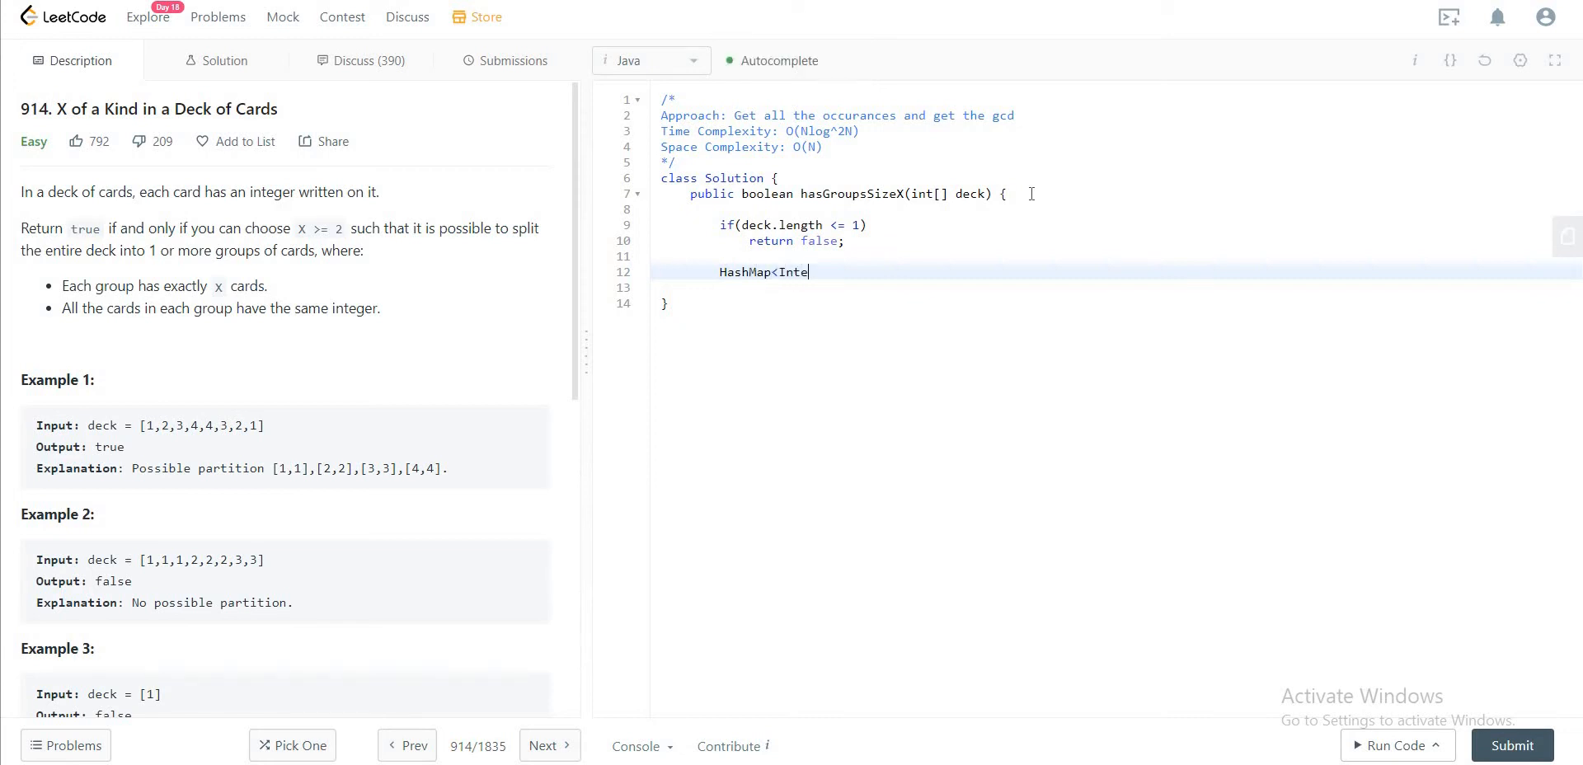
{"action": "type", "text": "ger,"}
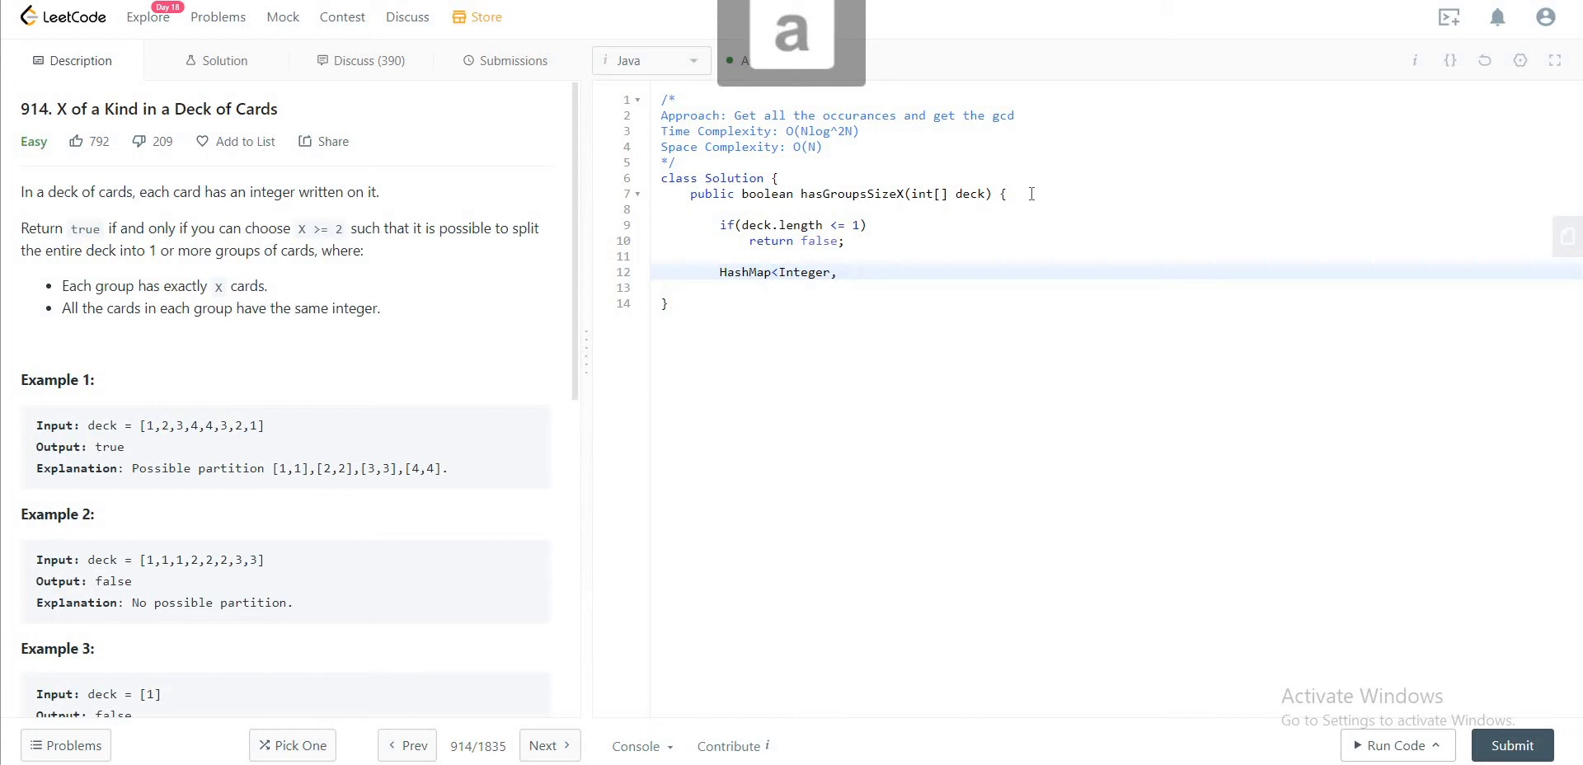
{"action": "type", "text": "Integer> m"}
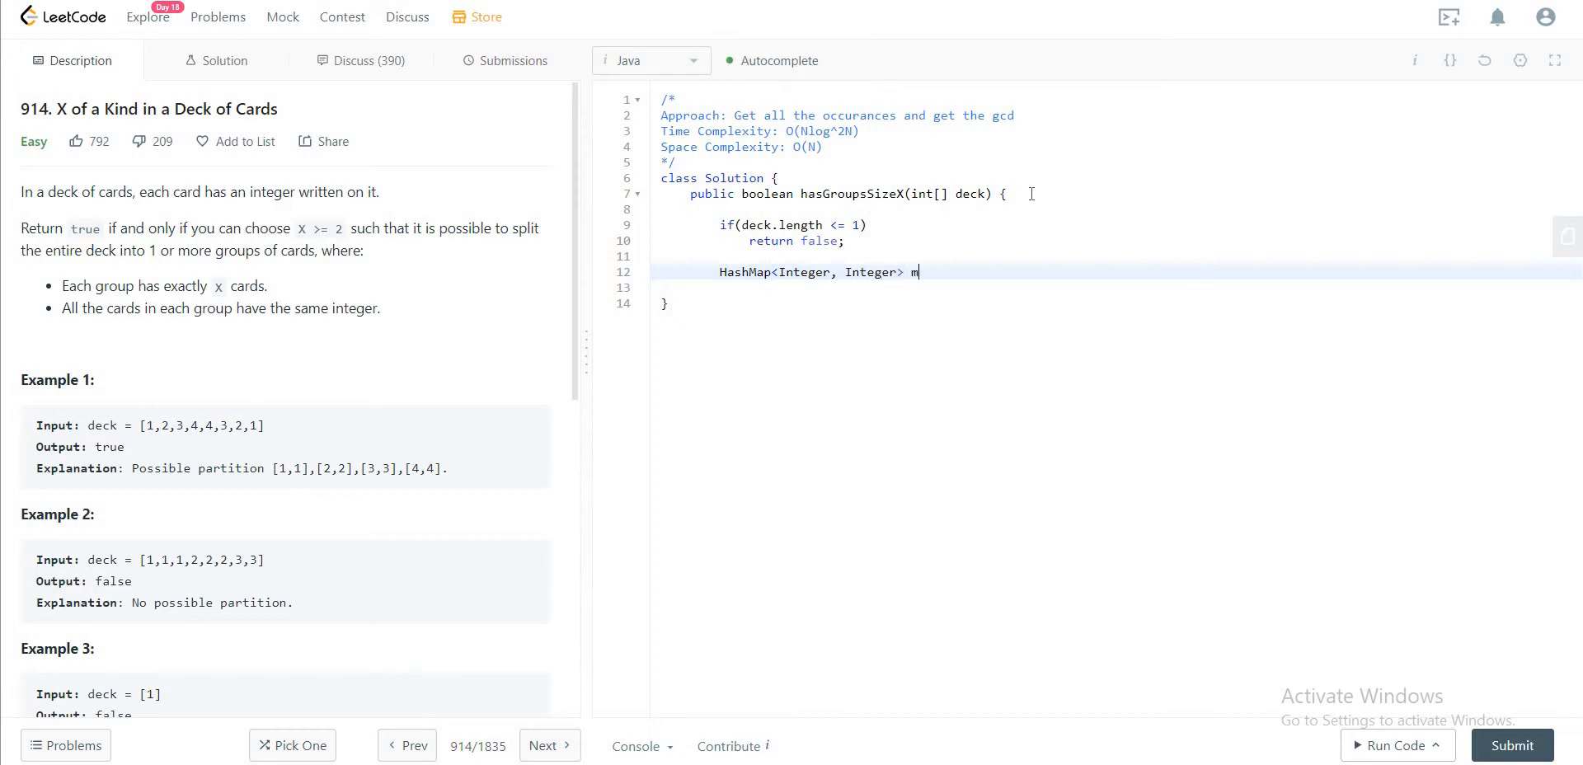
{"action": "type", "text": "ap = new HashMap"}
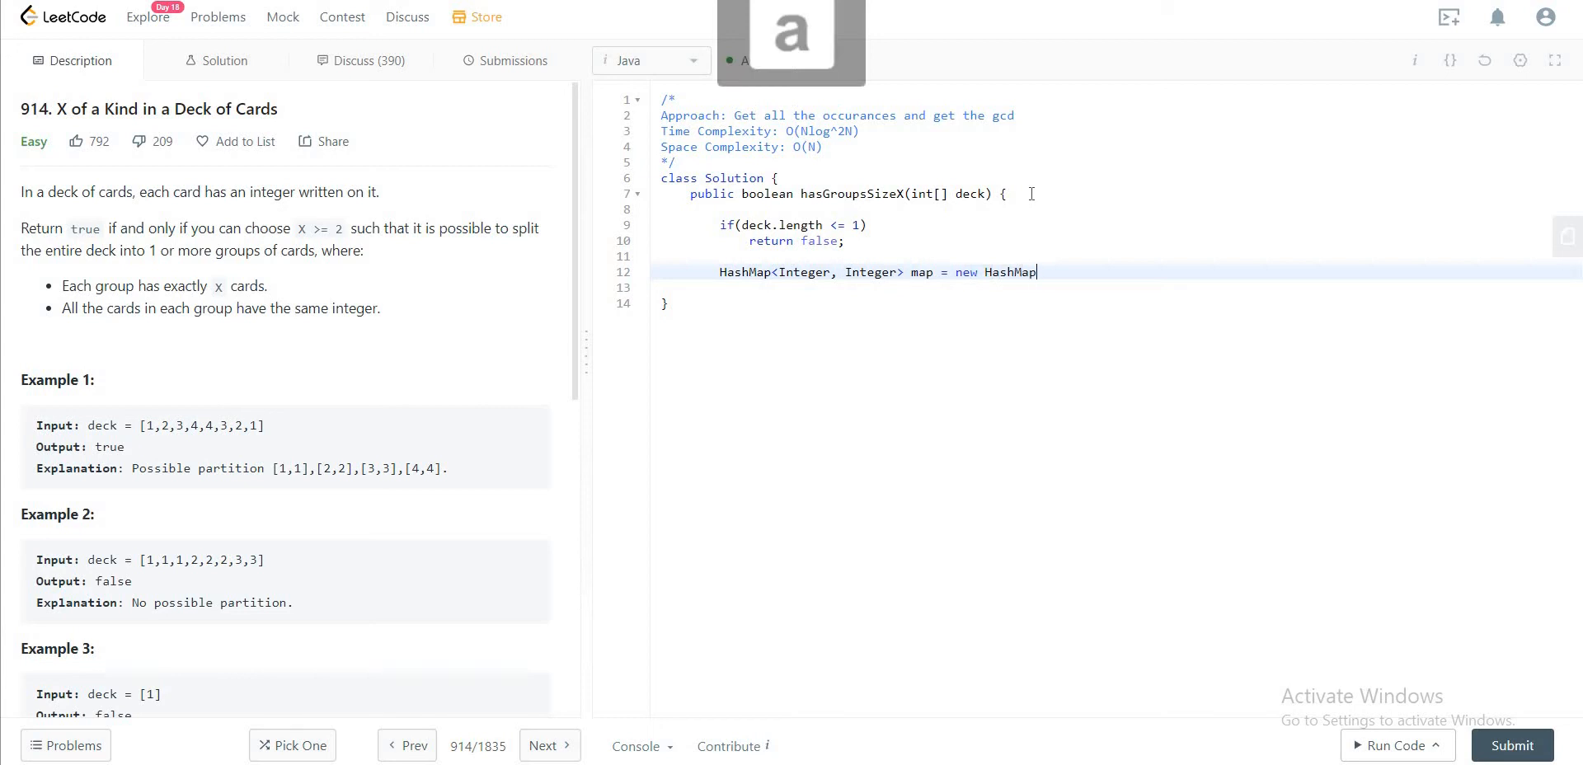
{"action": "type", "text": "<>();"}
{"action": "type", "text": "for(int "}
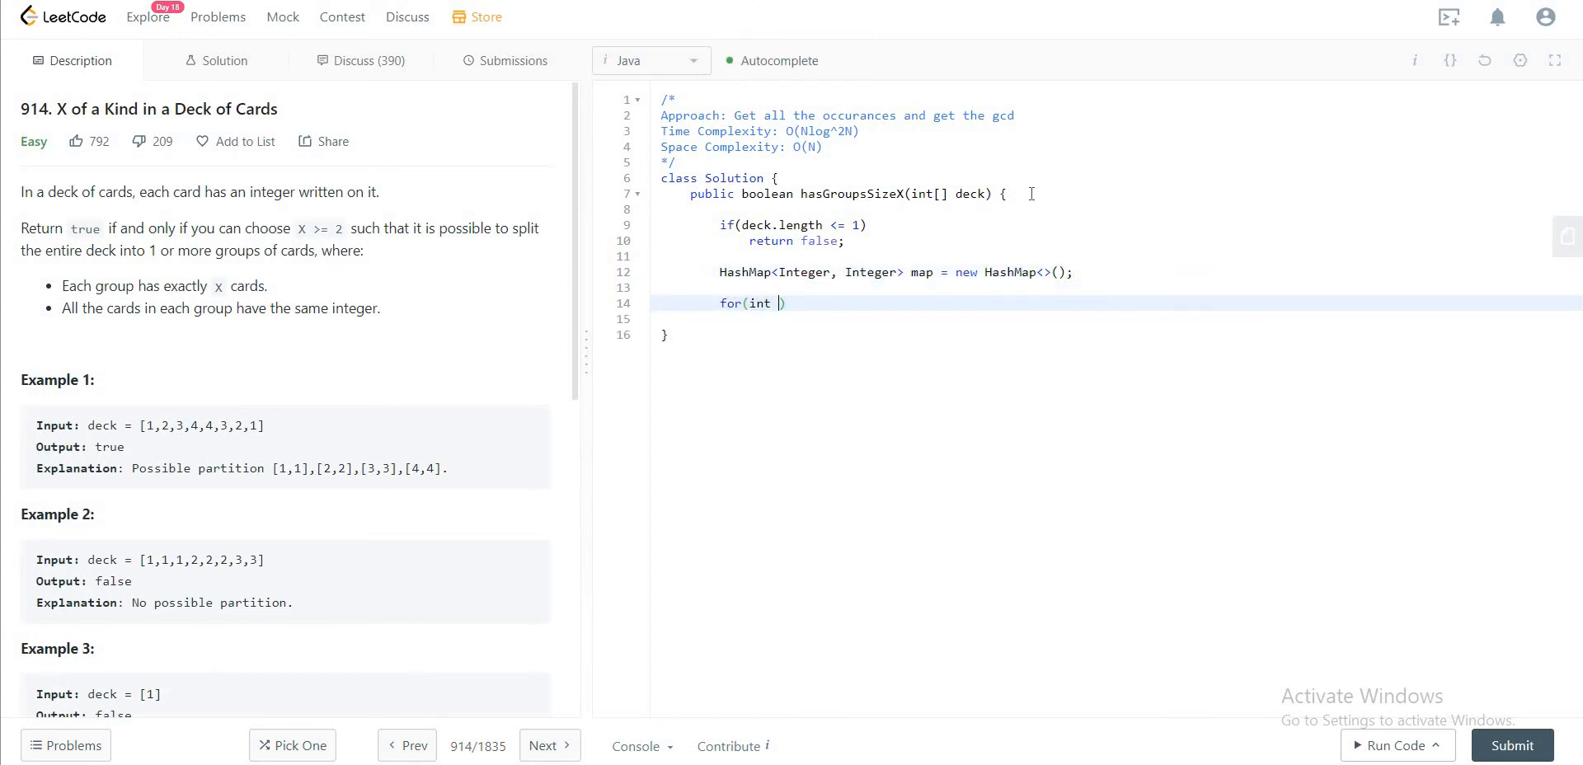
Step: Add a for-each loop over deck calling map.put(i, map.getOrDefault(i, 0) + 1)
{"action": "type", "text": "i : deck"}
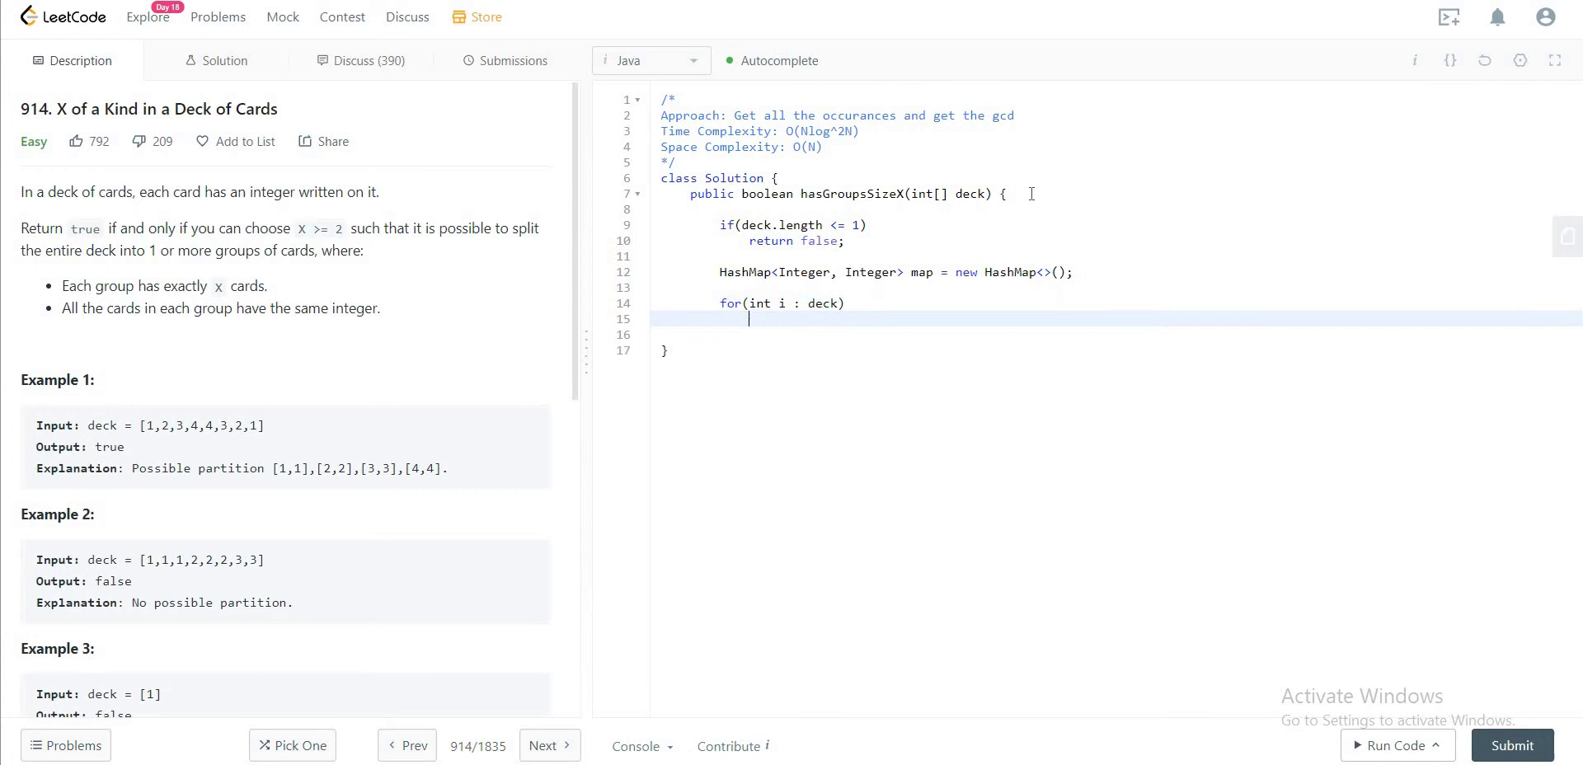
{"action": "type", "text": "map.put"}
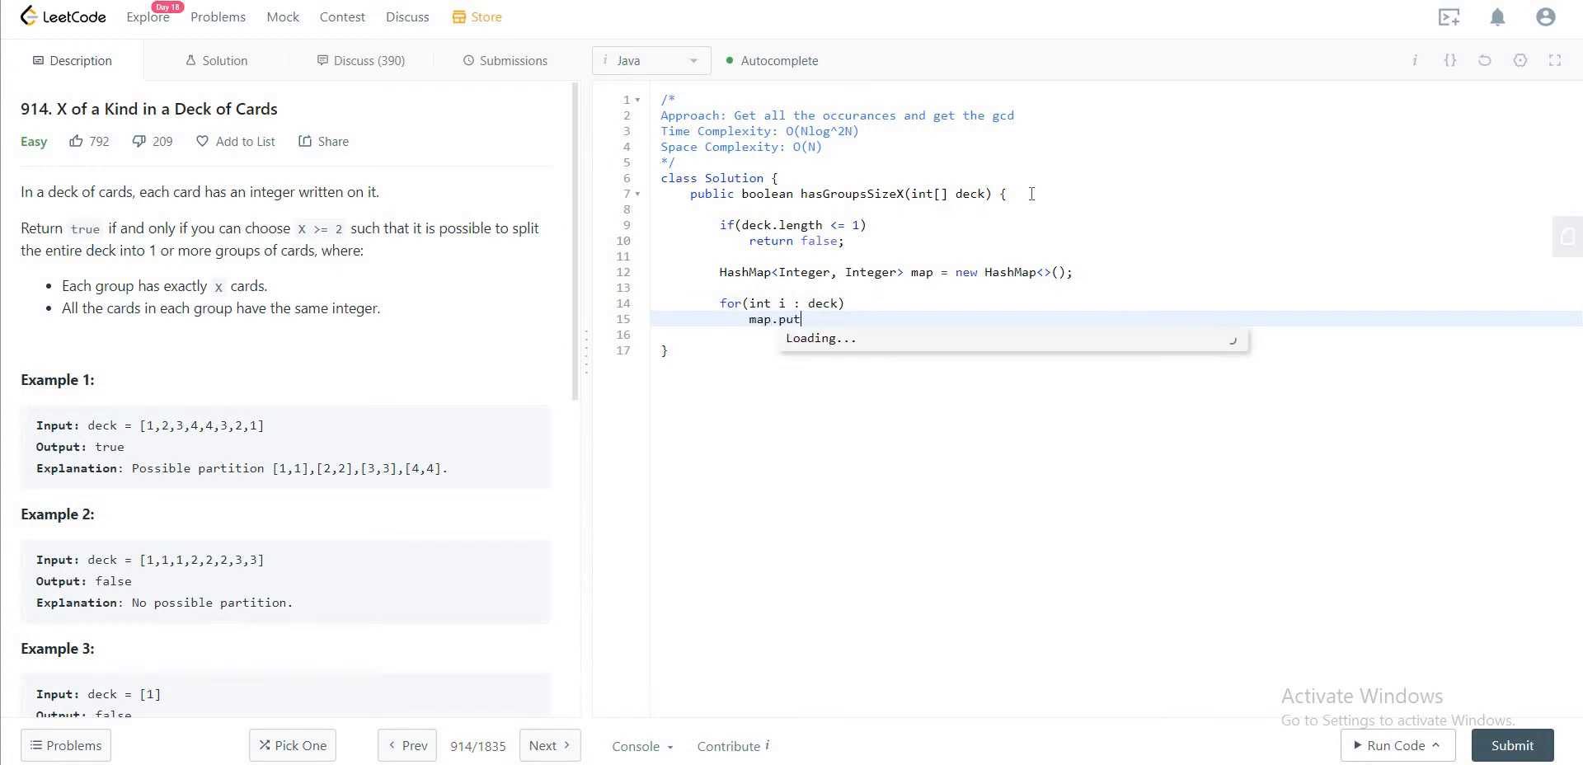
{"action": "type", "text": "(i, m"}
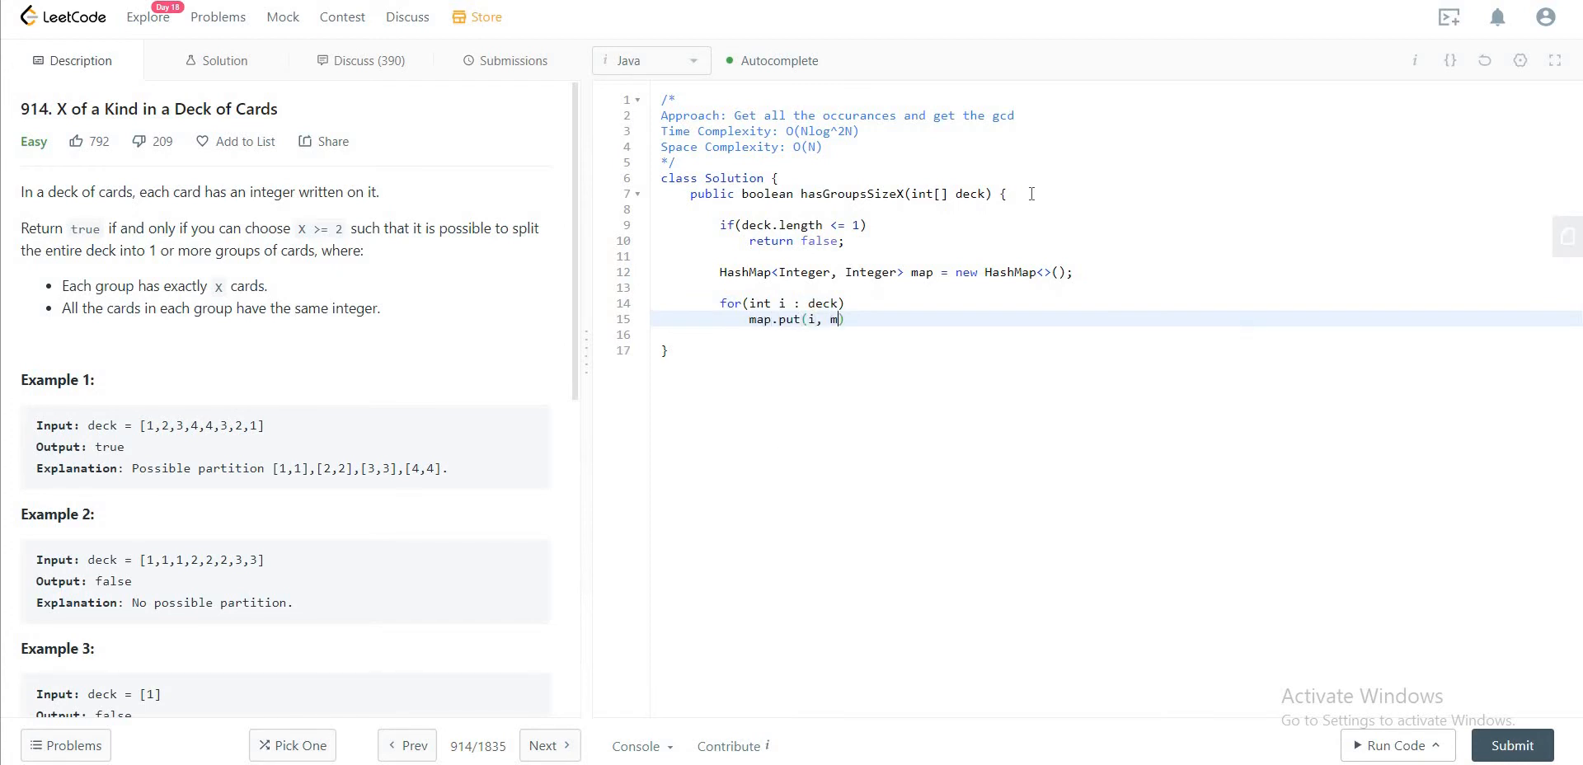
{"action": "type", "text": "ap."}
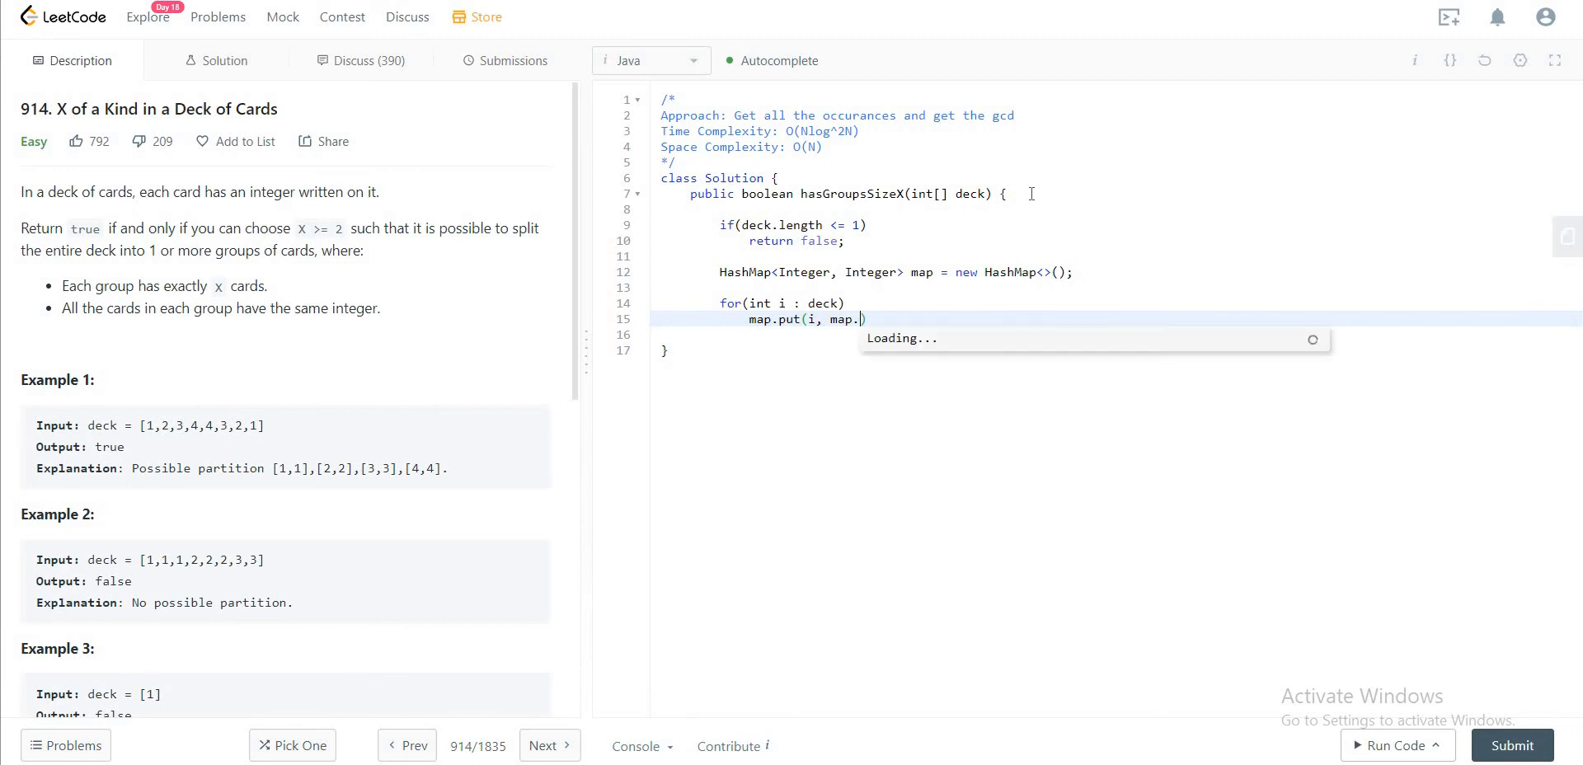
{"action": "type", "text": "ge"}
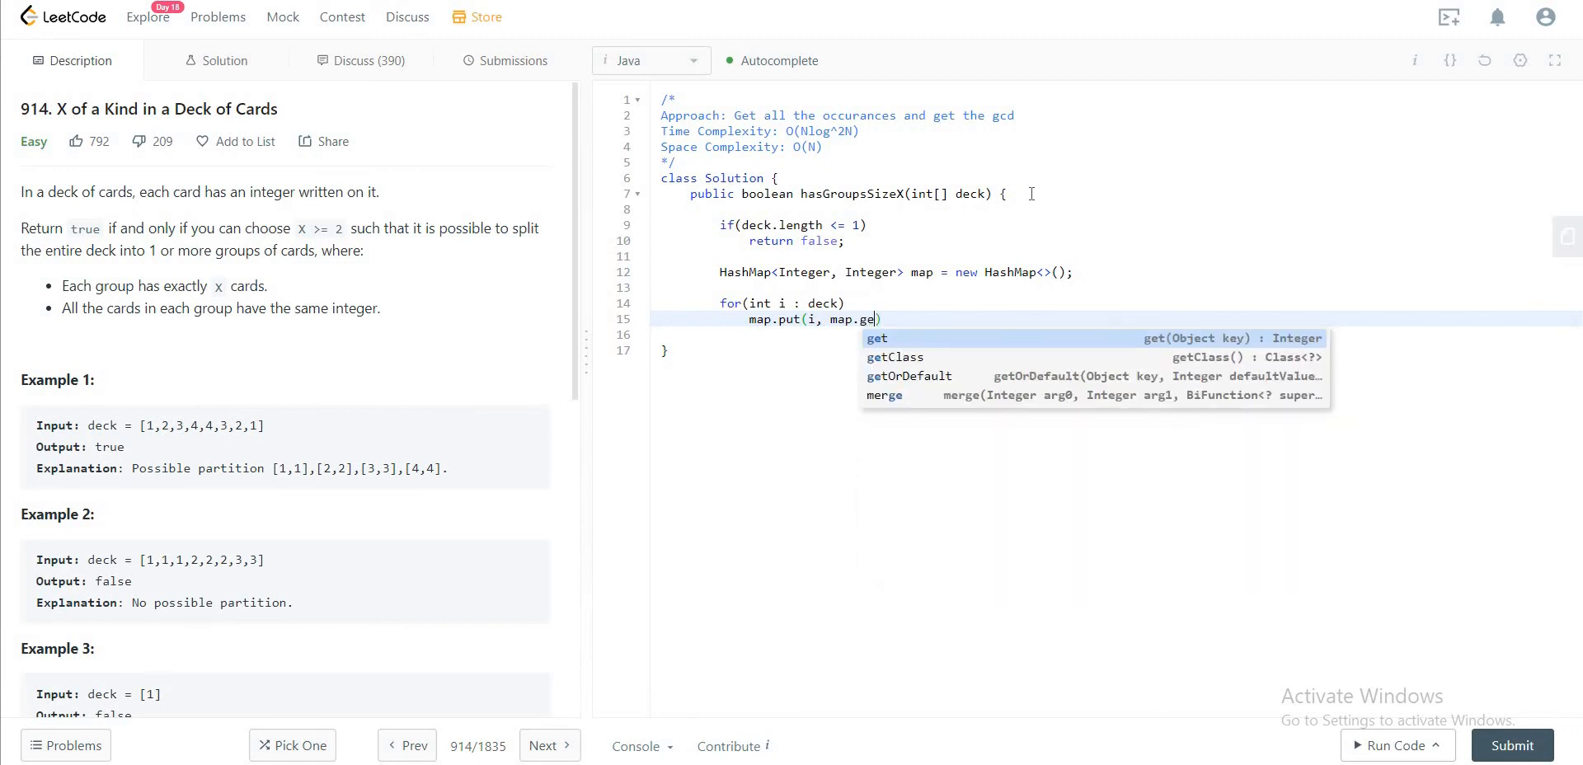
{"action": "left_click", "coordinate": [909, 375]}
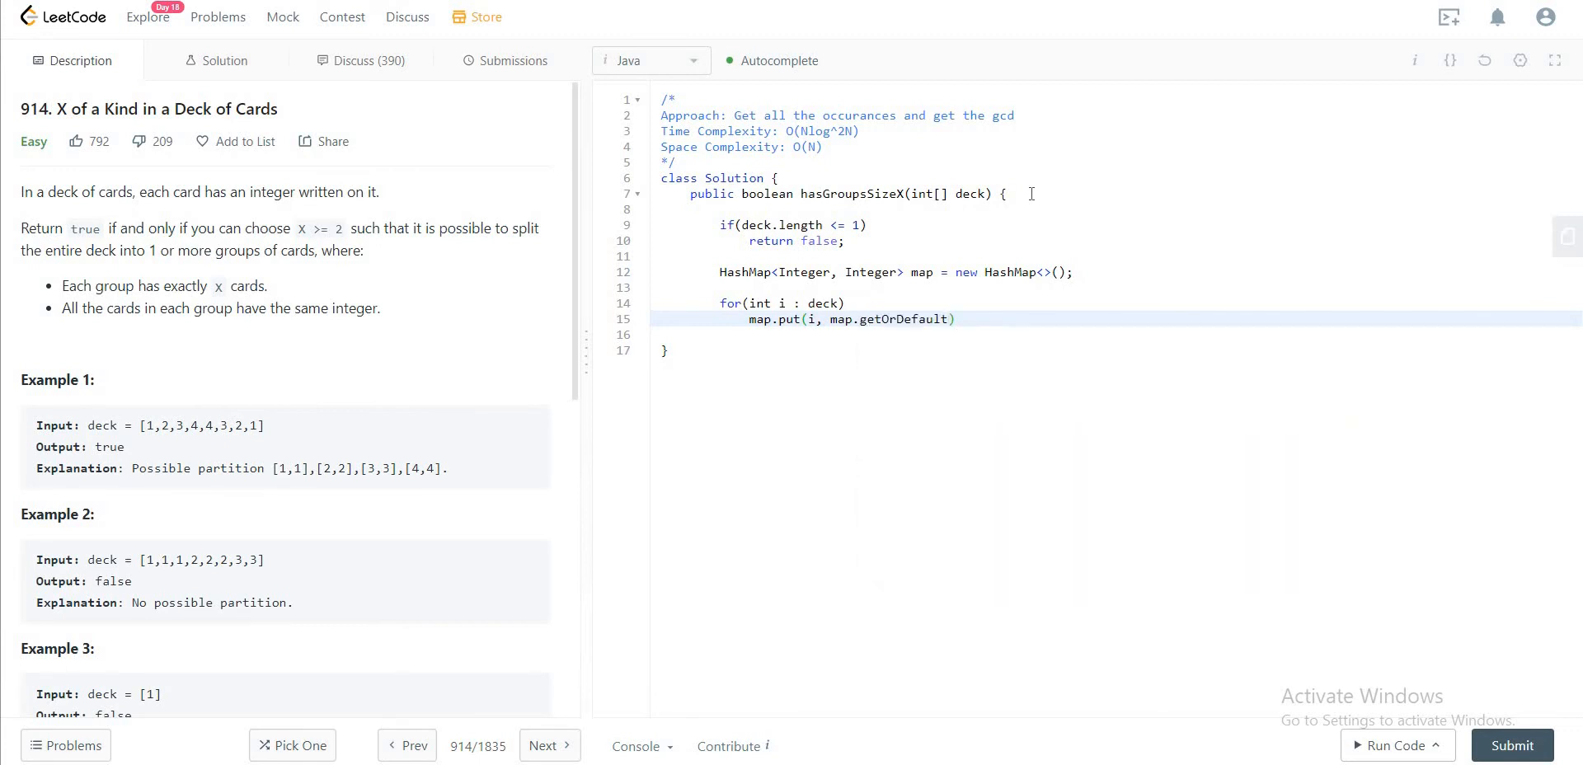
{"action": "type", "text": "(i, 0"}
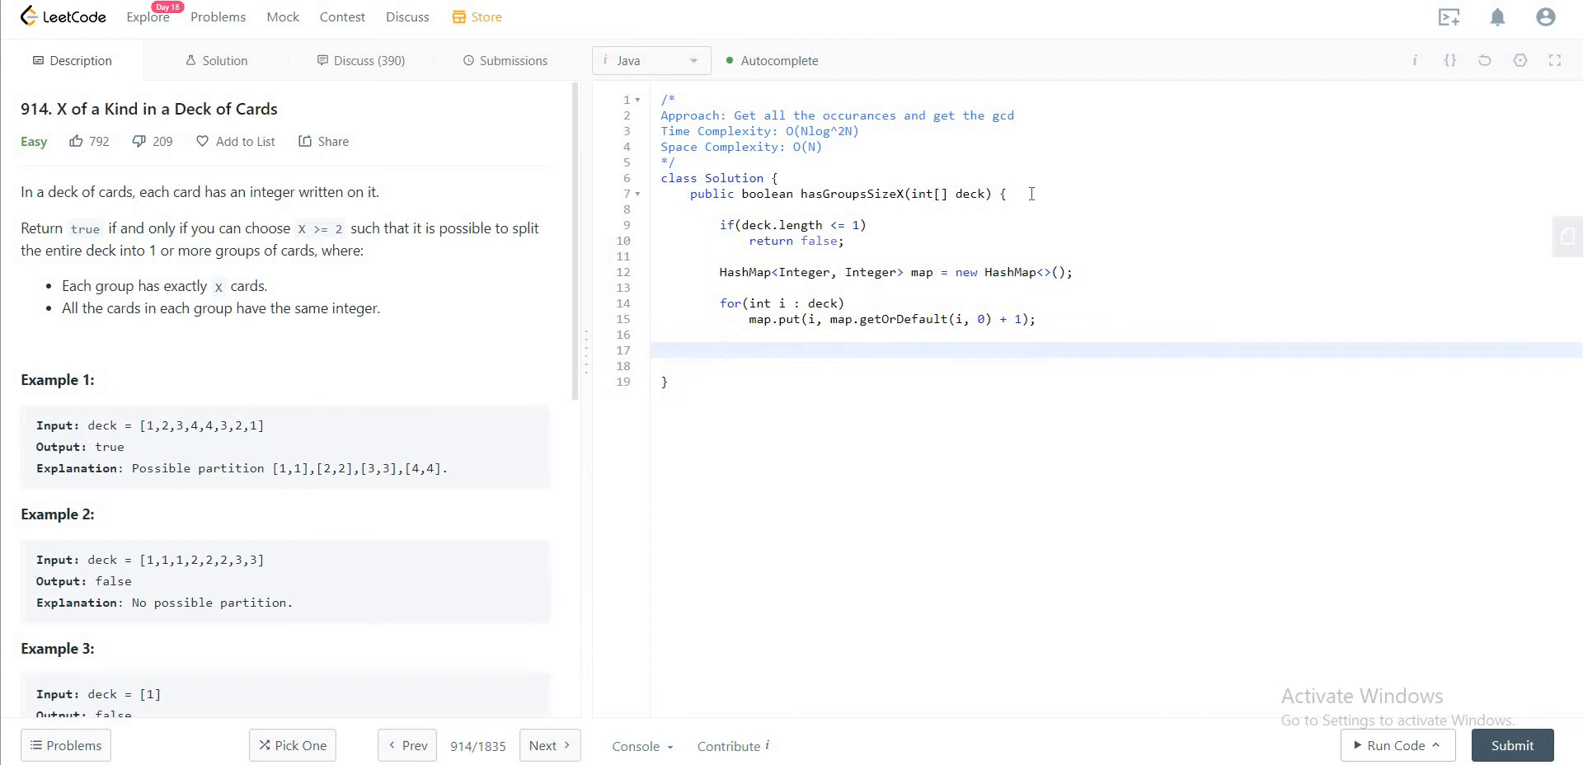
Step: Write a for (int i : map.values()) loop and declare int res = 0
{"action": "type", "text": "for"}
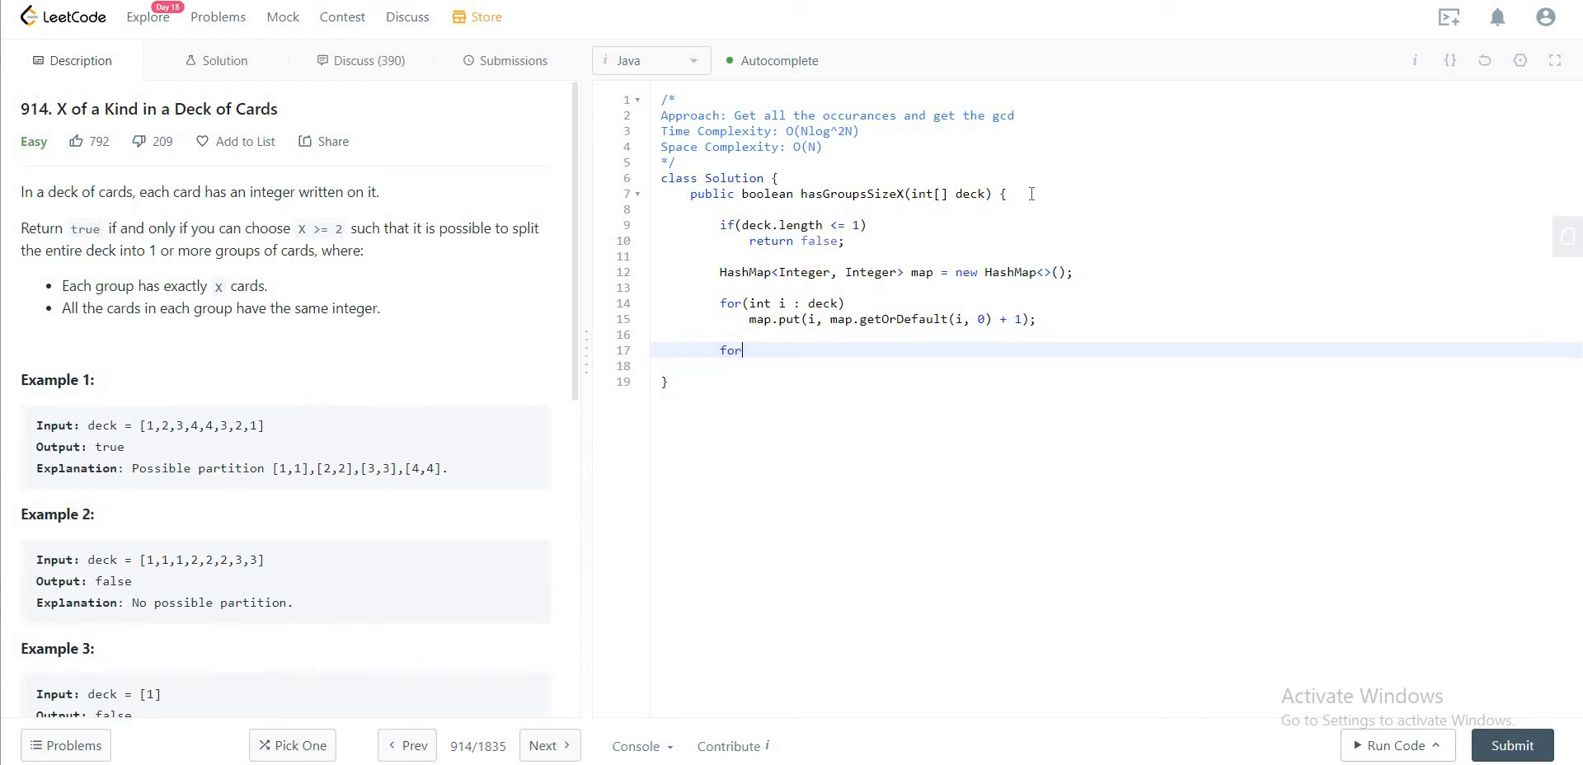
{"action": "type", "text": "("}
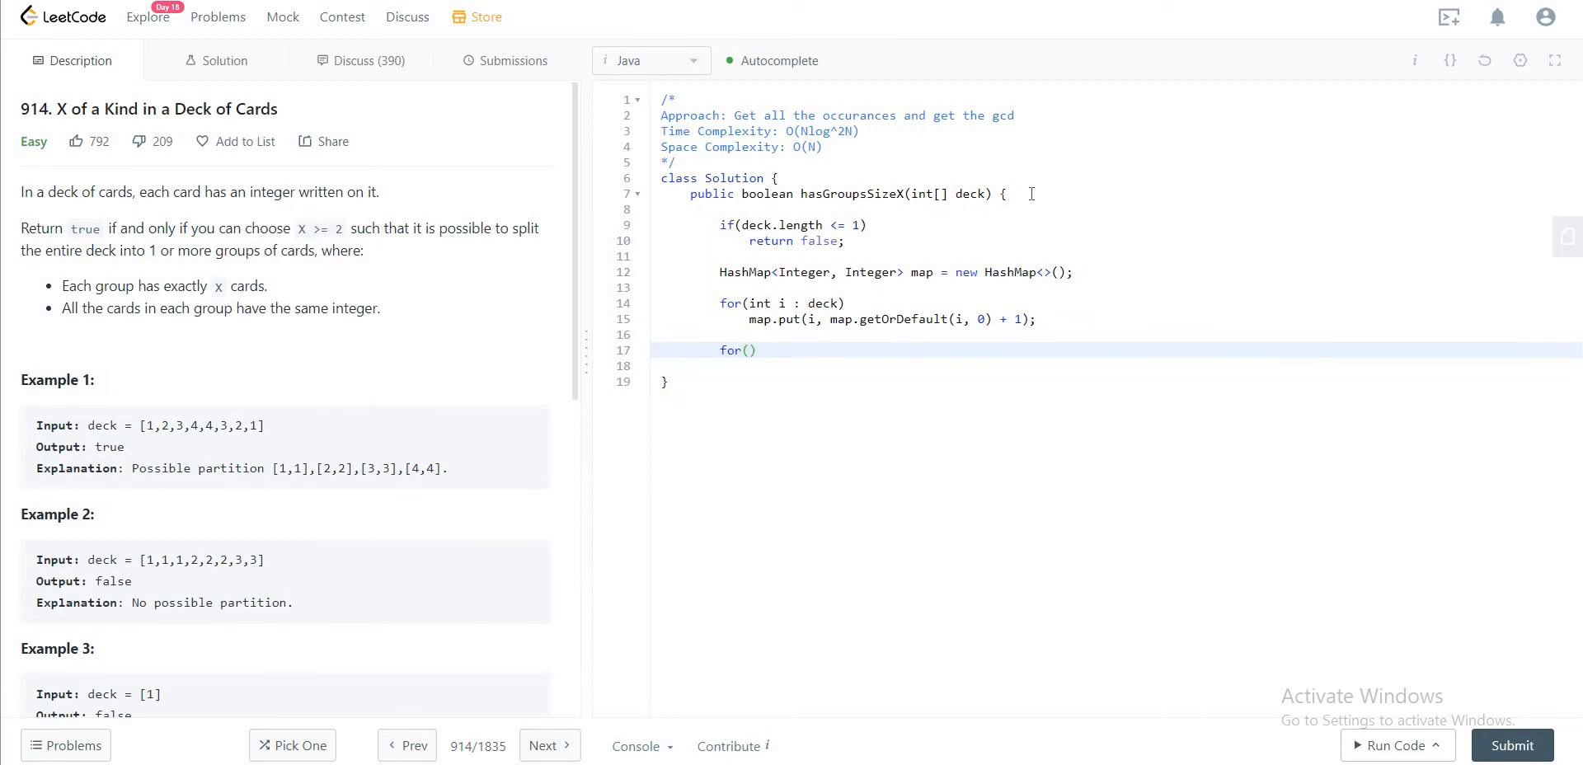
{"action": "left_click", "coordinate": [742, 350]}
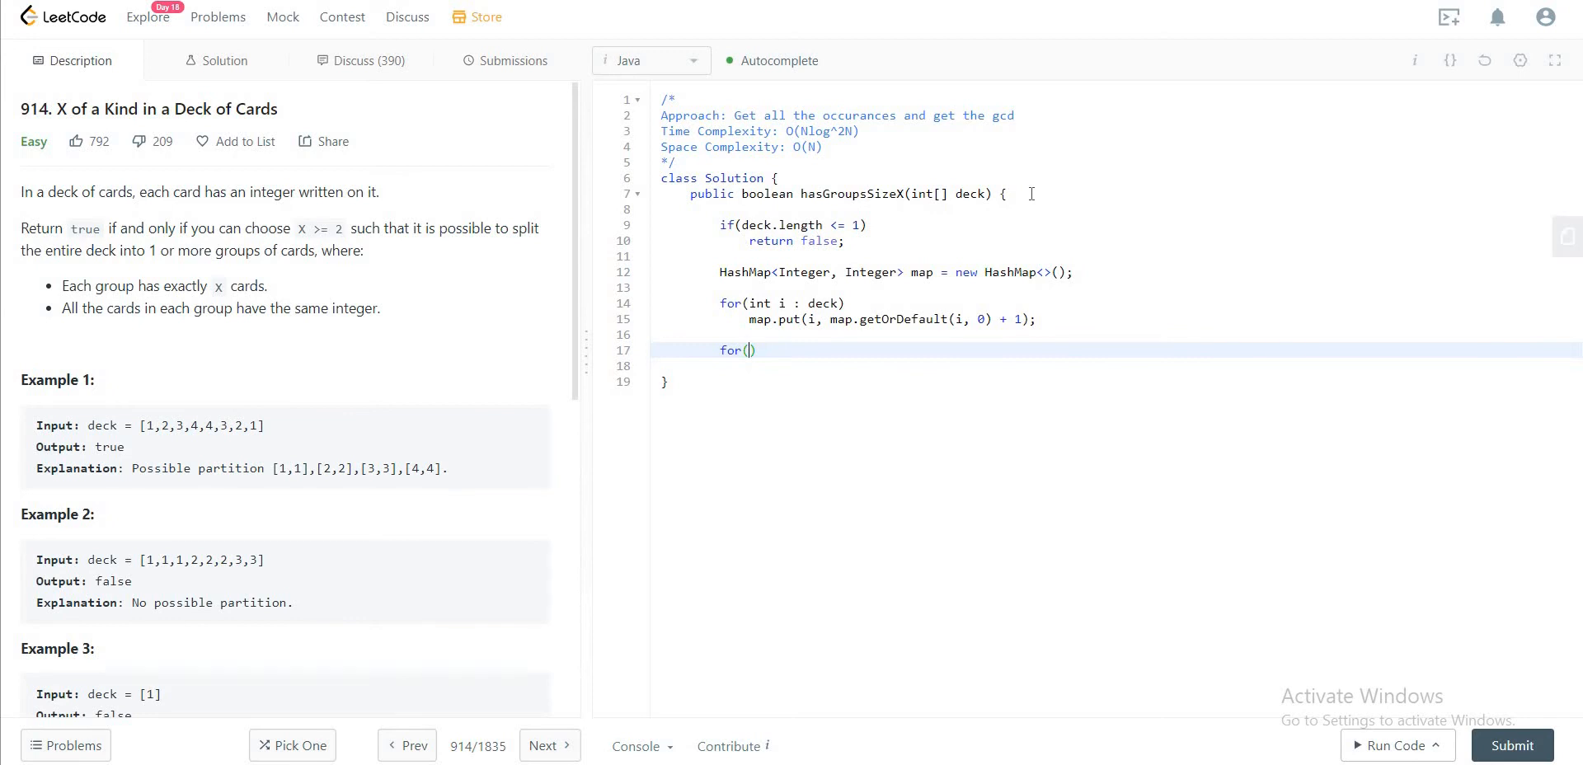
{"action": "type", "text": "i"}
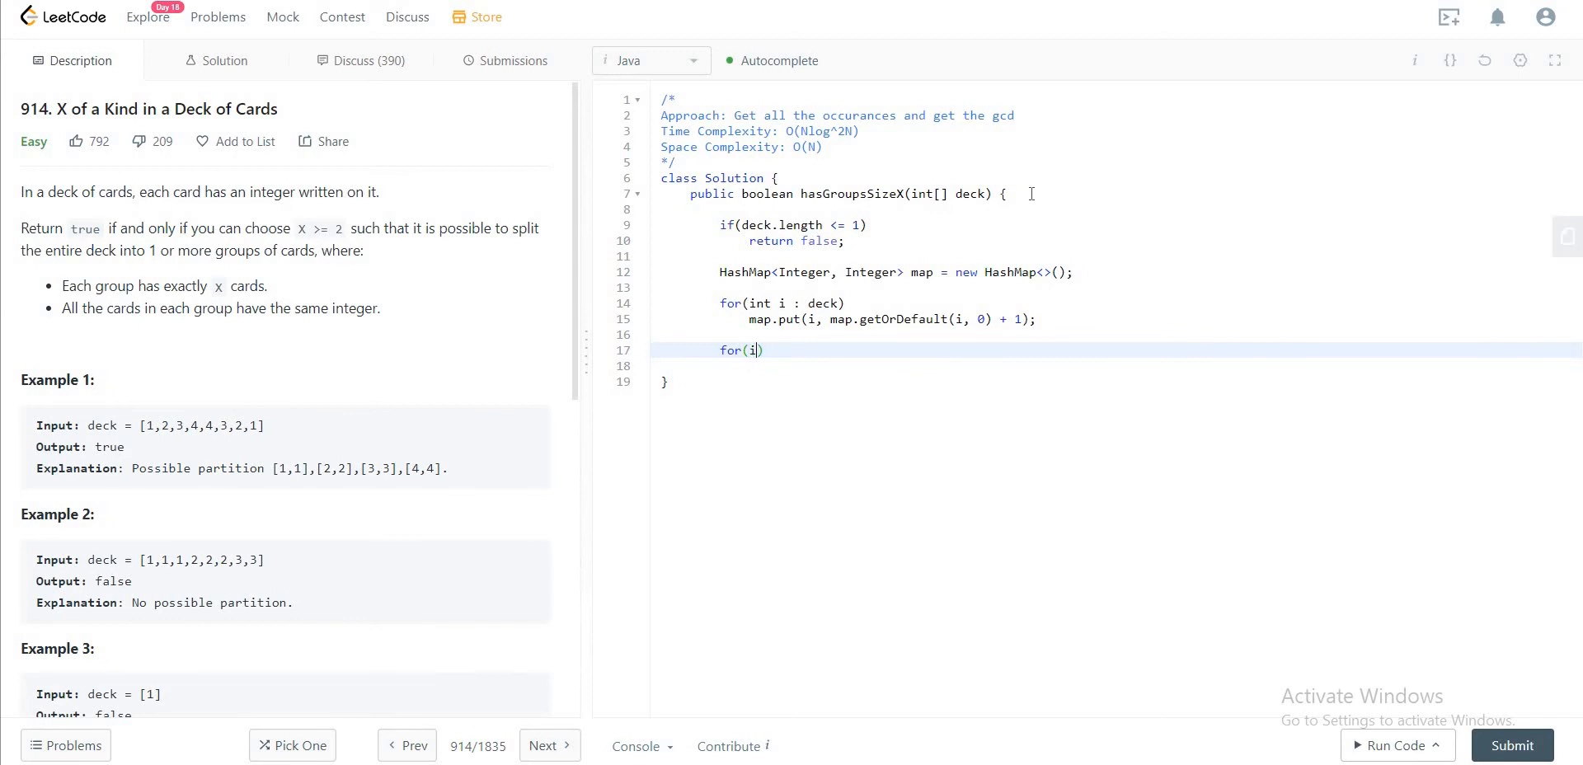
{"action": "type", "text": "nt i :"}
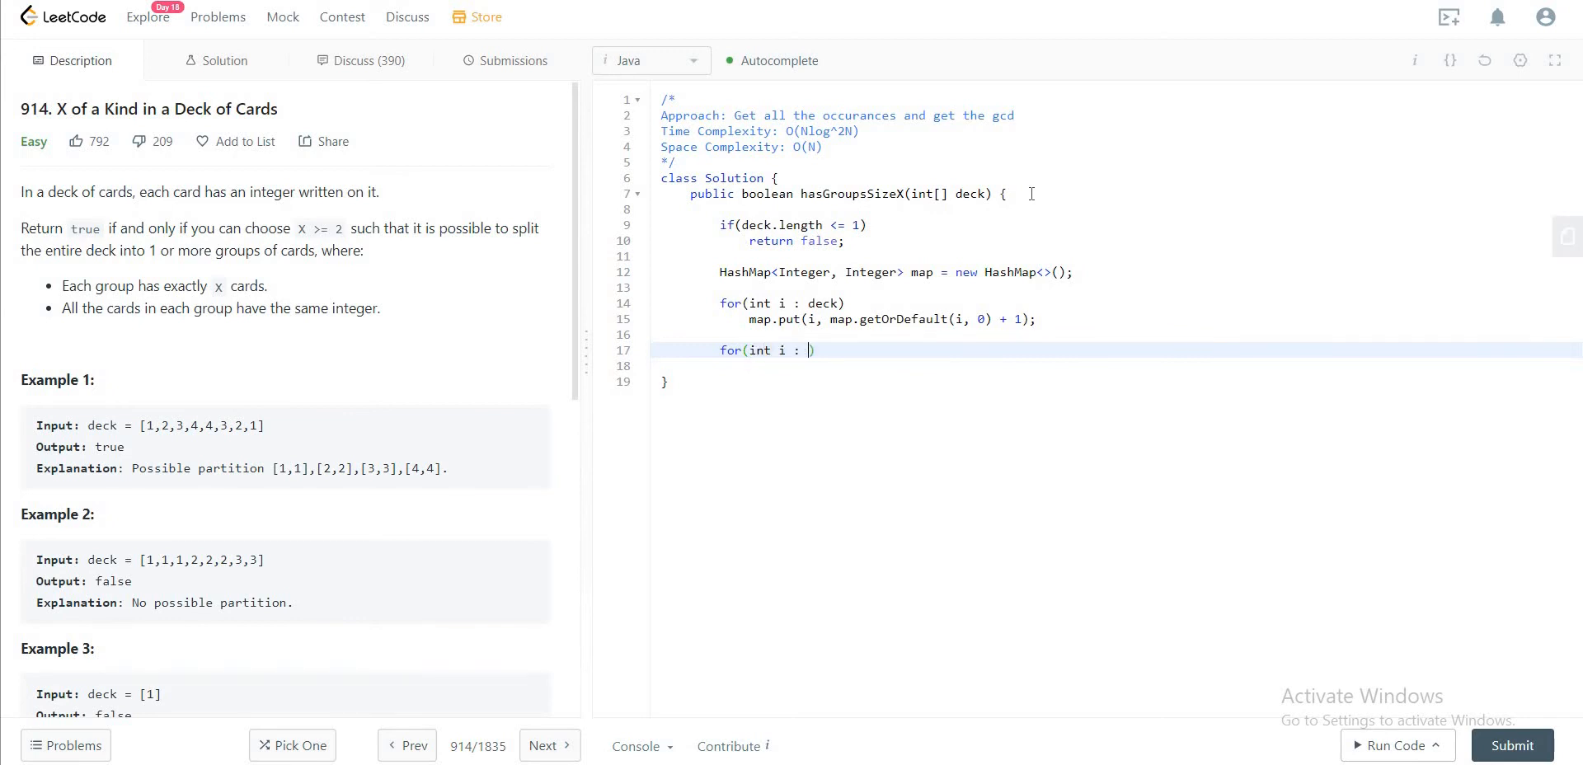
{"action": "type", "text": "map."}
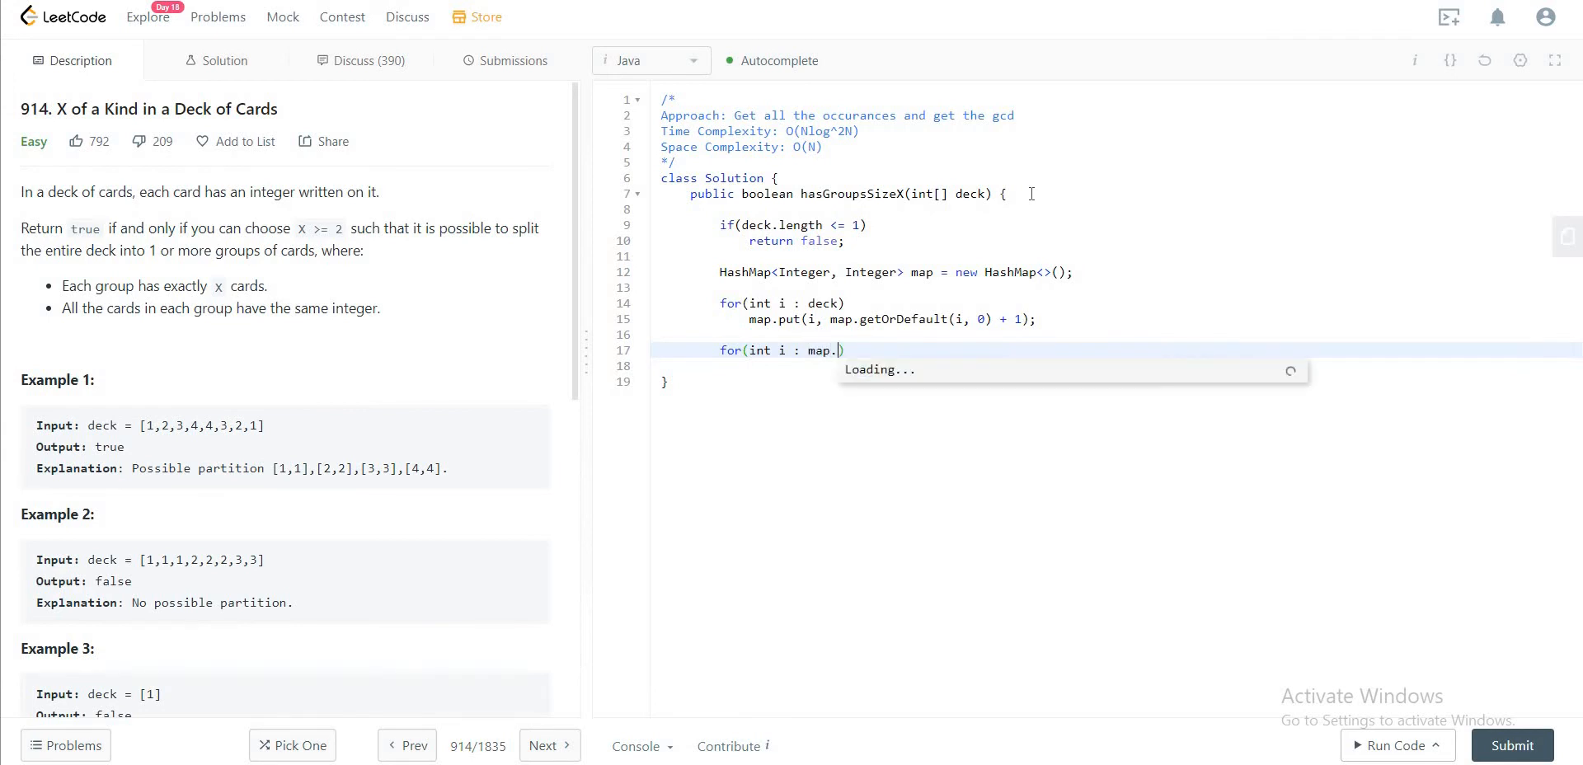
{"action": "type", "text": "values"}
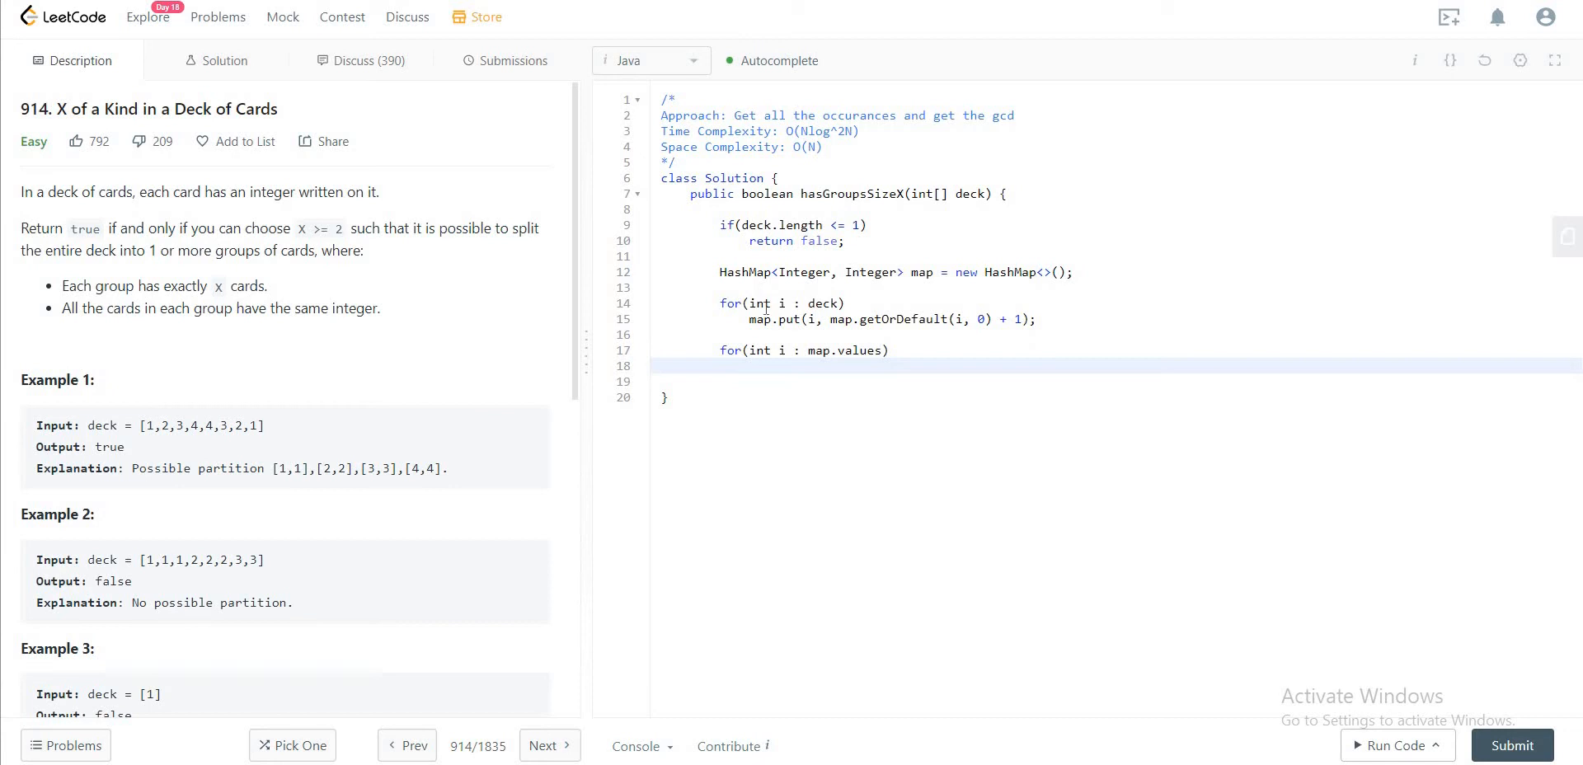
{"action": "type", "text": "int"}
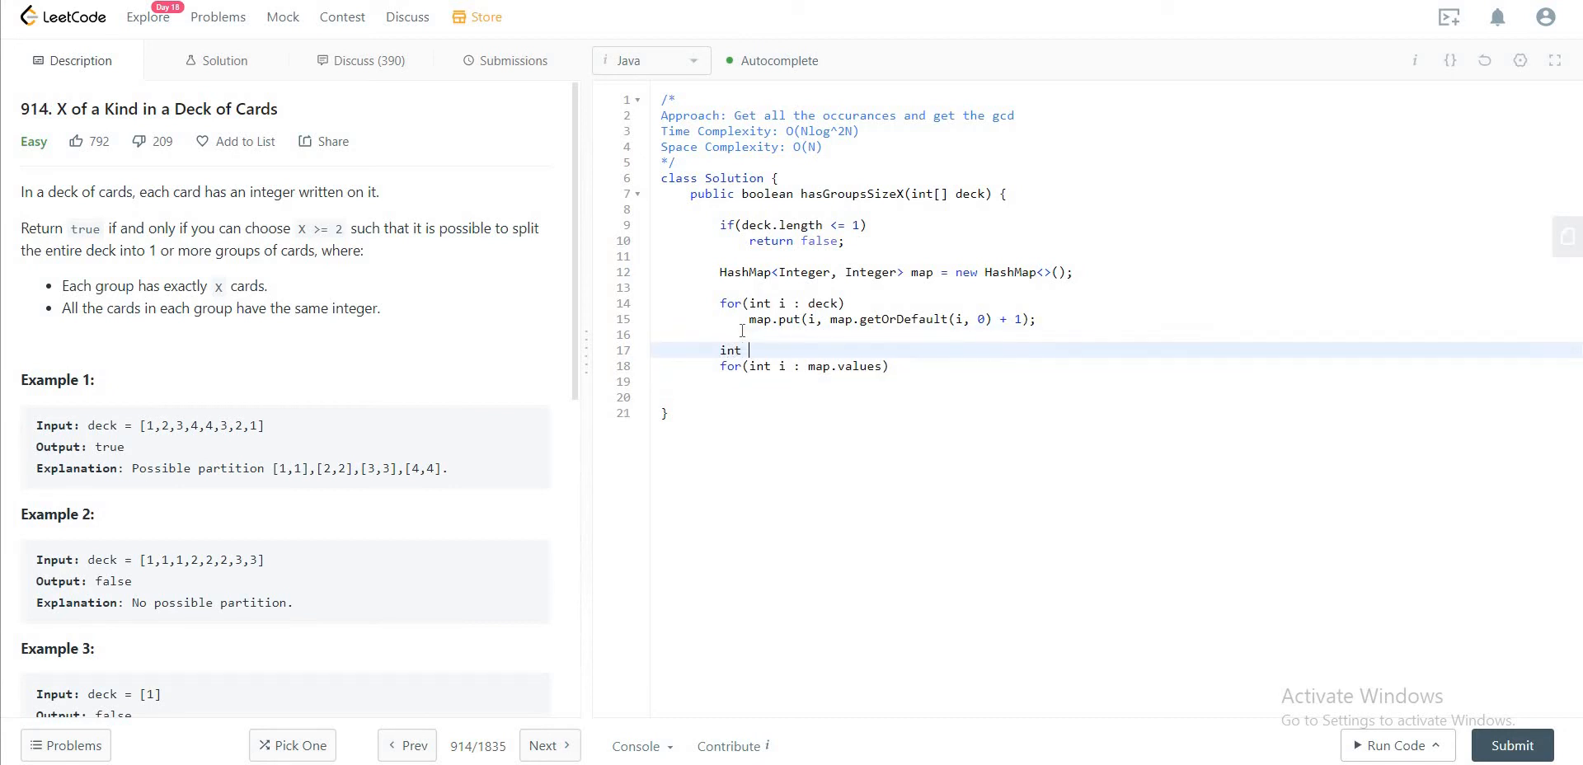
{"action": "type", "text": "res = 0;"}
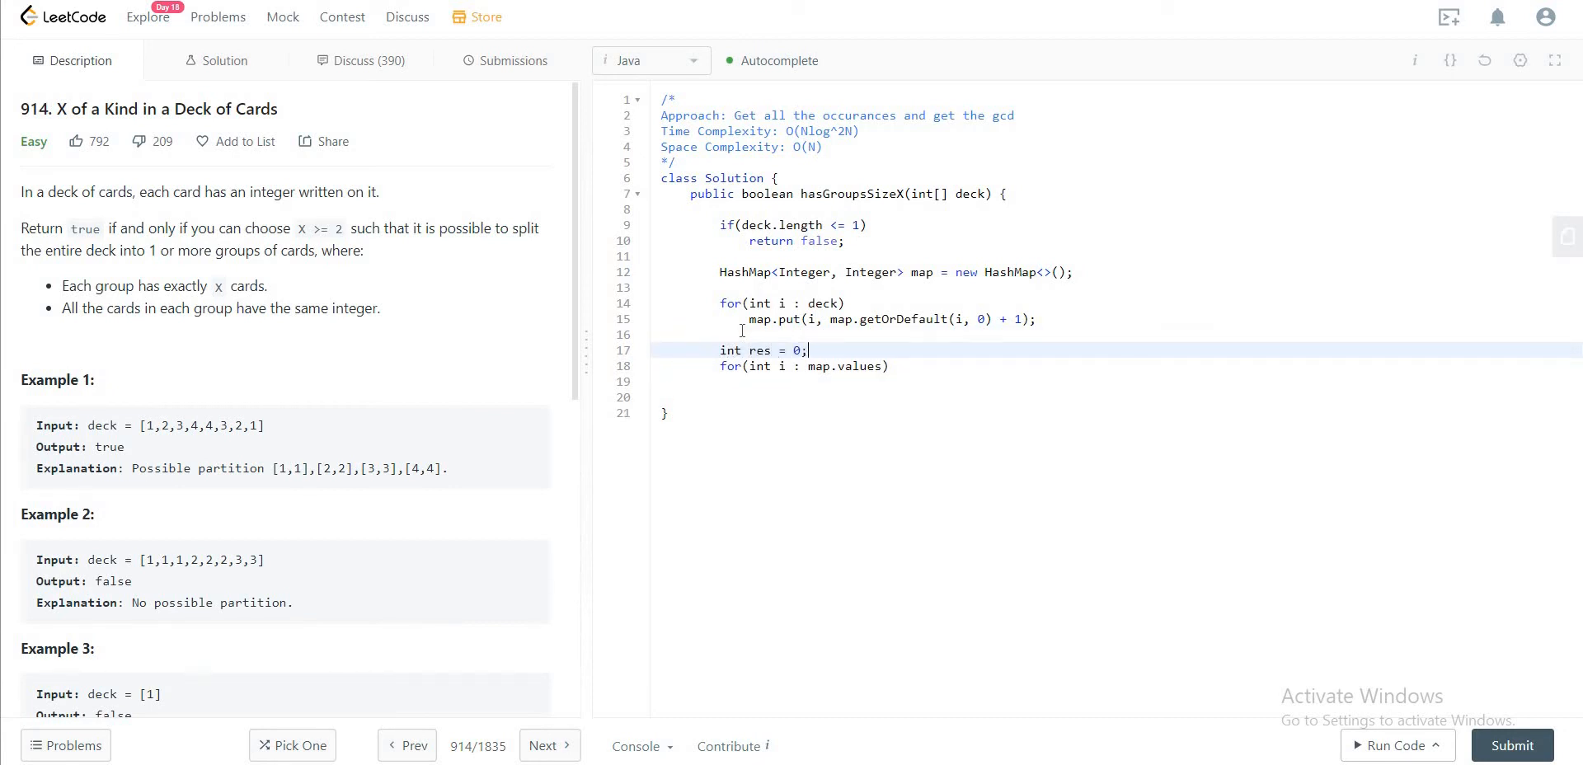
Step: Set res = gcd(res, i) in the loop body and return res > 1
{"action": "key", "text": "Enter"}
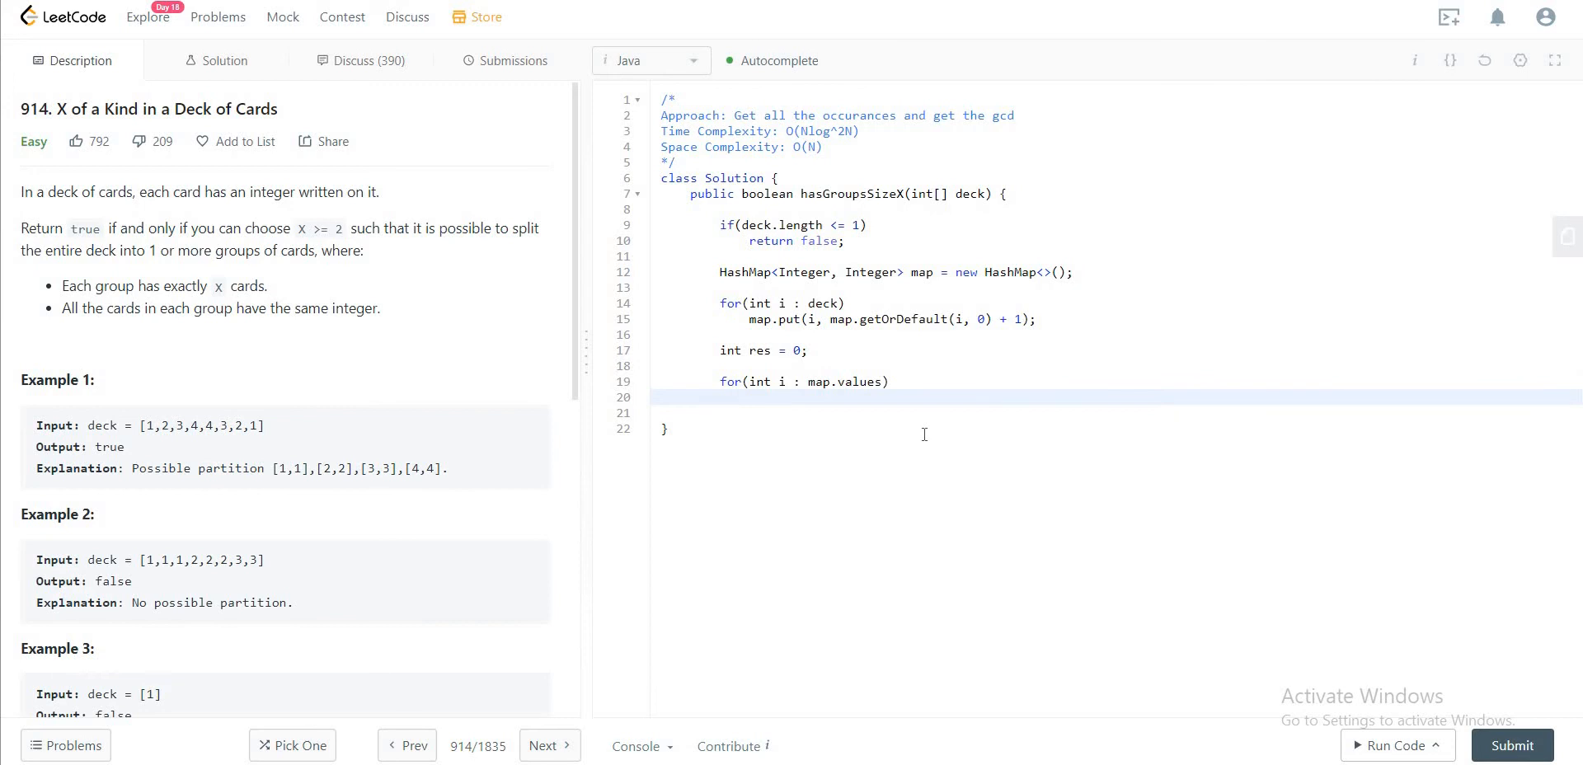
{"action": "type", "text": "res ="}
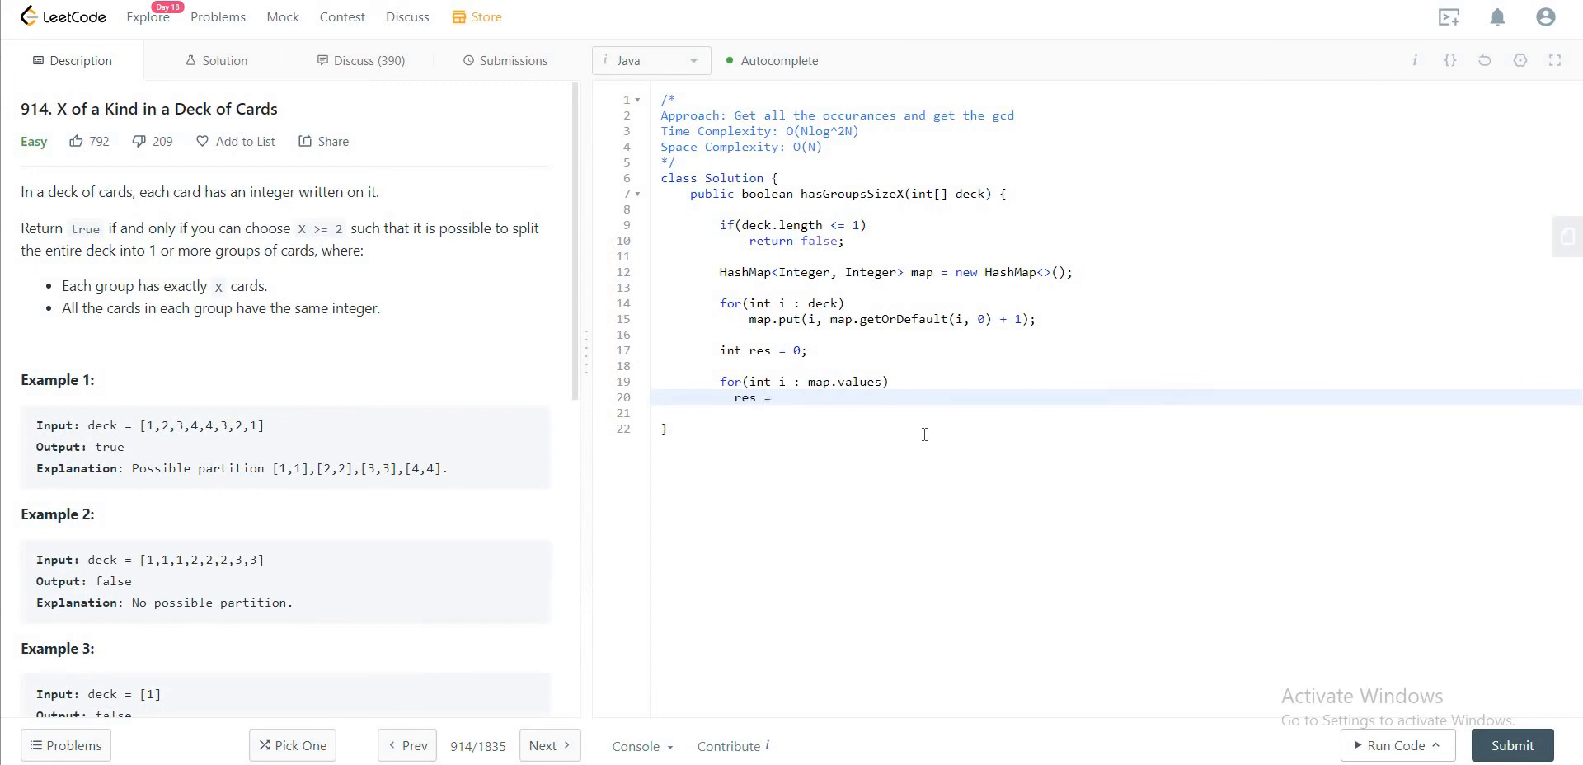
{"action": "type", "text": "gcd()"}
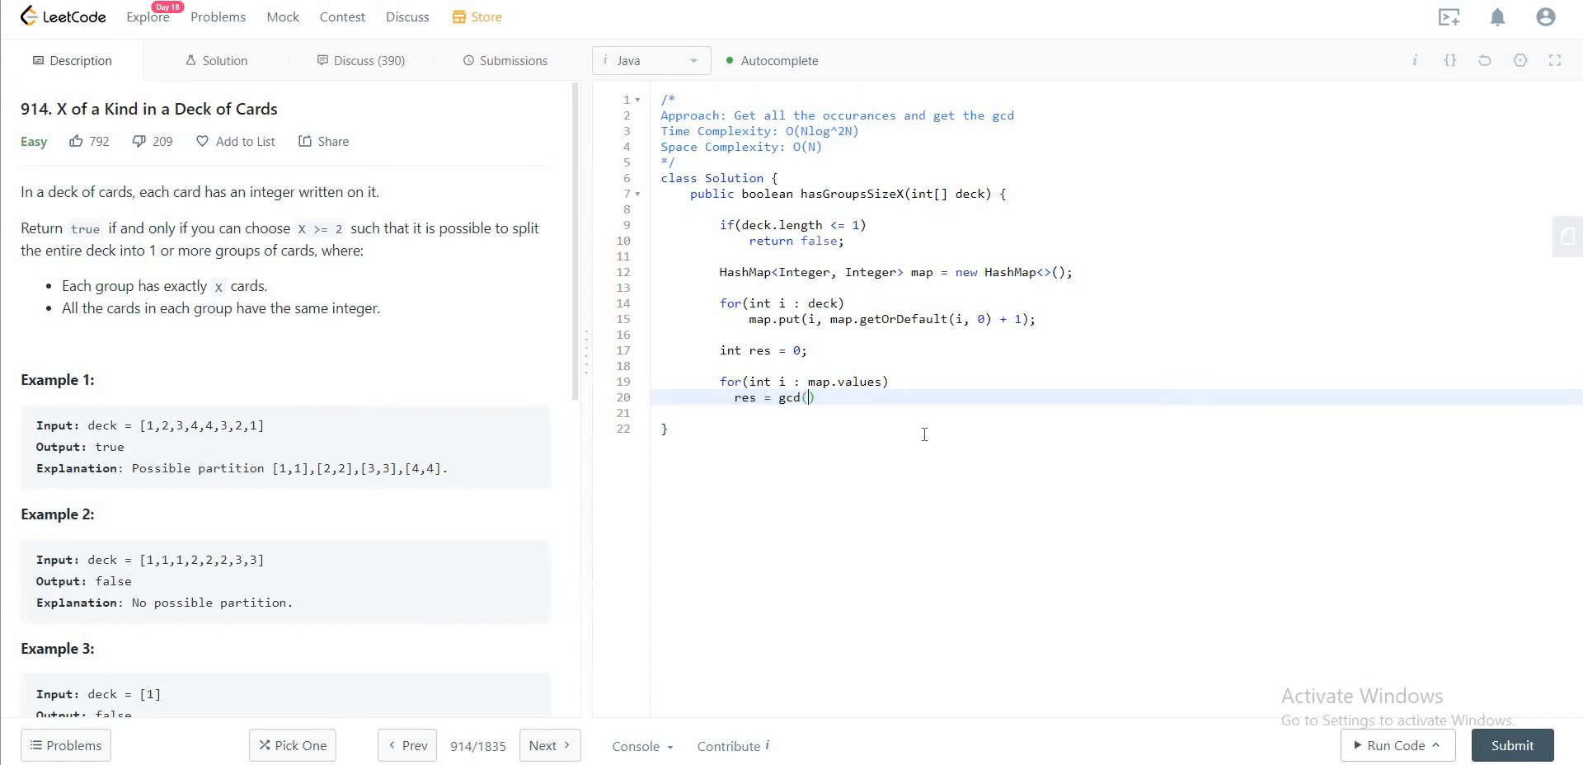
{"action": "type", "text": "res"}
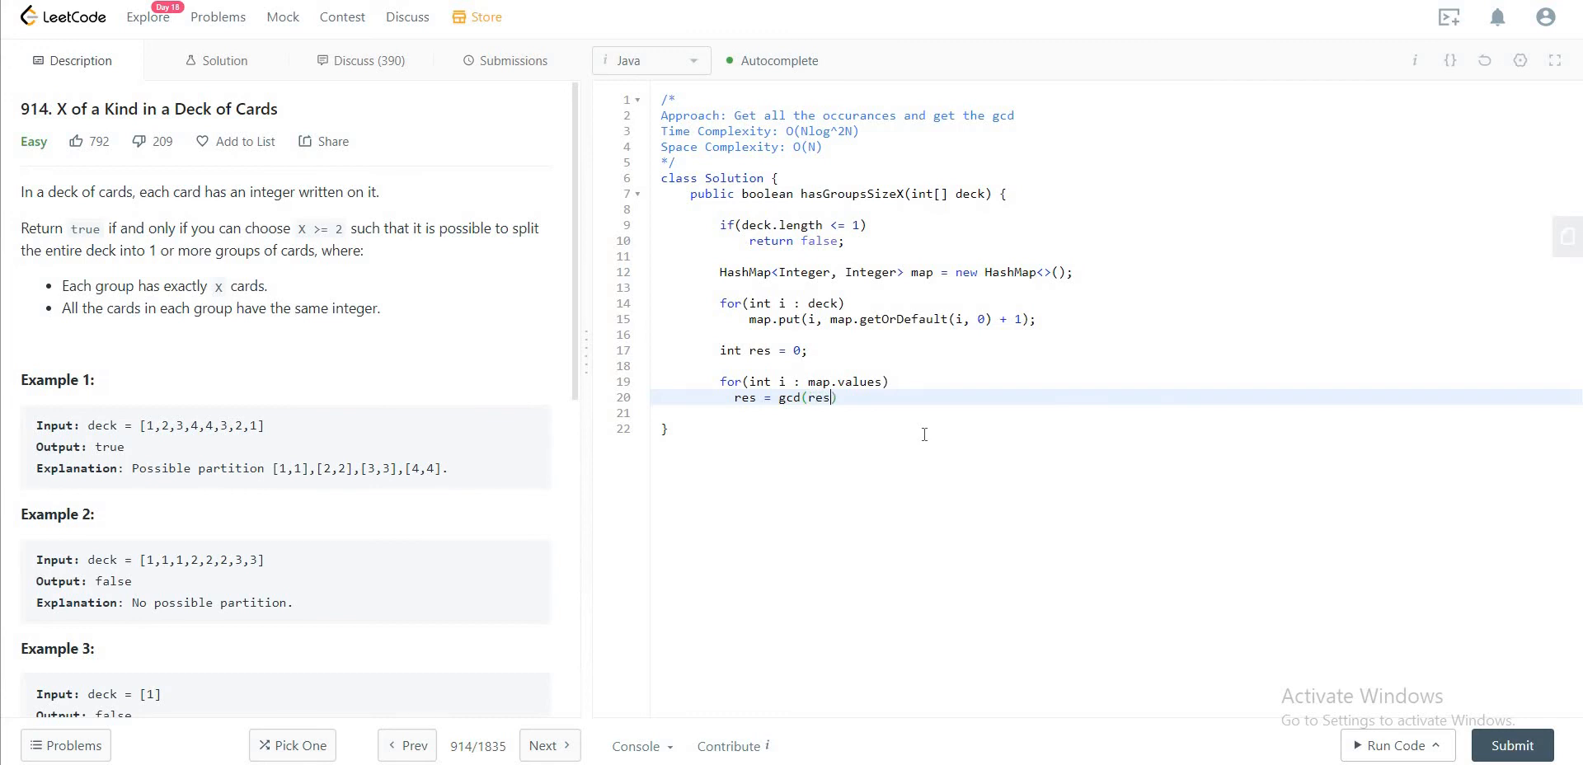
{"action": "type", "text": ", i)"}
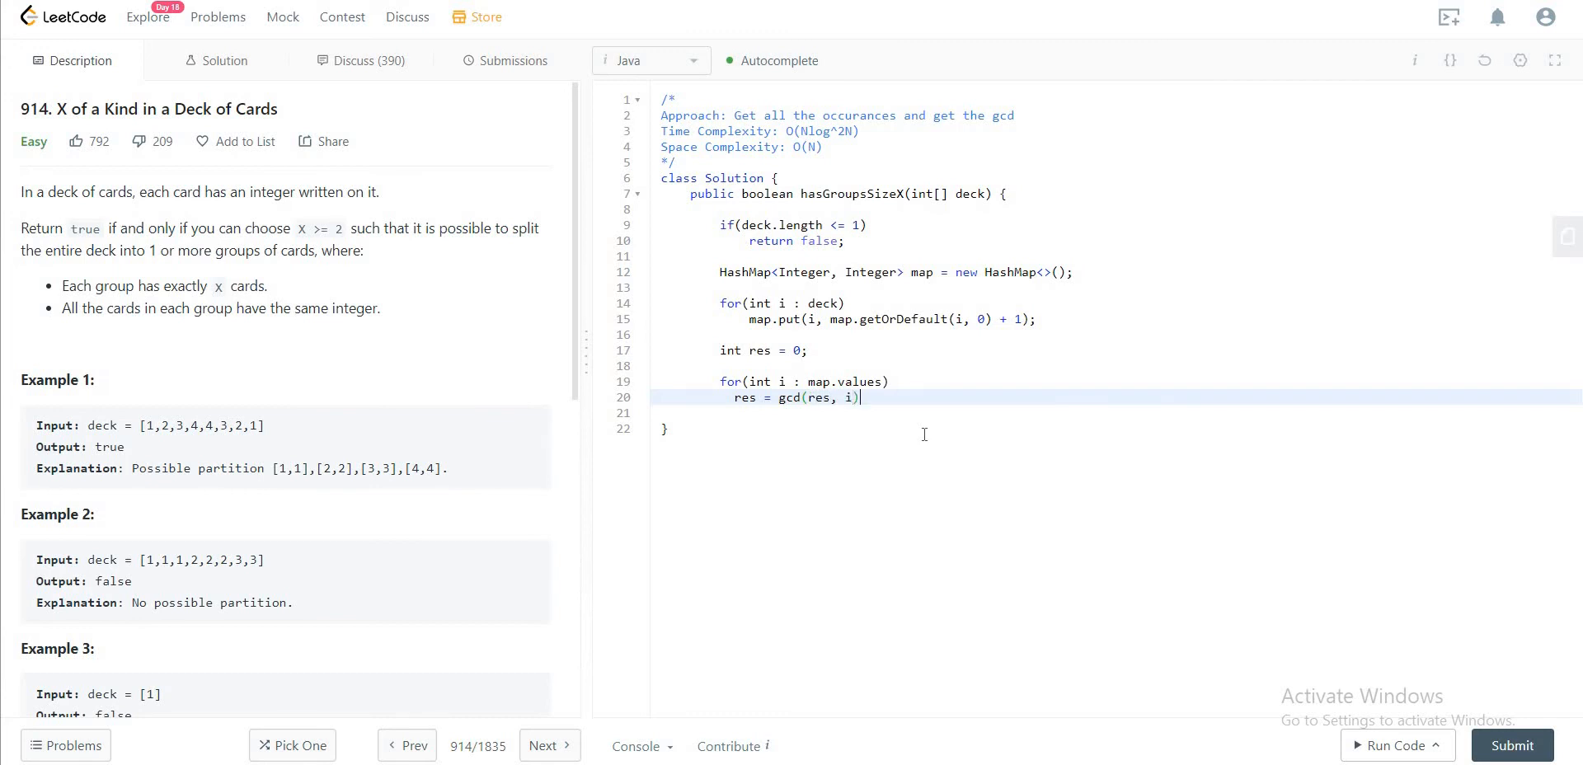
{"action": "type", "text": ";"}
{"action": "type", "text": "reutn"}
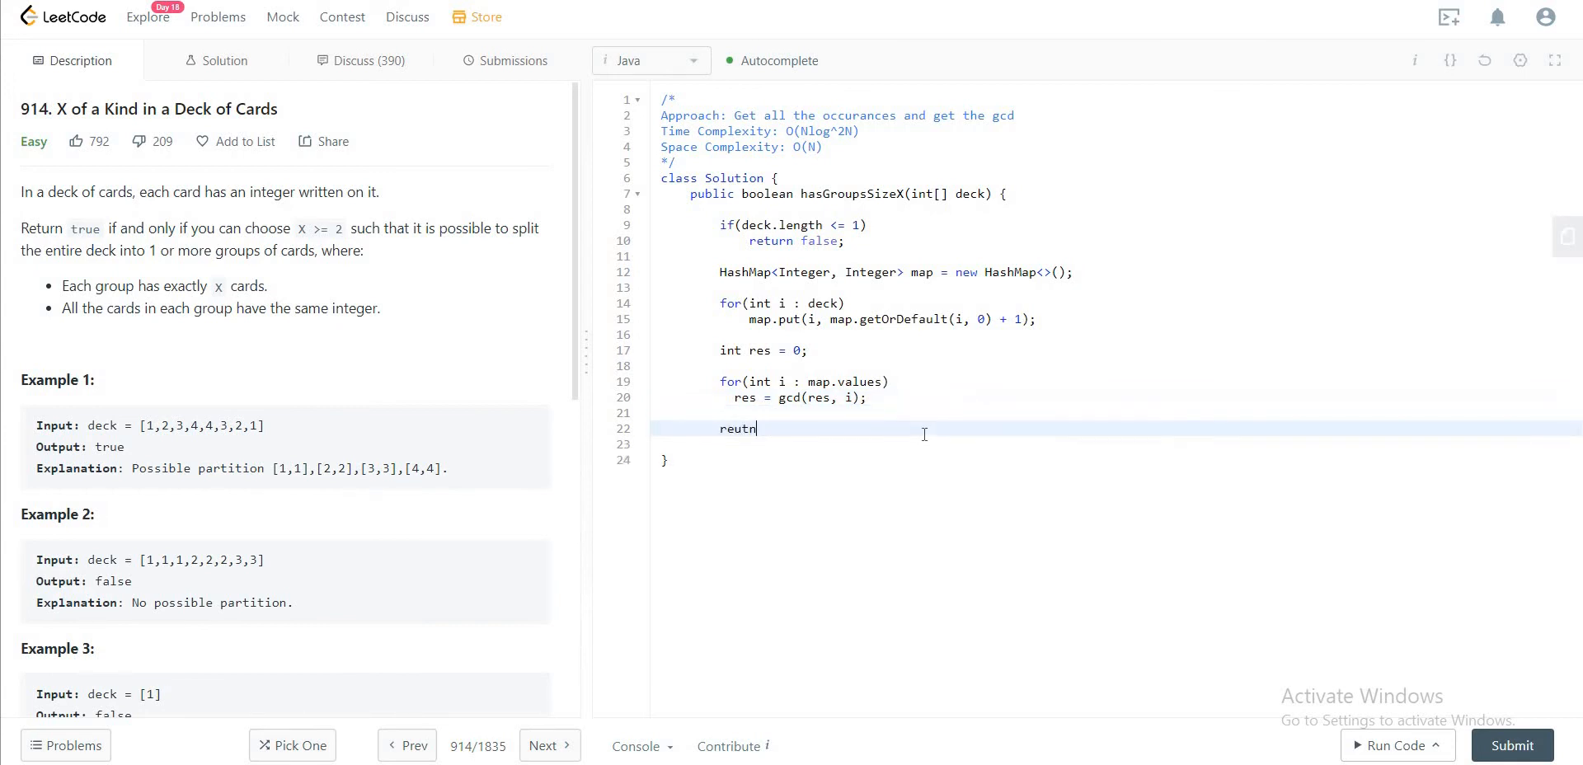
{"action": "type", "text": "return r"}
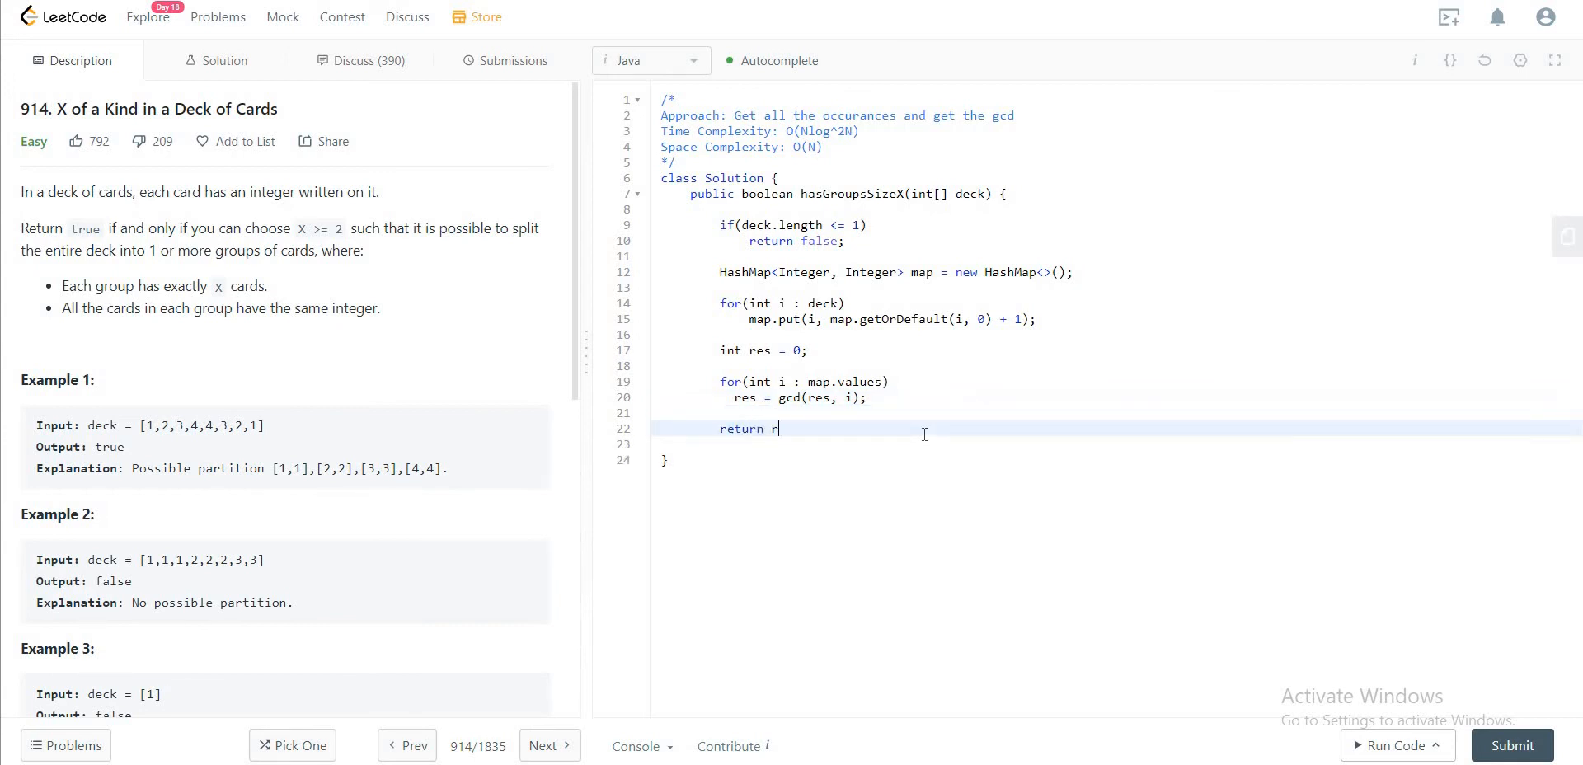
{"action": "type", "text": "es > 1"}
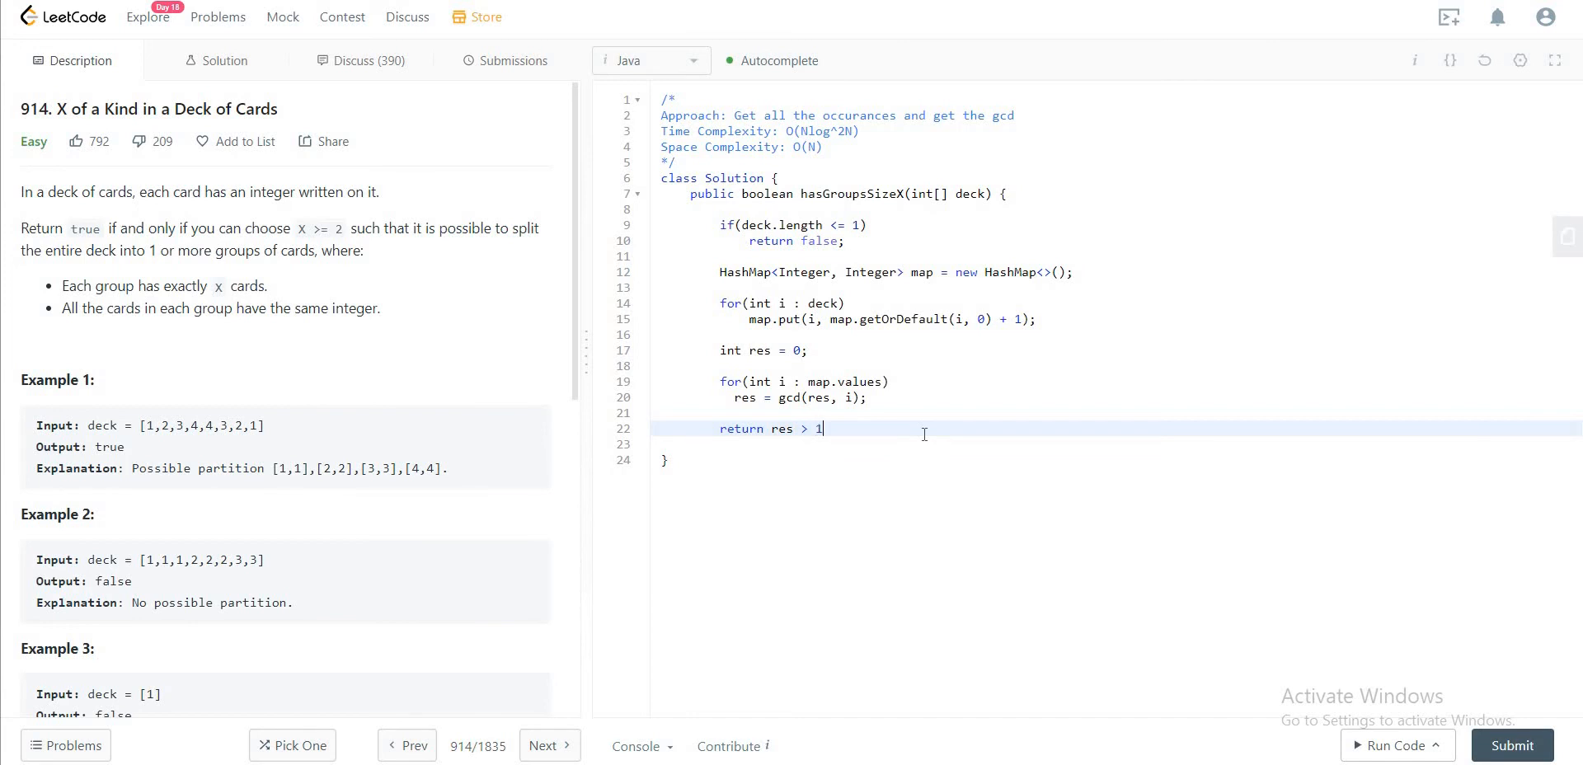
{"action": "type", "text": ";"}
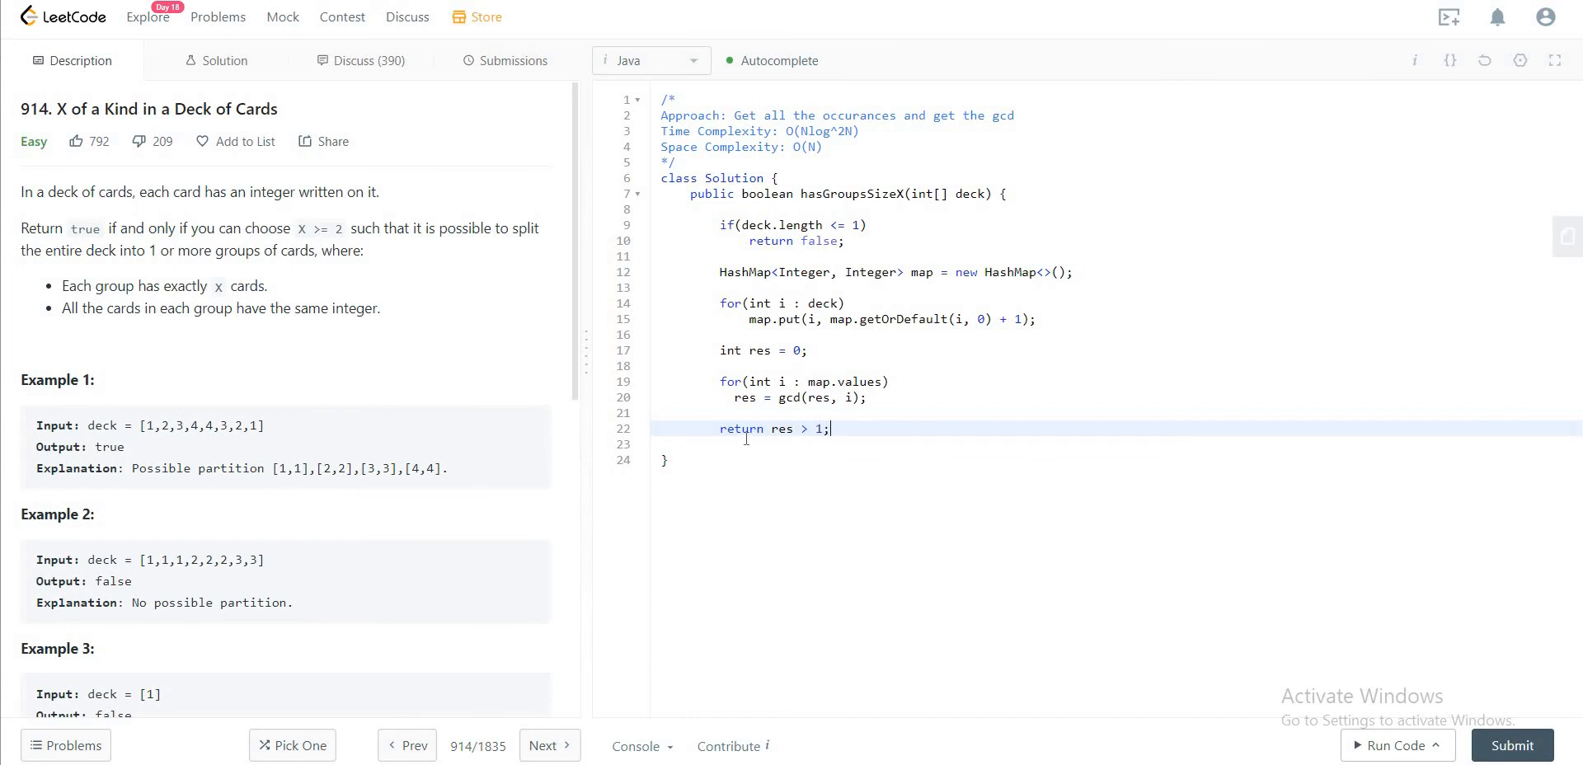
{"action": "mouse_move", "coordinate": [870, 459]}
{"action": "type", "text": "}"}
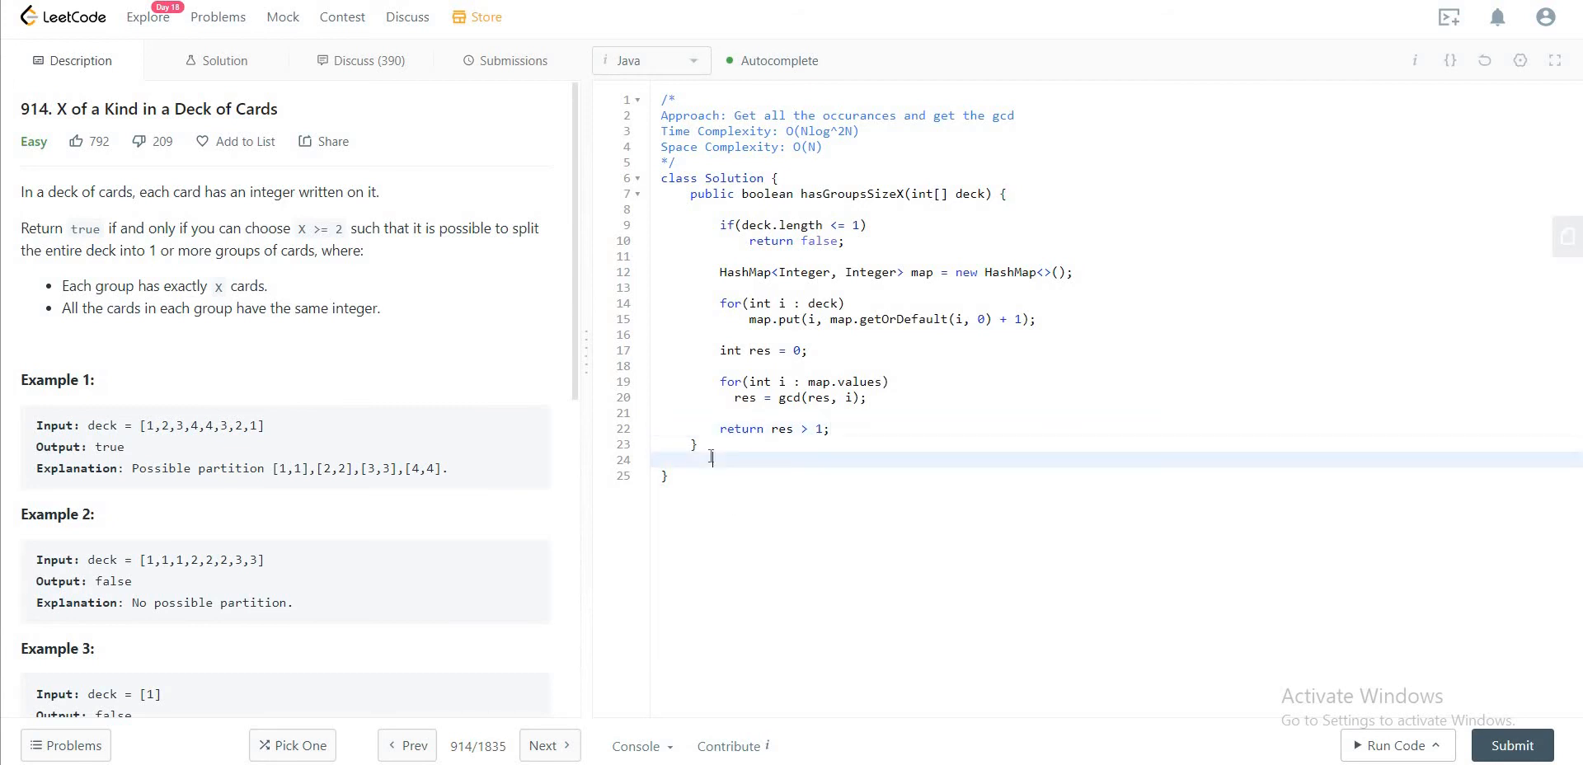
Step: Declare the helper method int gcd(int a, int b)
{"action": "type", "text": "v"}
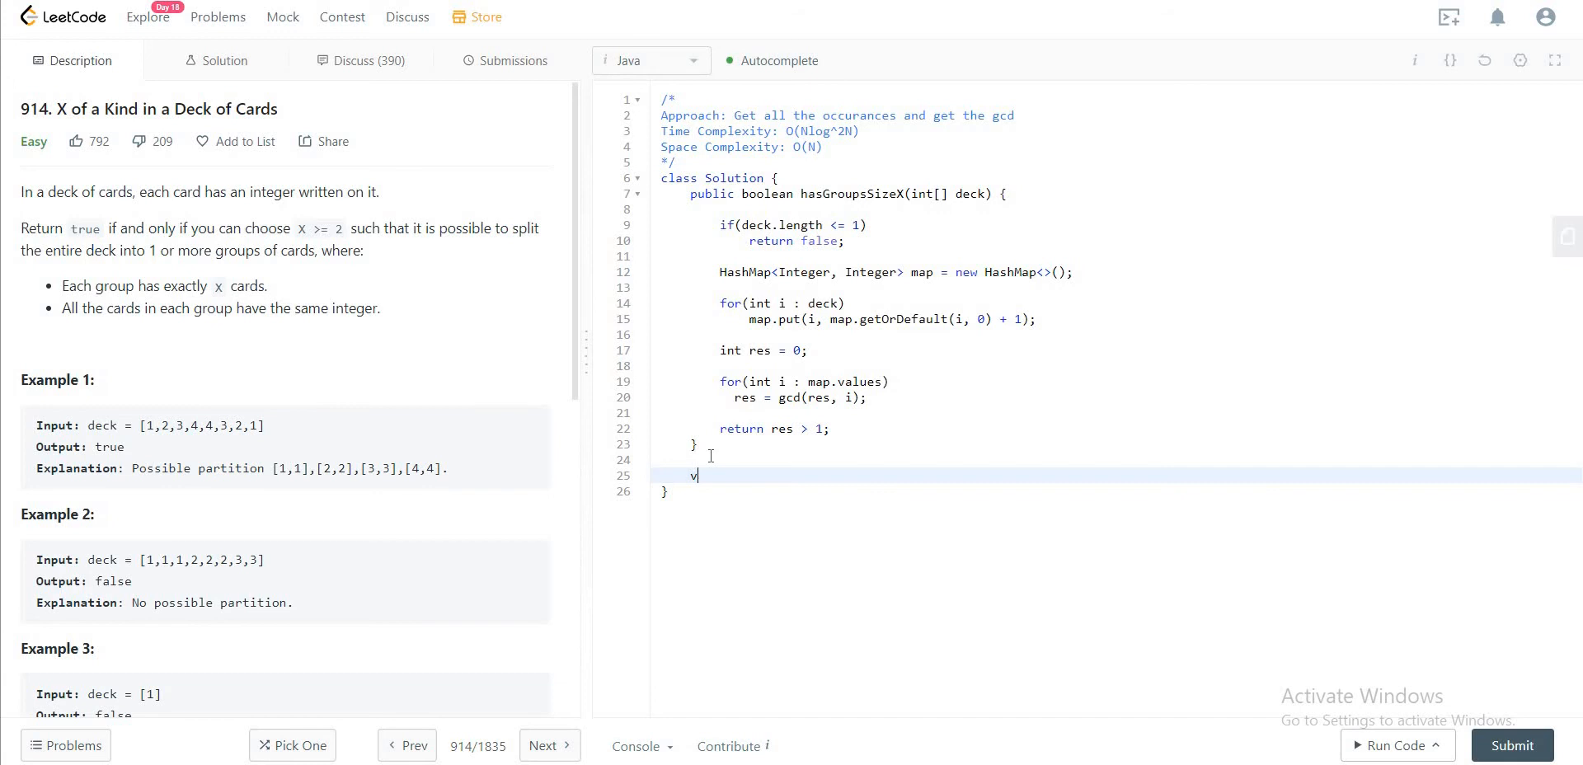
{"action": "type", "text": "int gd"}
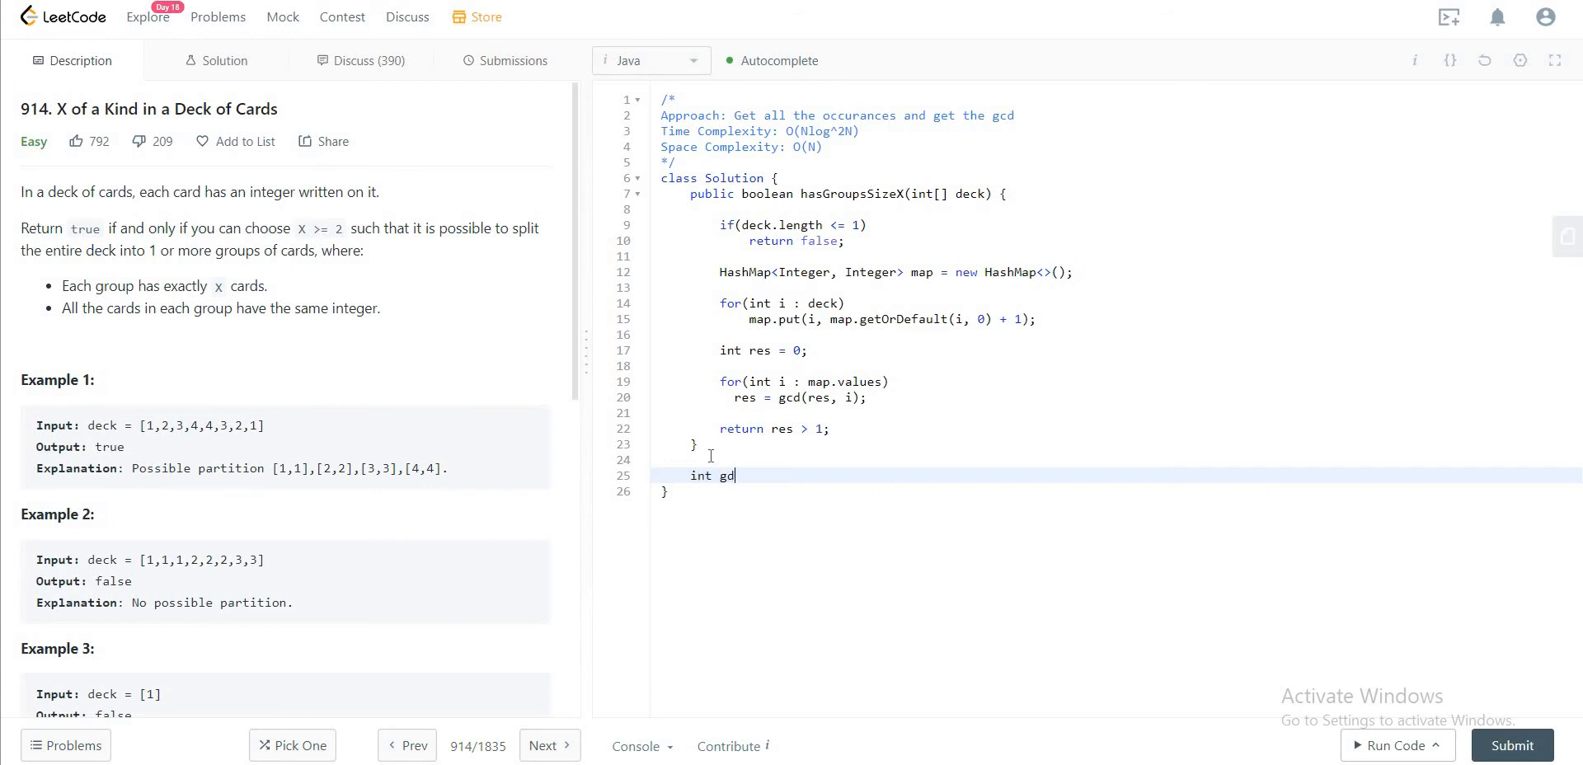
{"action": "type", "text": "(int"}
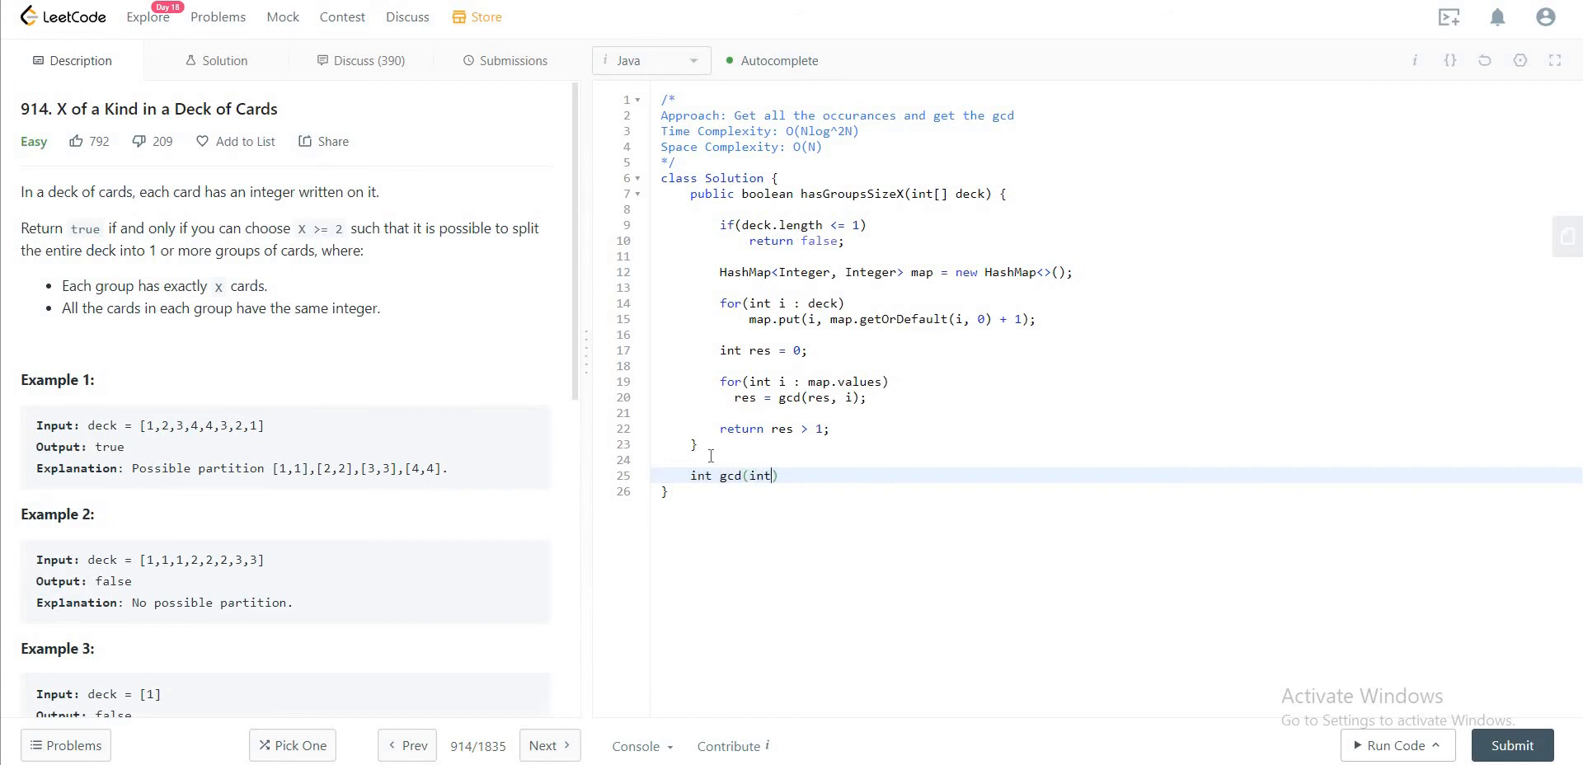
{"action": "type", "text": "a, int b"}
{"action": "type", "text": "{"}
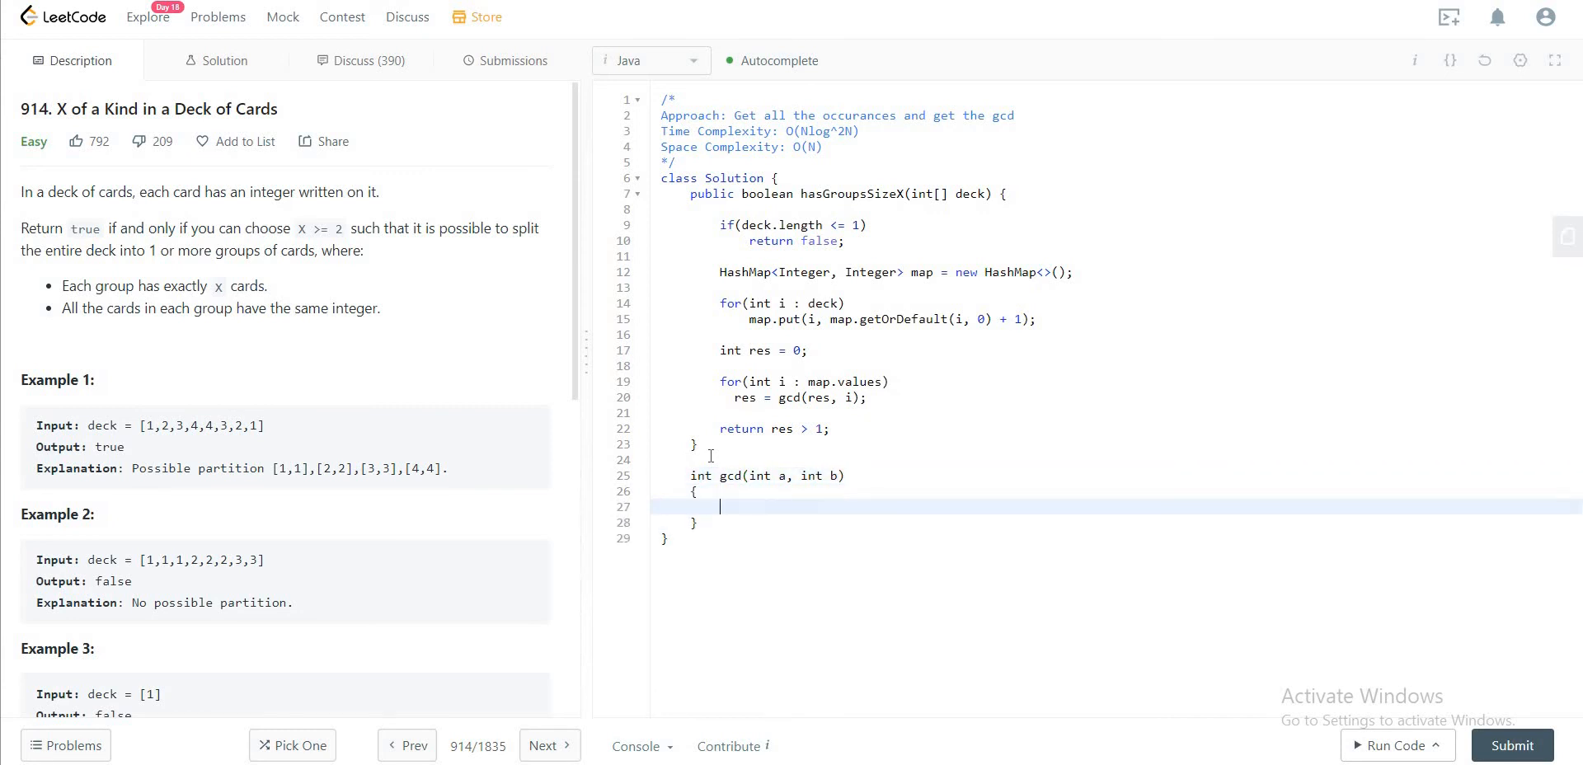
Step: Make gcd's body return b > 0 ? gcd(b, a%b) : b;
{"action": "type", "text": "resutn"}
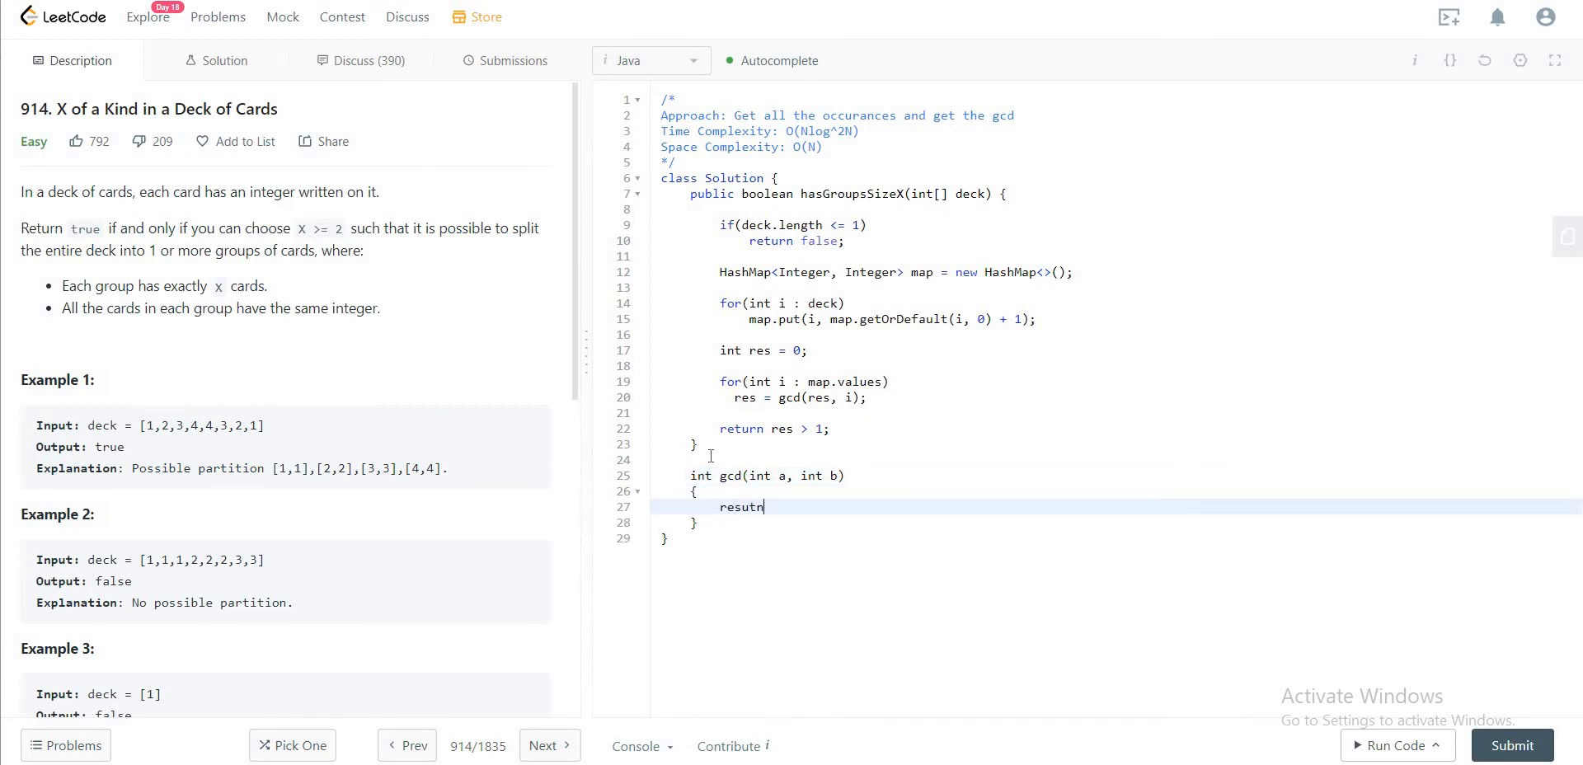
{"action": "type", "text": "return"}
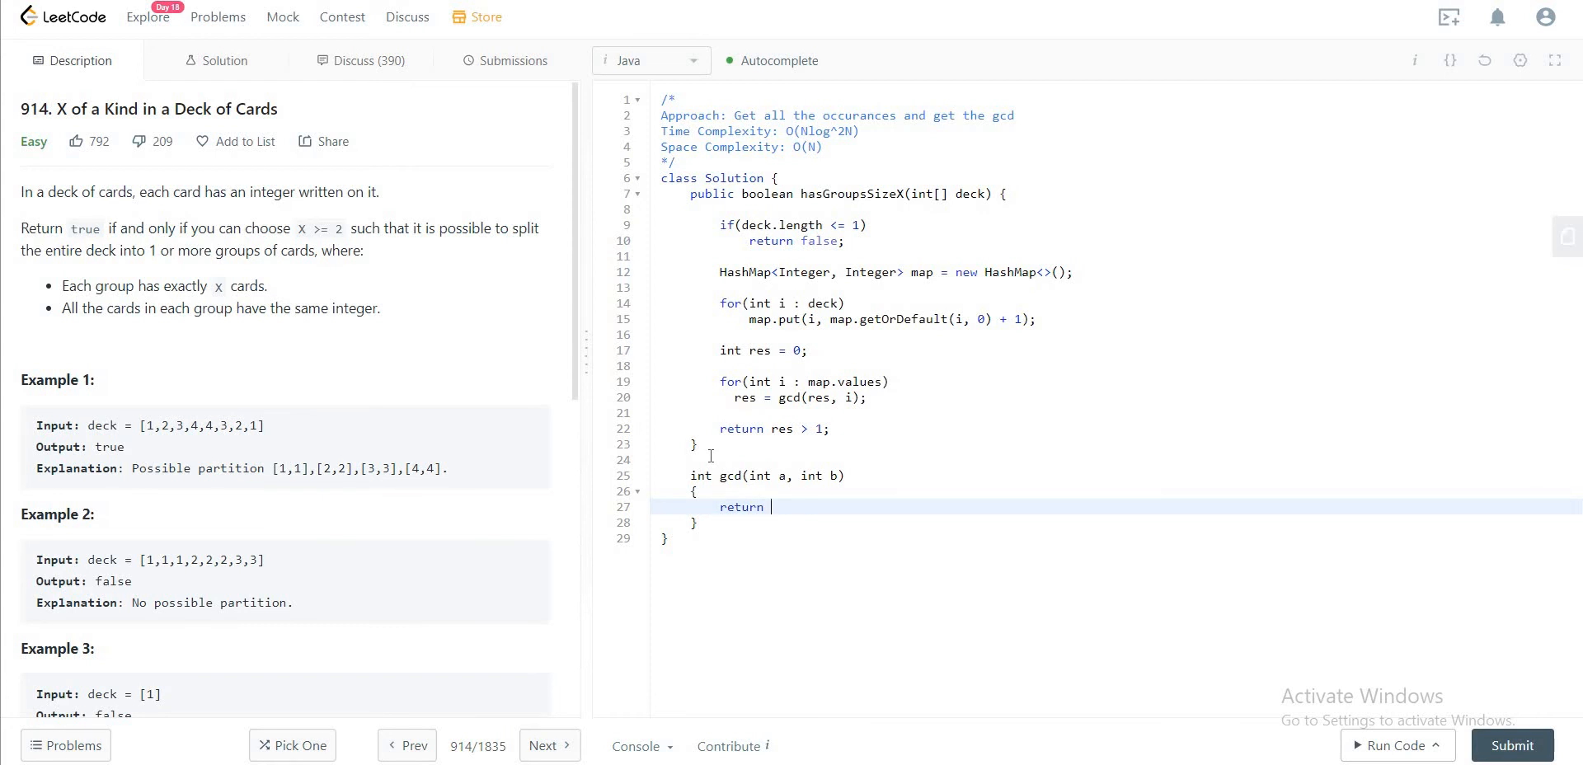
{"action": "type", "text": "b"}
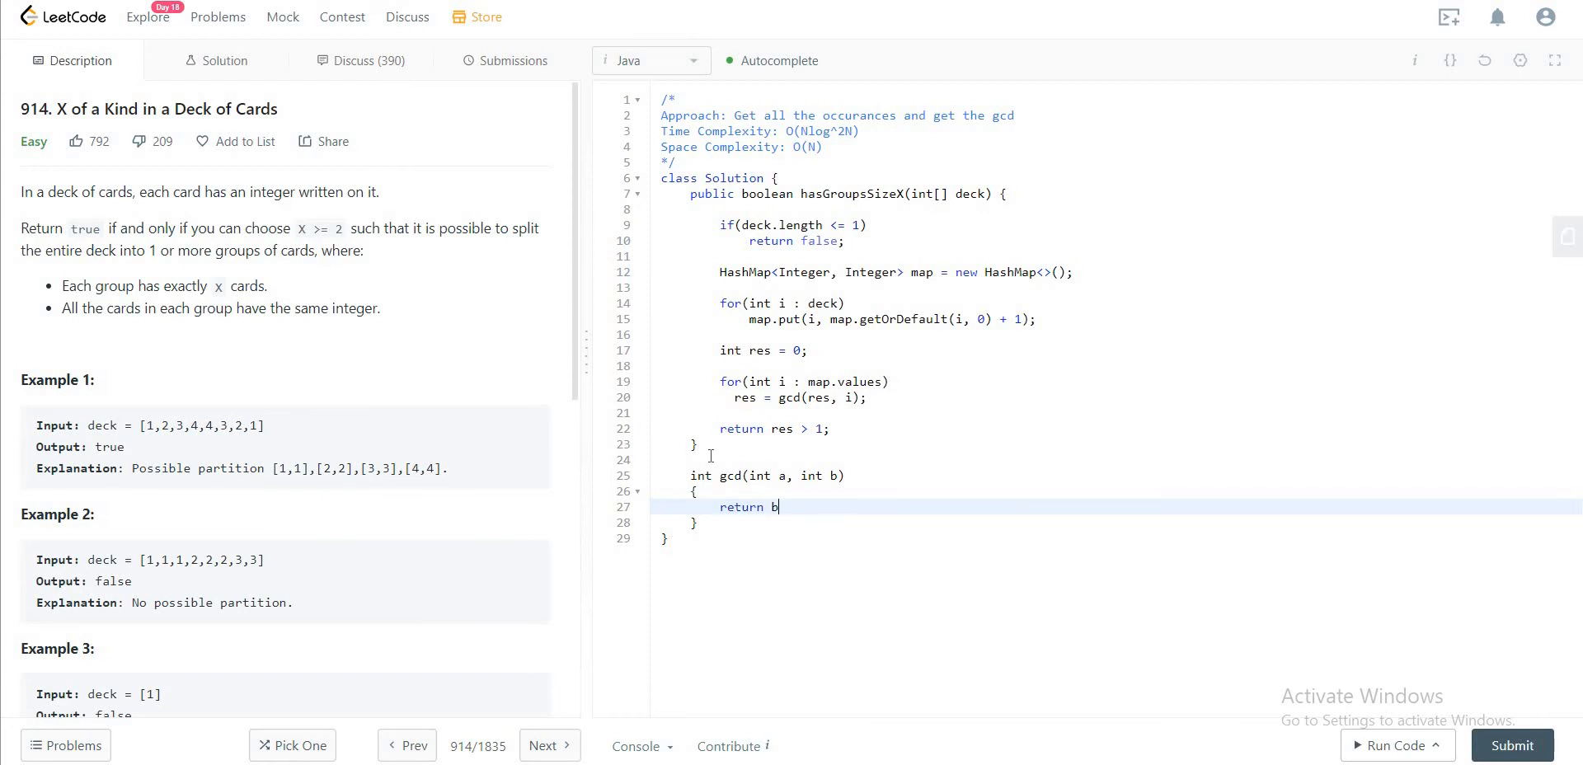
{"action": "type", "text": "> 0 ?"}
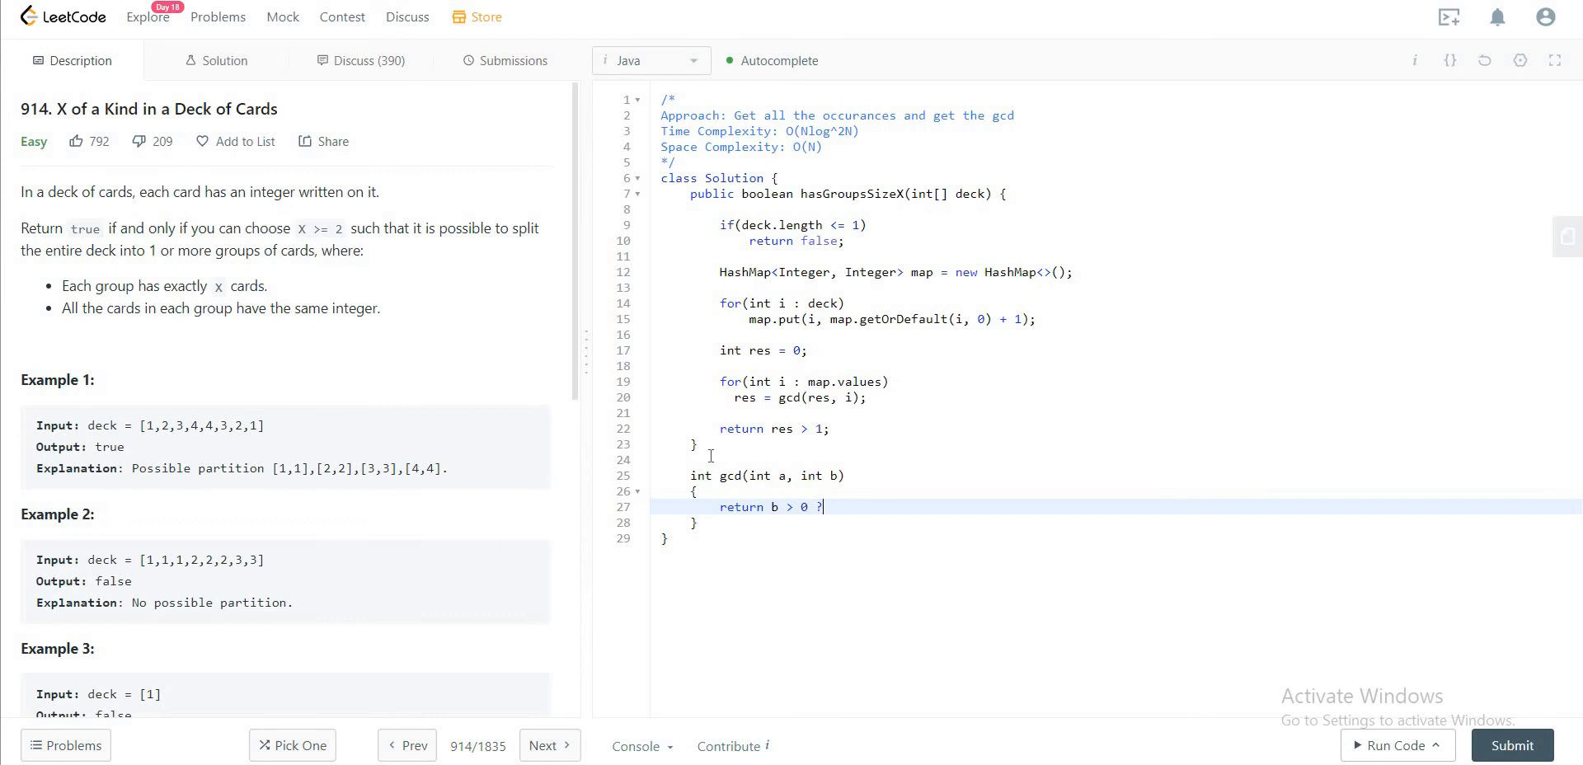
{"action": "type", "text": "gcd("}
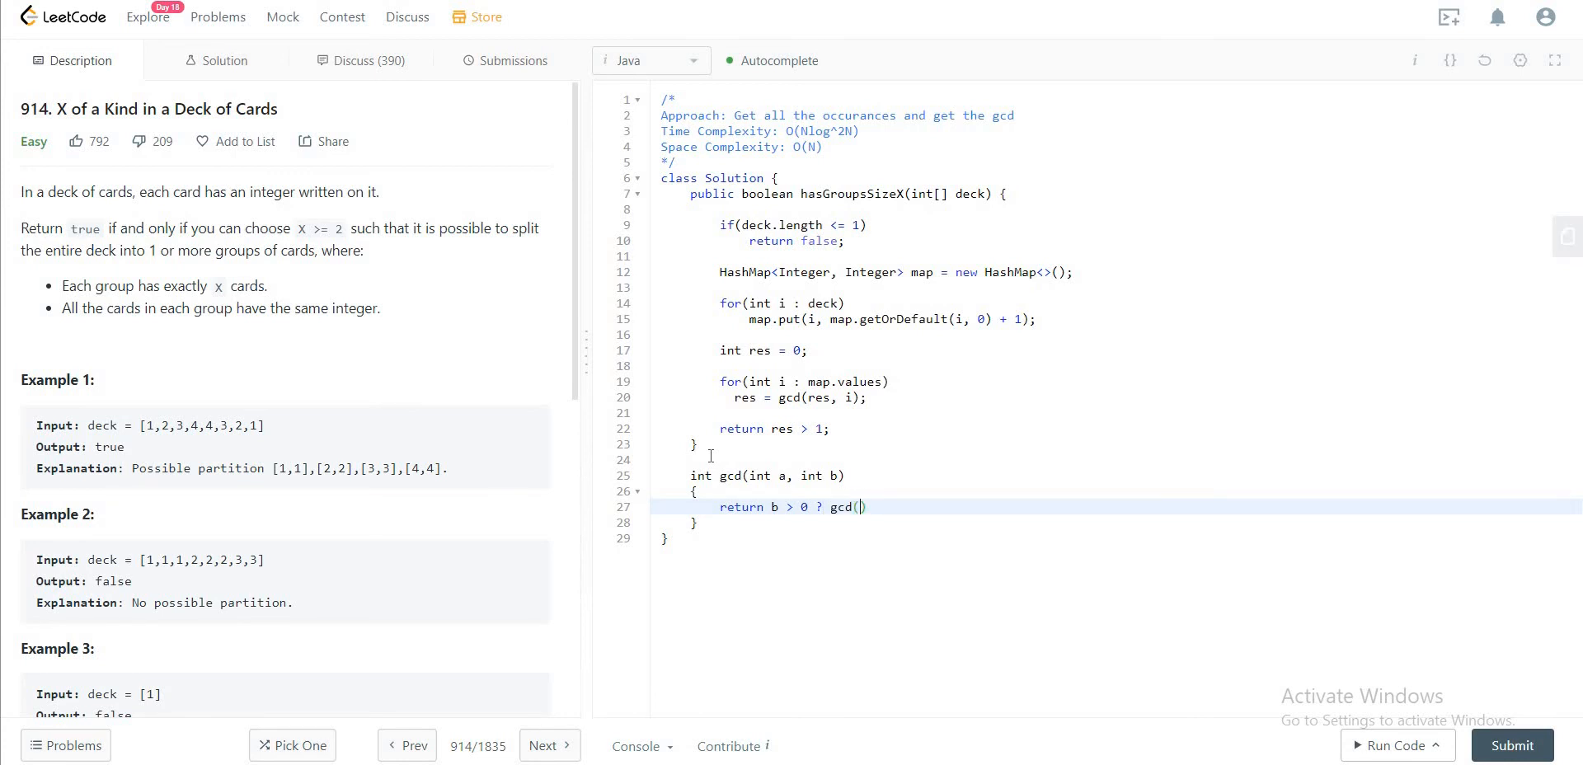
{"action": "type", "text": "b,"}
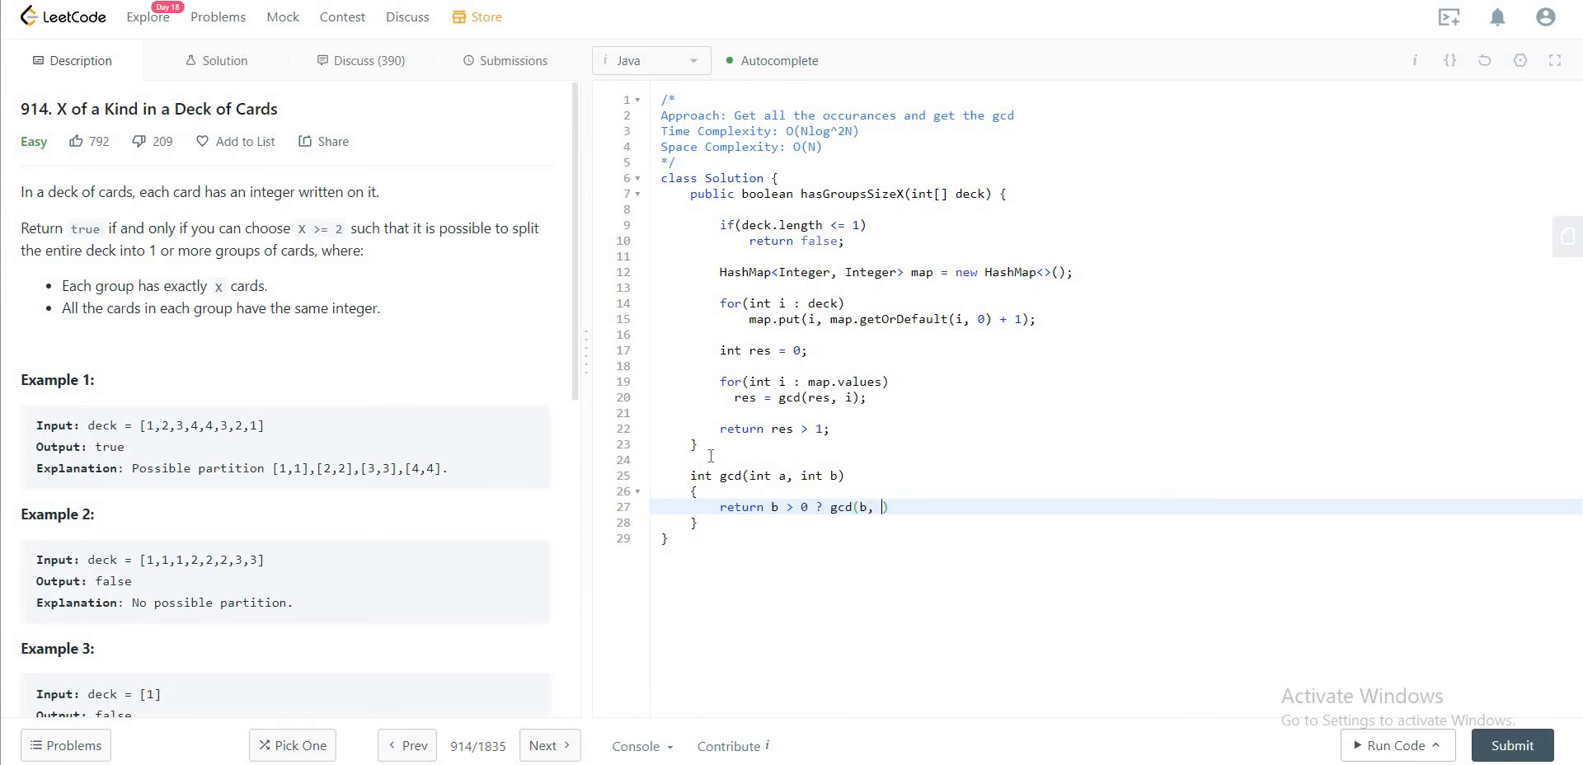
{"action": "type", "text": "a%"}
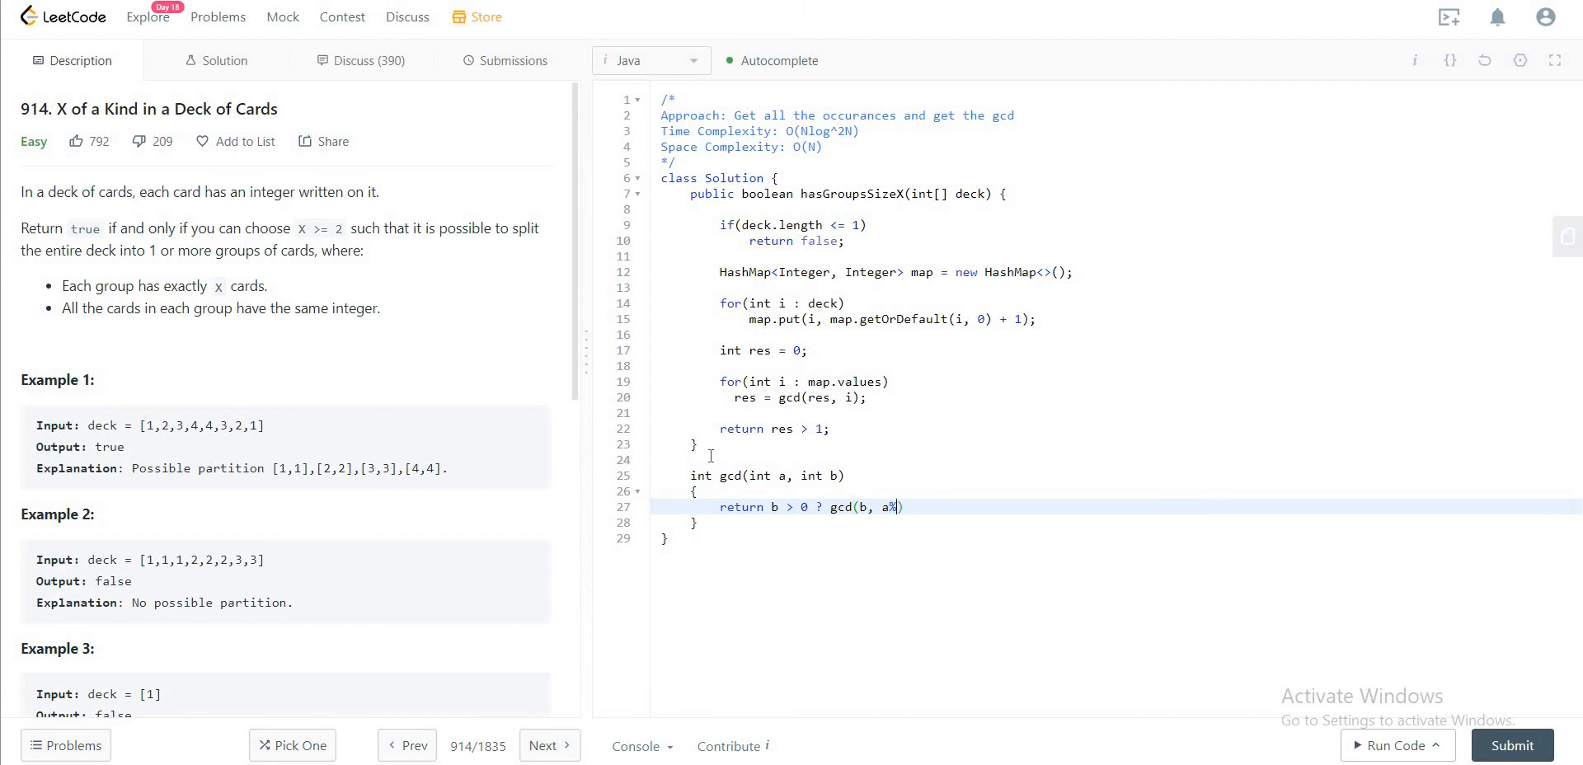
{"action": "type", "text": "b) :"}
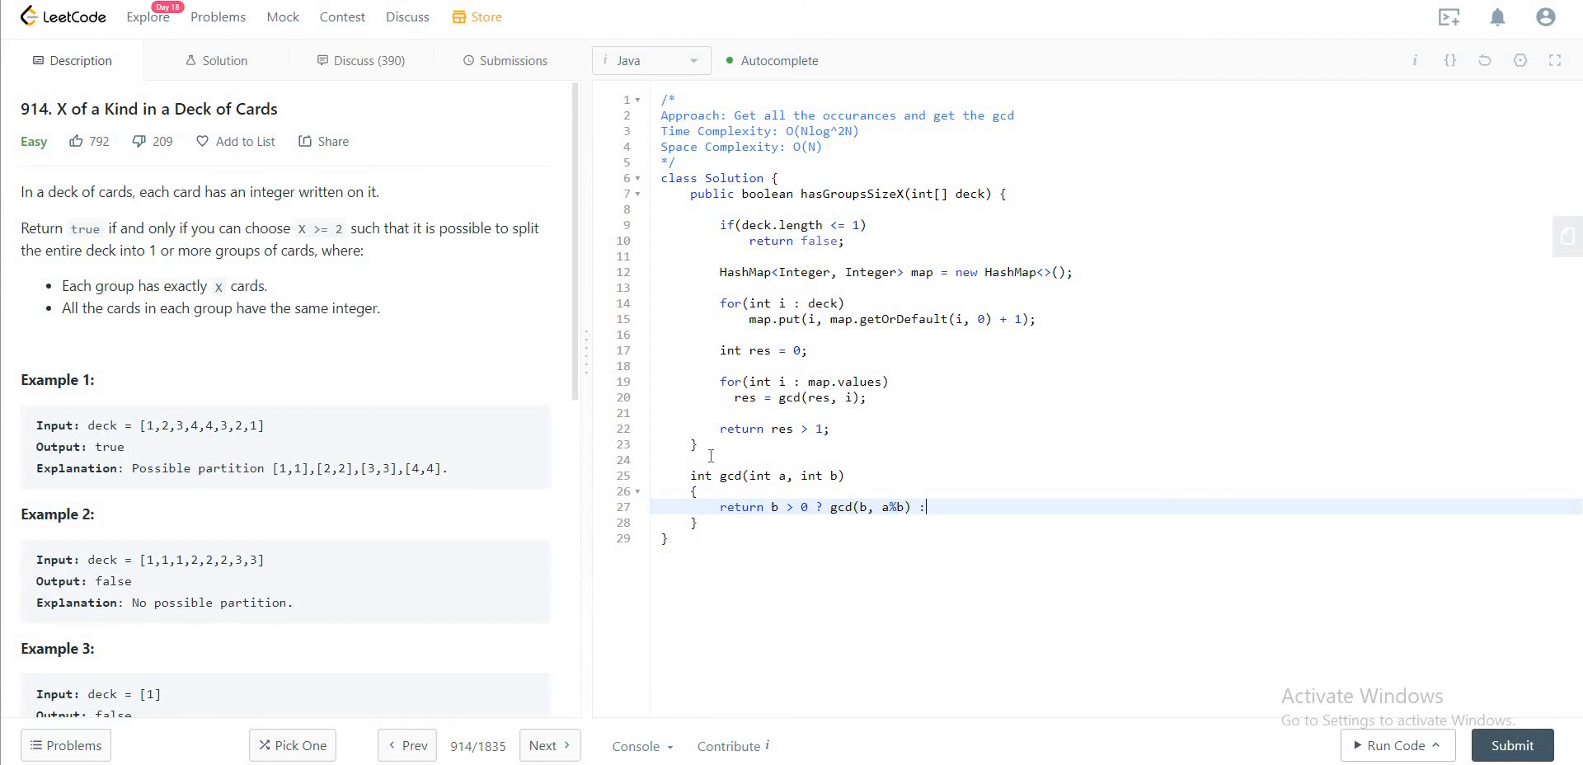
{"action": "type", "text": "b;"}
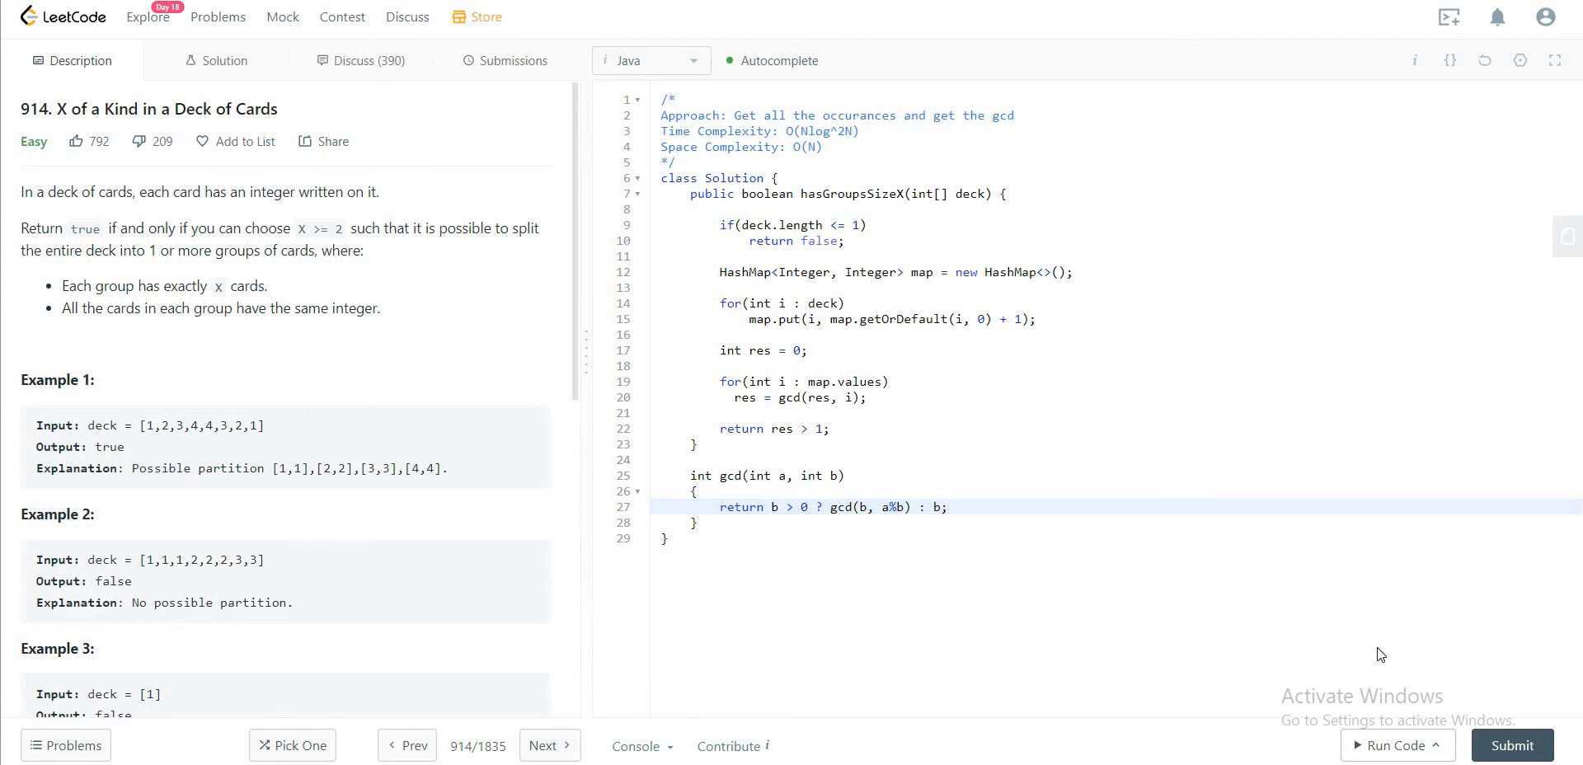
Step: Run the code on example 1 and see a Wrong Answer
{"action": "left_click", "coordinate": [1392, 746]}
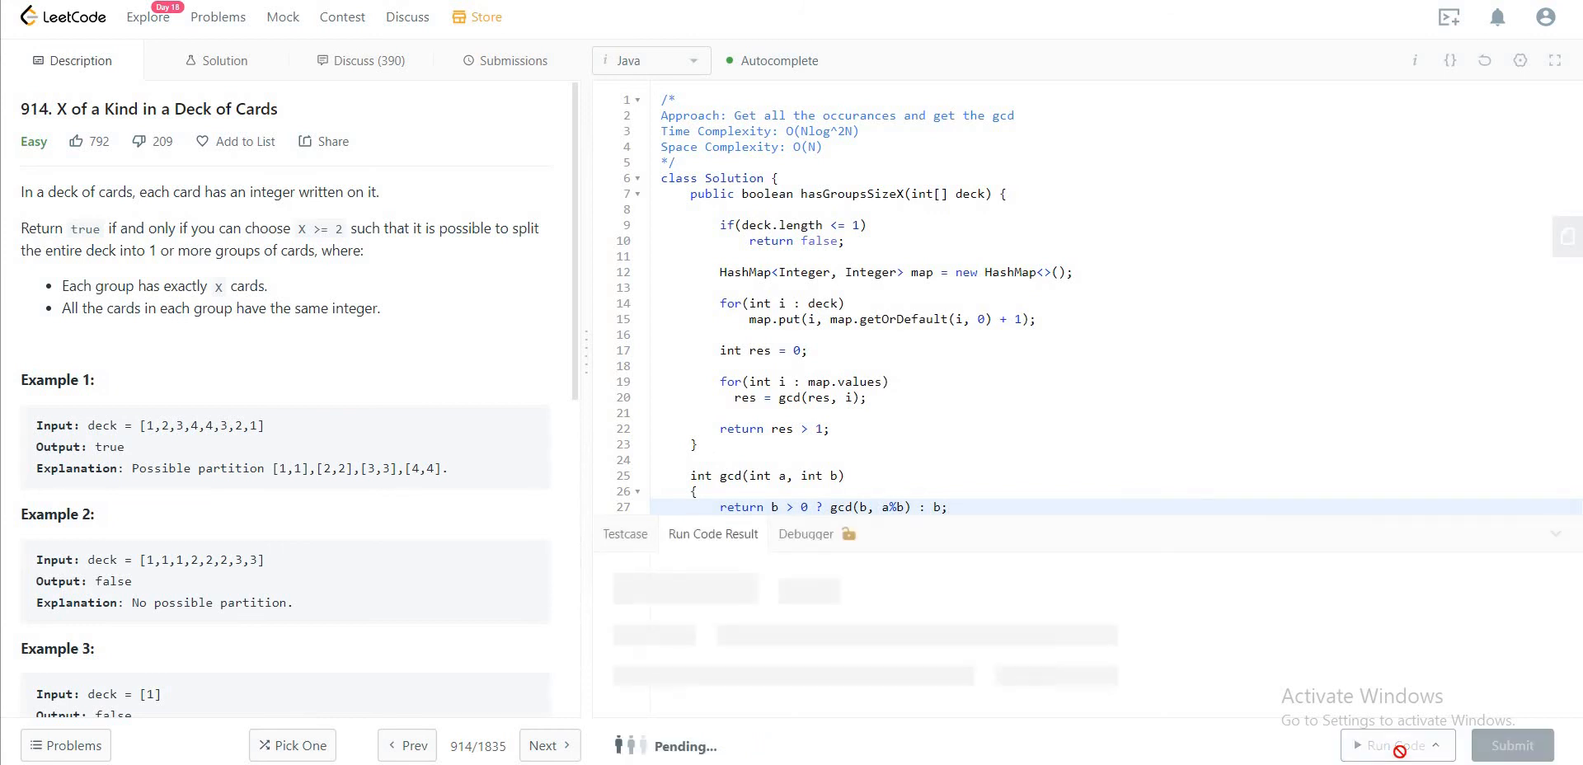
{"action": "left_click", "coordinate": [1398, 746]}
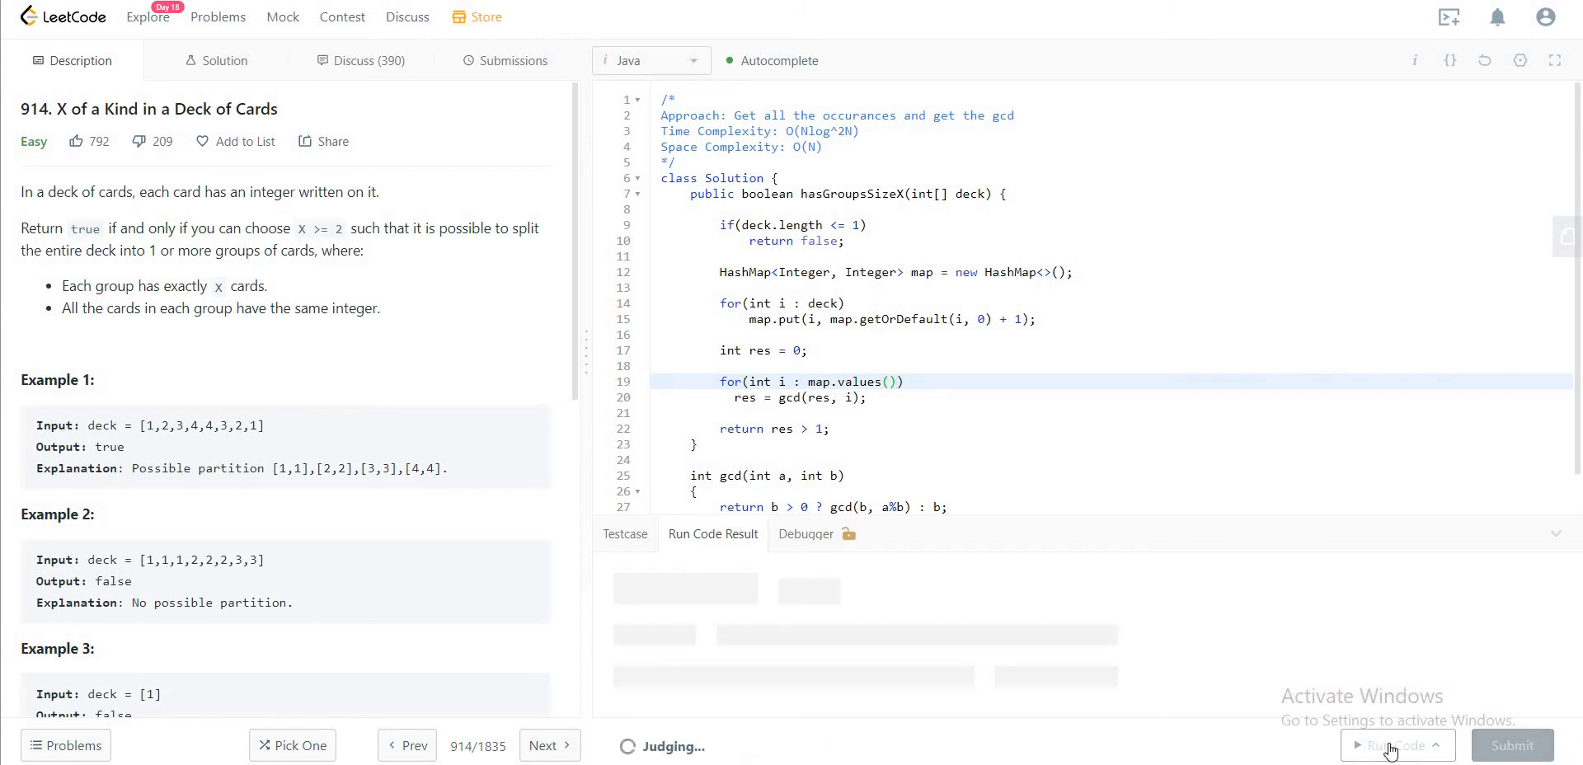
{"action": "left_click", "coordinate": [1396, 745]}
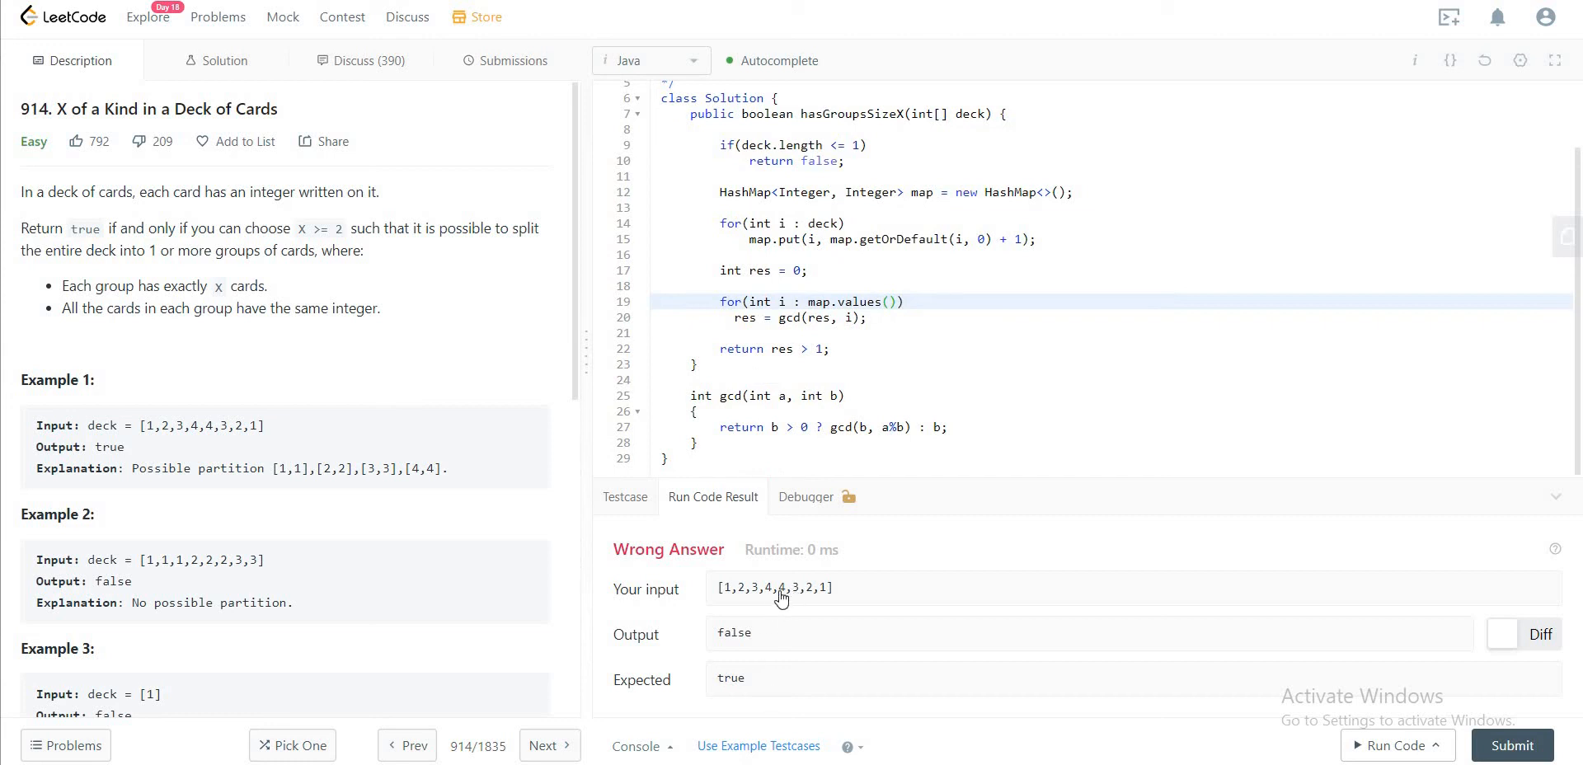
Step: Change gcd's base-case return value on line 27 from b to a
{"action": "scroll", "scroll_direction": "up", "scroll_amount": 3}
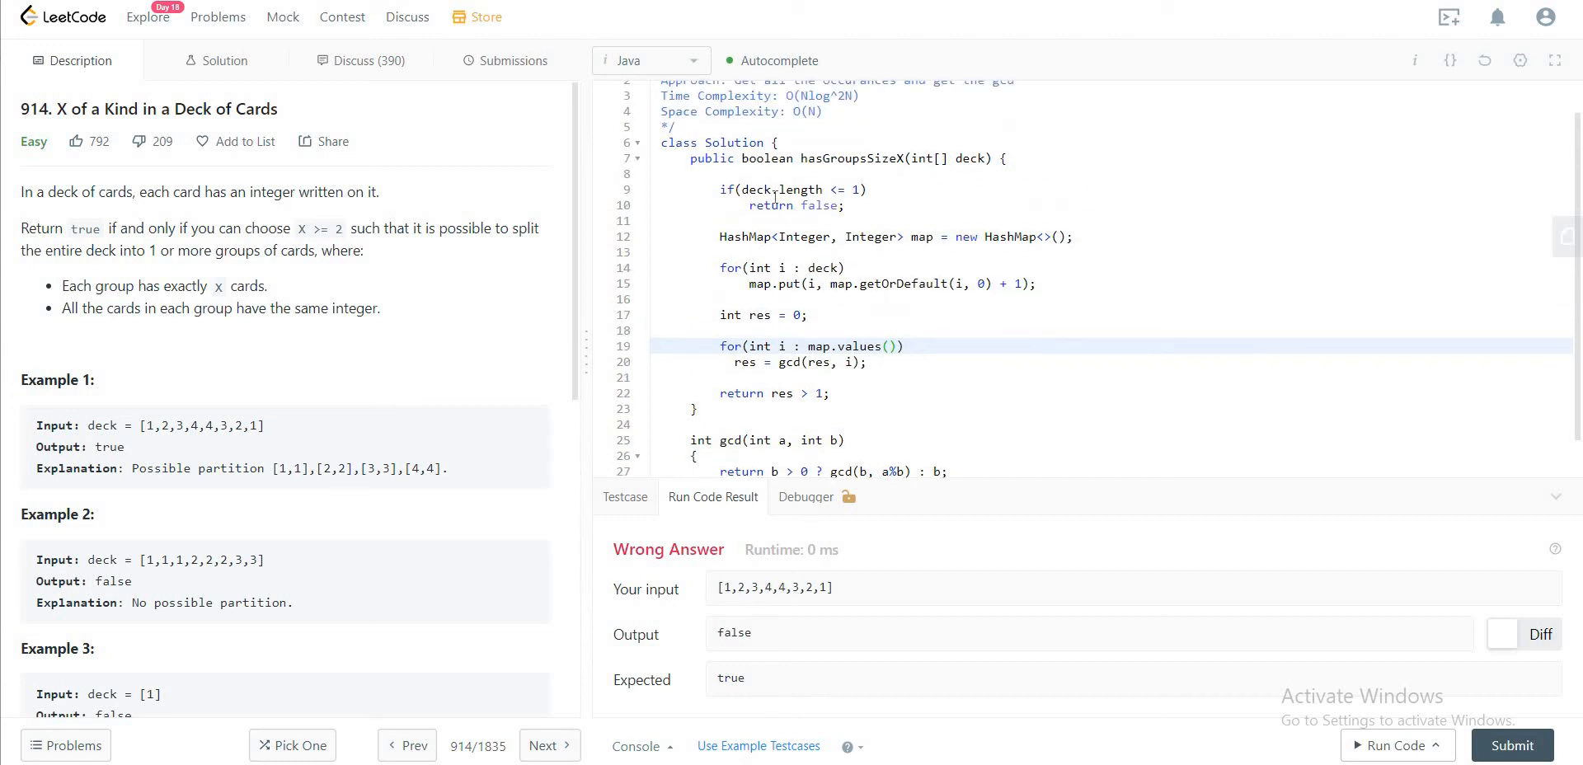
{"action": "left_click", "coordinate": [735, 190]}
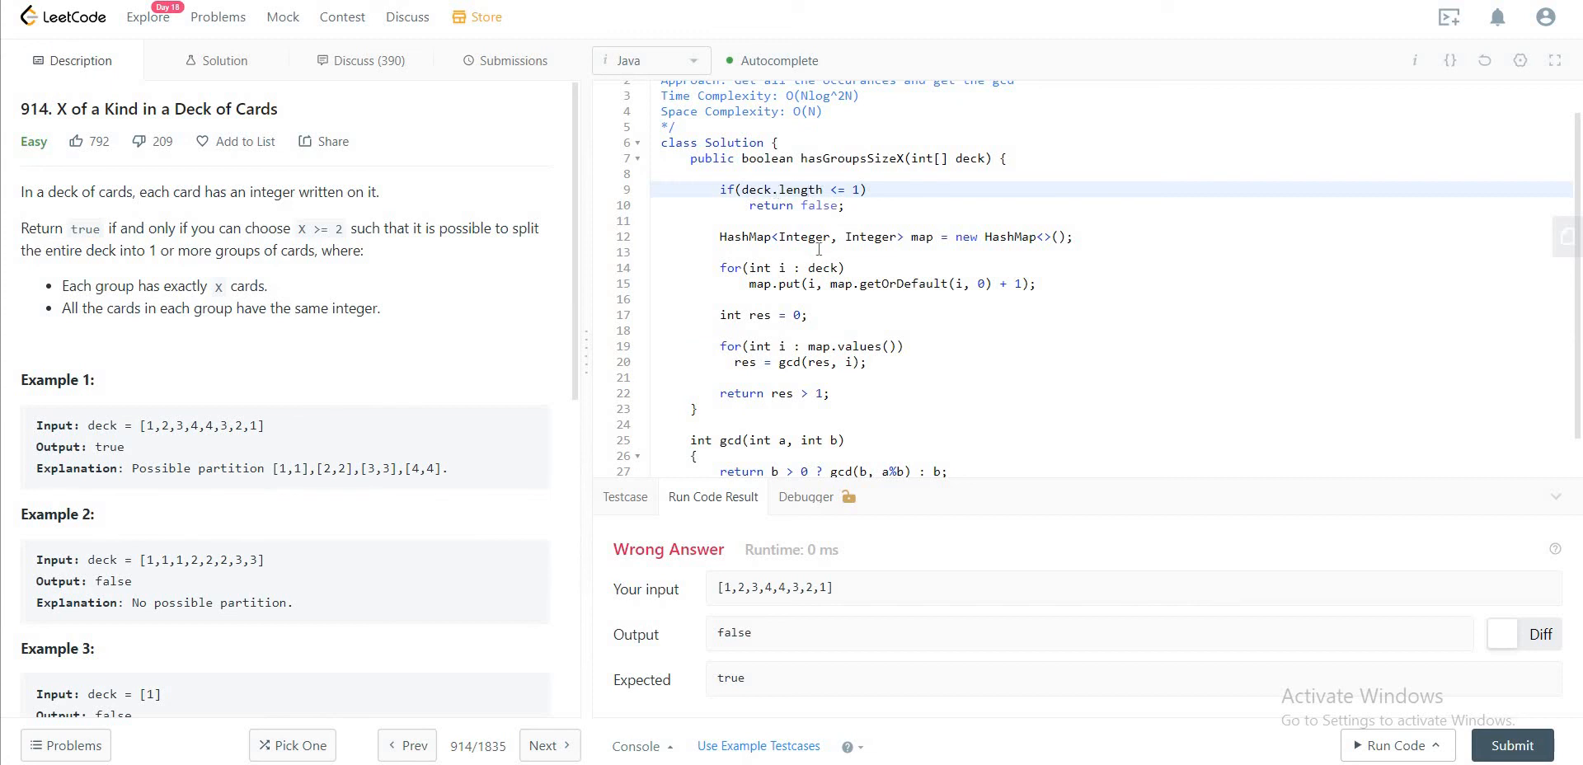
{"action": "scroll", "scroll_direction": "up", "scroll_amount": 3}
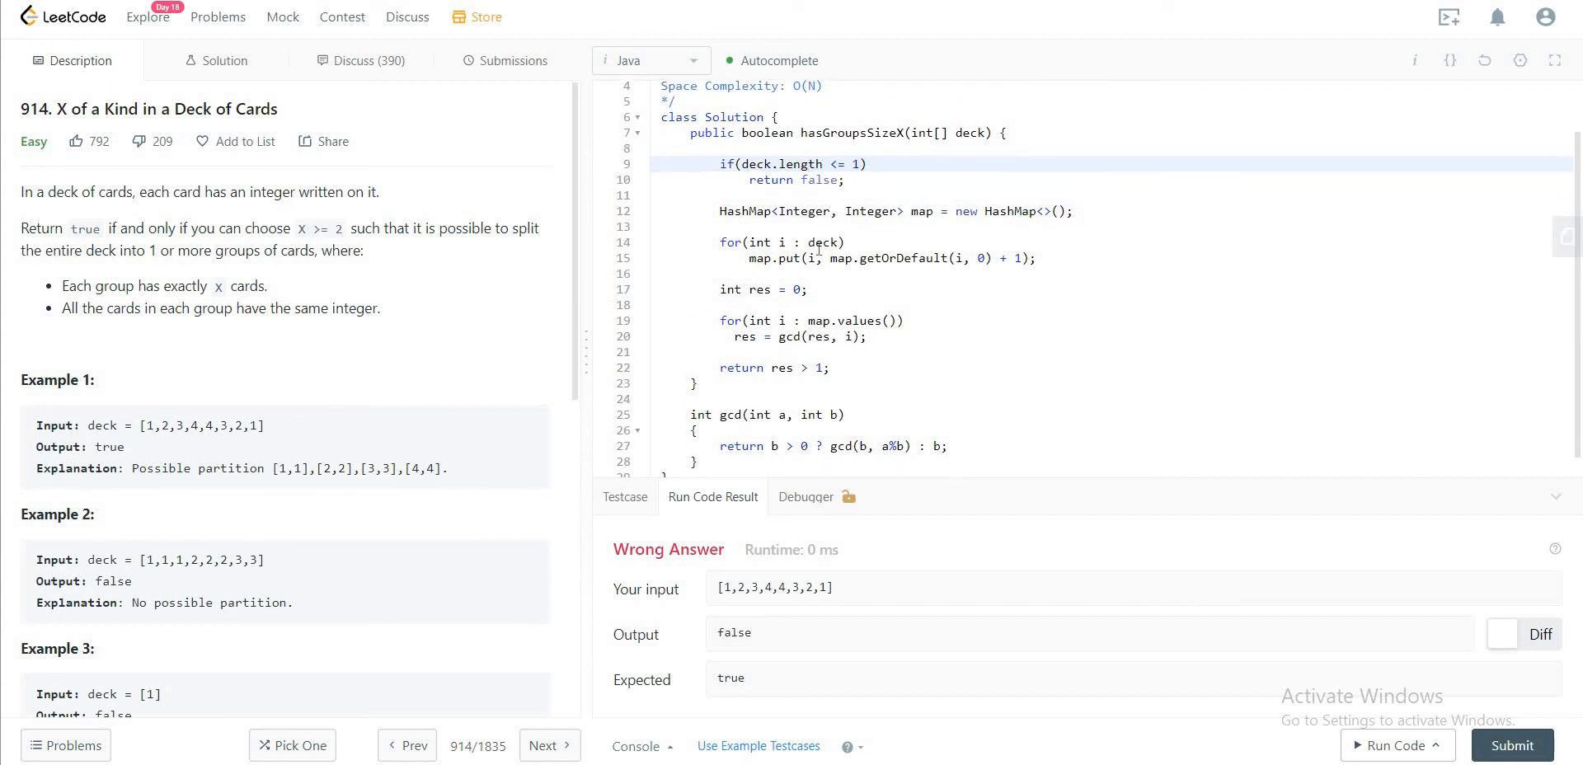
{"action": "left_click", "coordinate": [934, 446]}
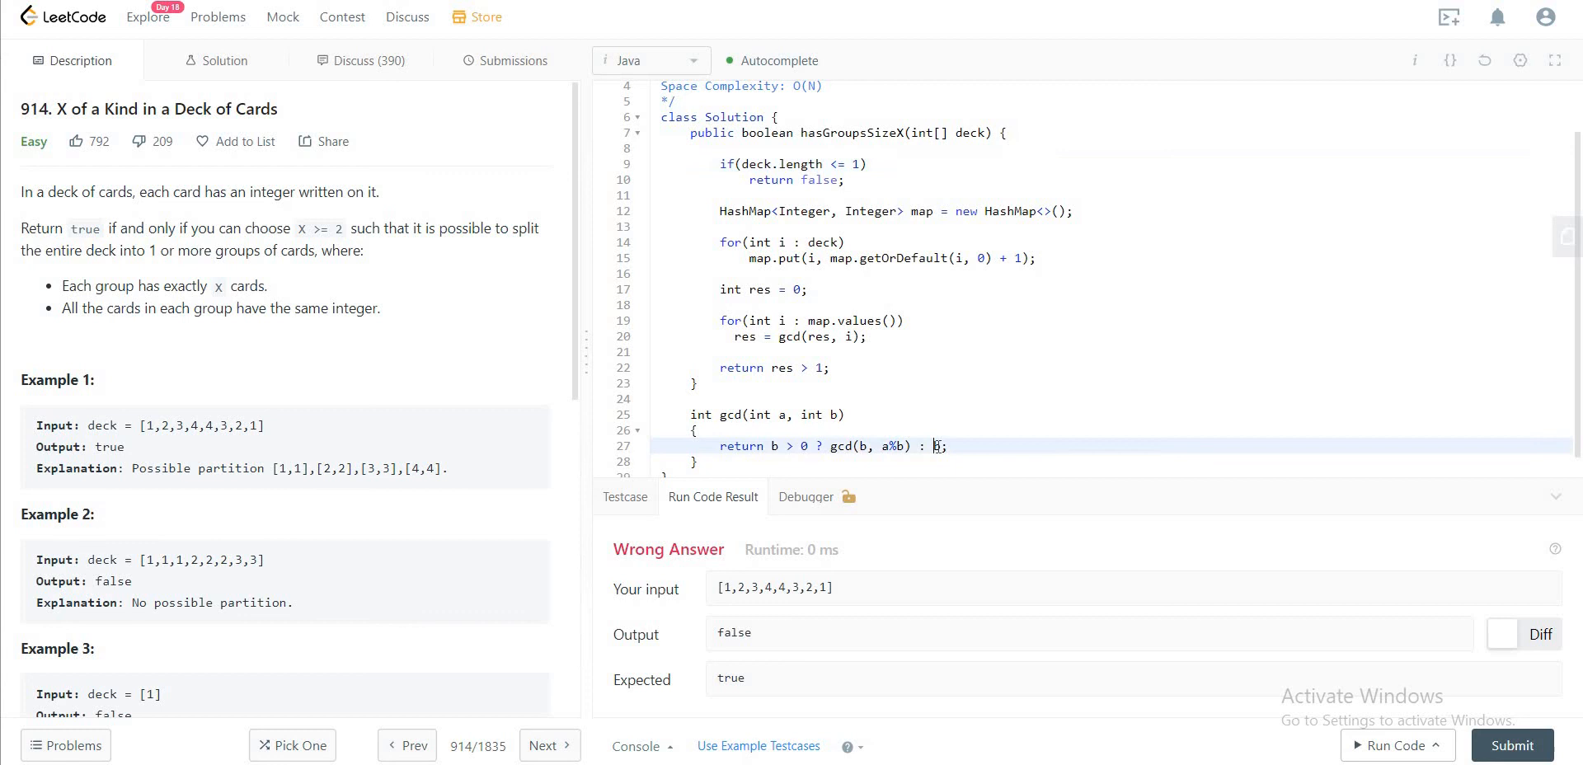
{"action": "type", "text": "a"}
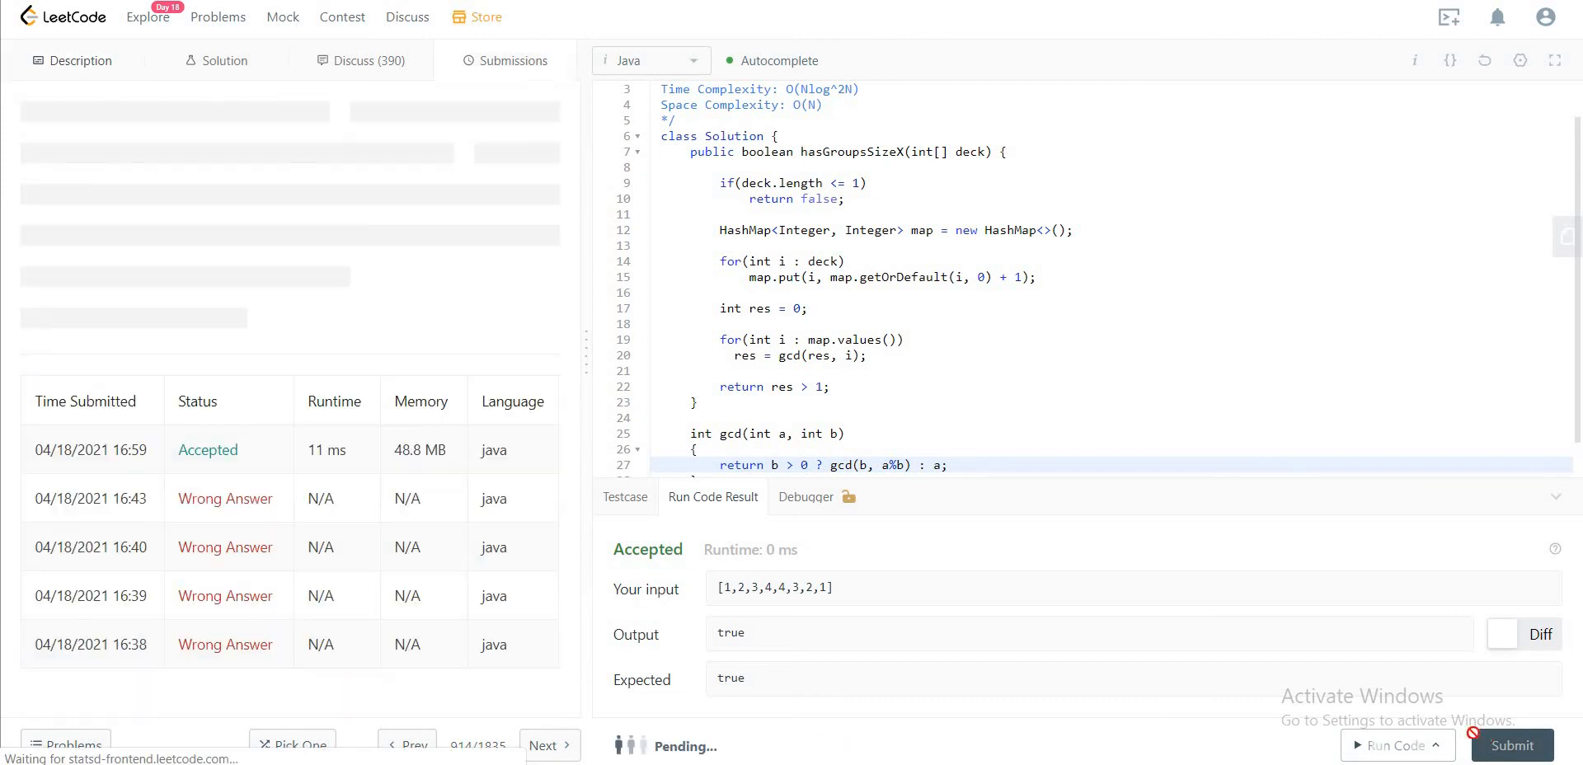
Step: Submit the corrected solution and confirm it is Accepted at 9 ms
{"action": "left_click", "coordinate": [1512, 745]}
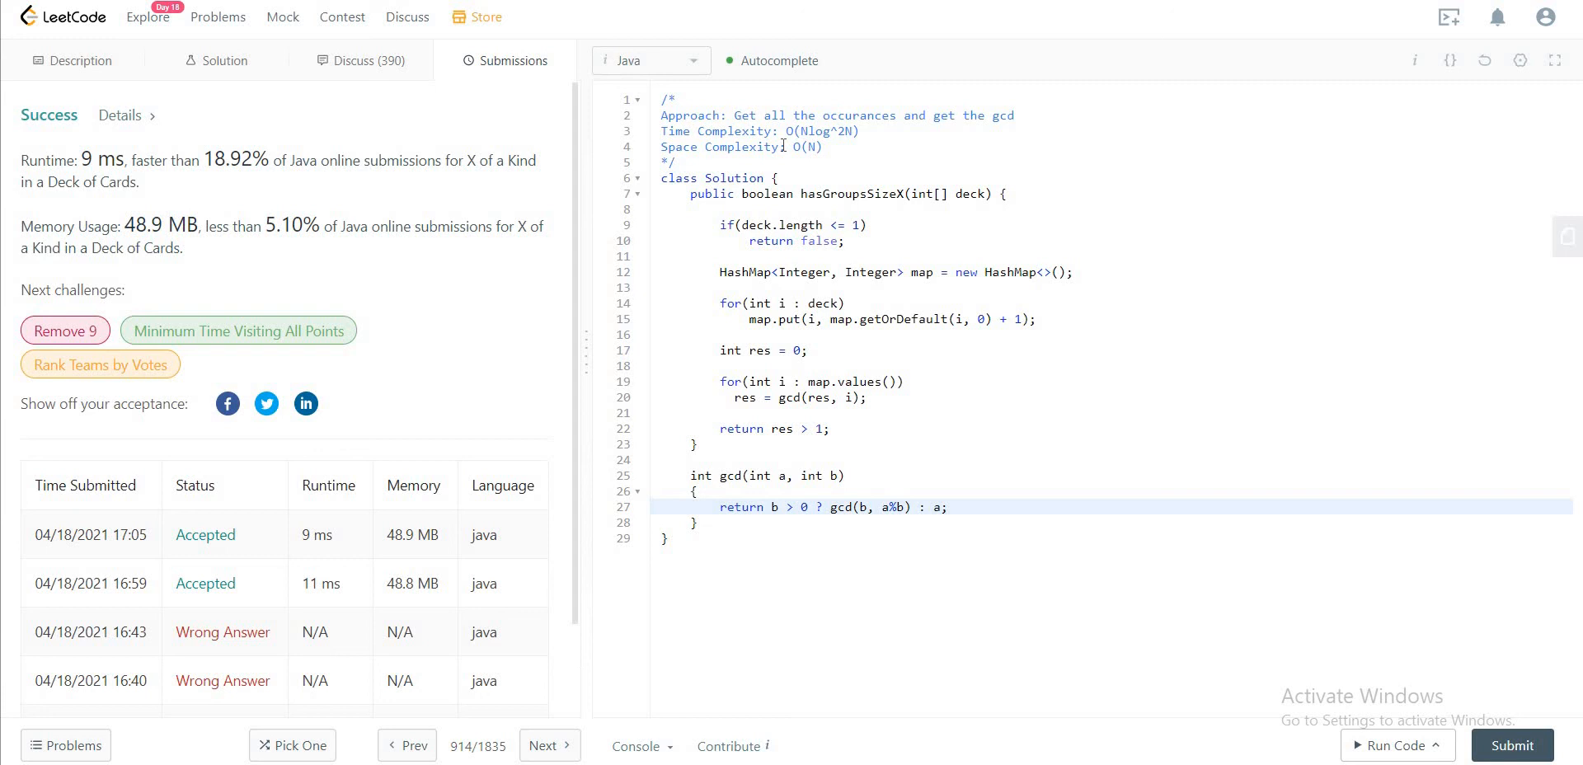
{"action": "mouse_move", "coordinate": [743, 257]}
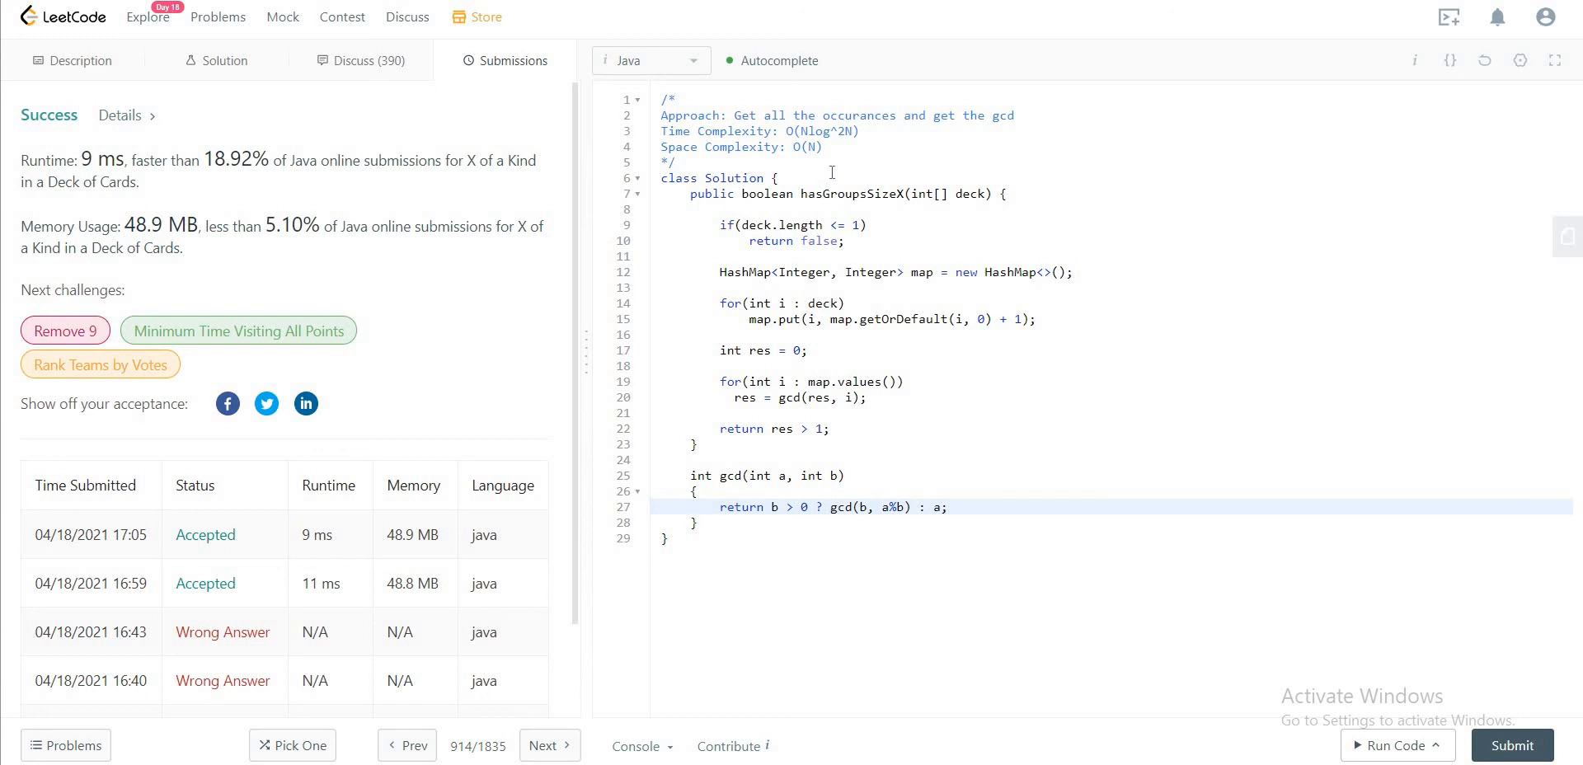
{"action": "mouse_move", "coordinate": [683, 472]}
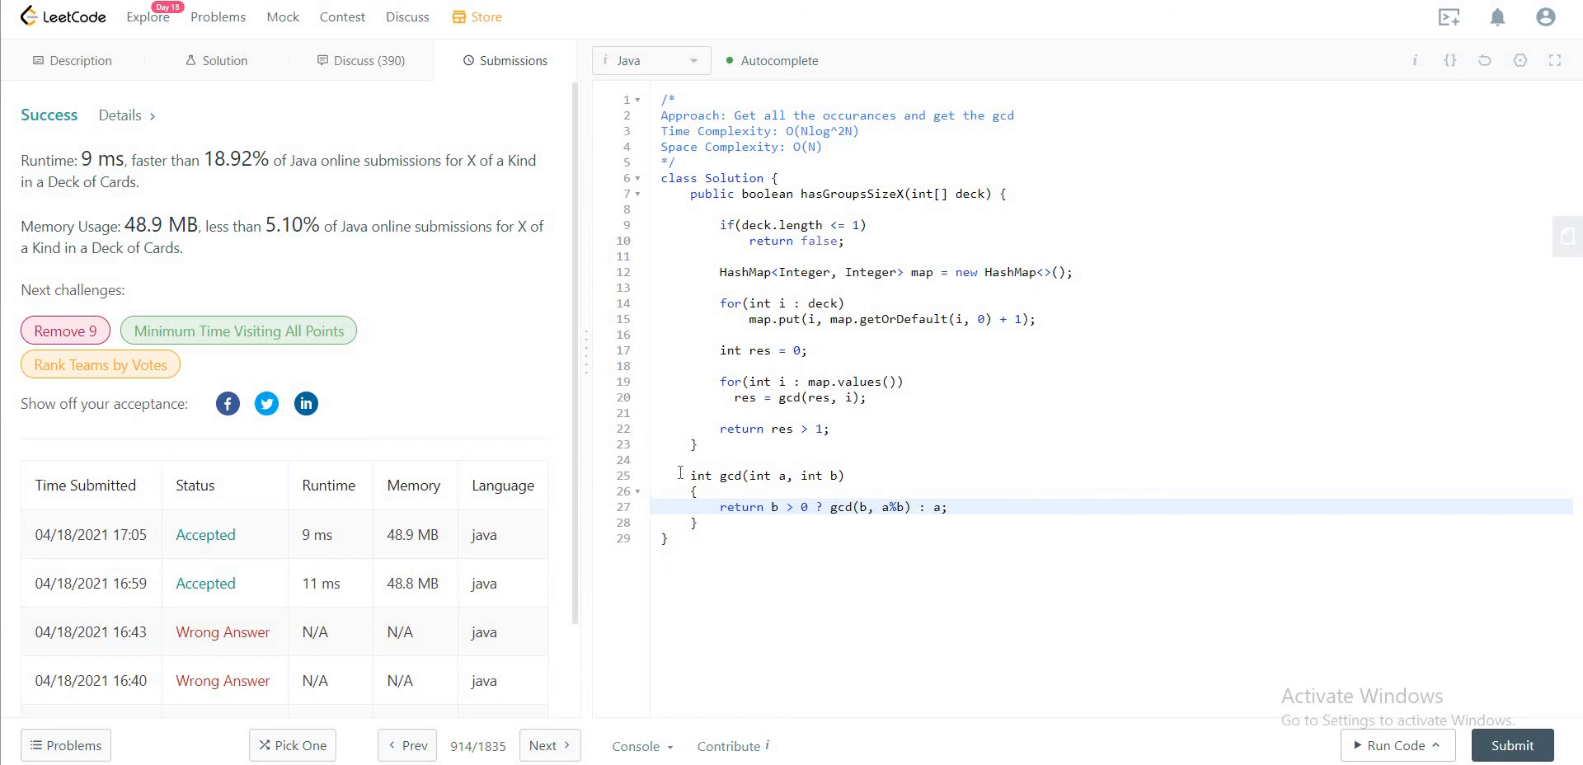
Step: Highlight the gcd helper, lines 25 to 28, in the editor
{"action": "left_click_drag", "start_coordinate": [683, 471], "coordinate": [707, 525]}
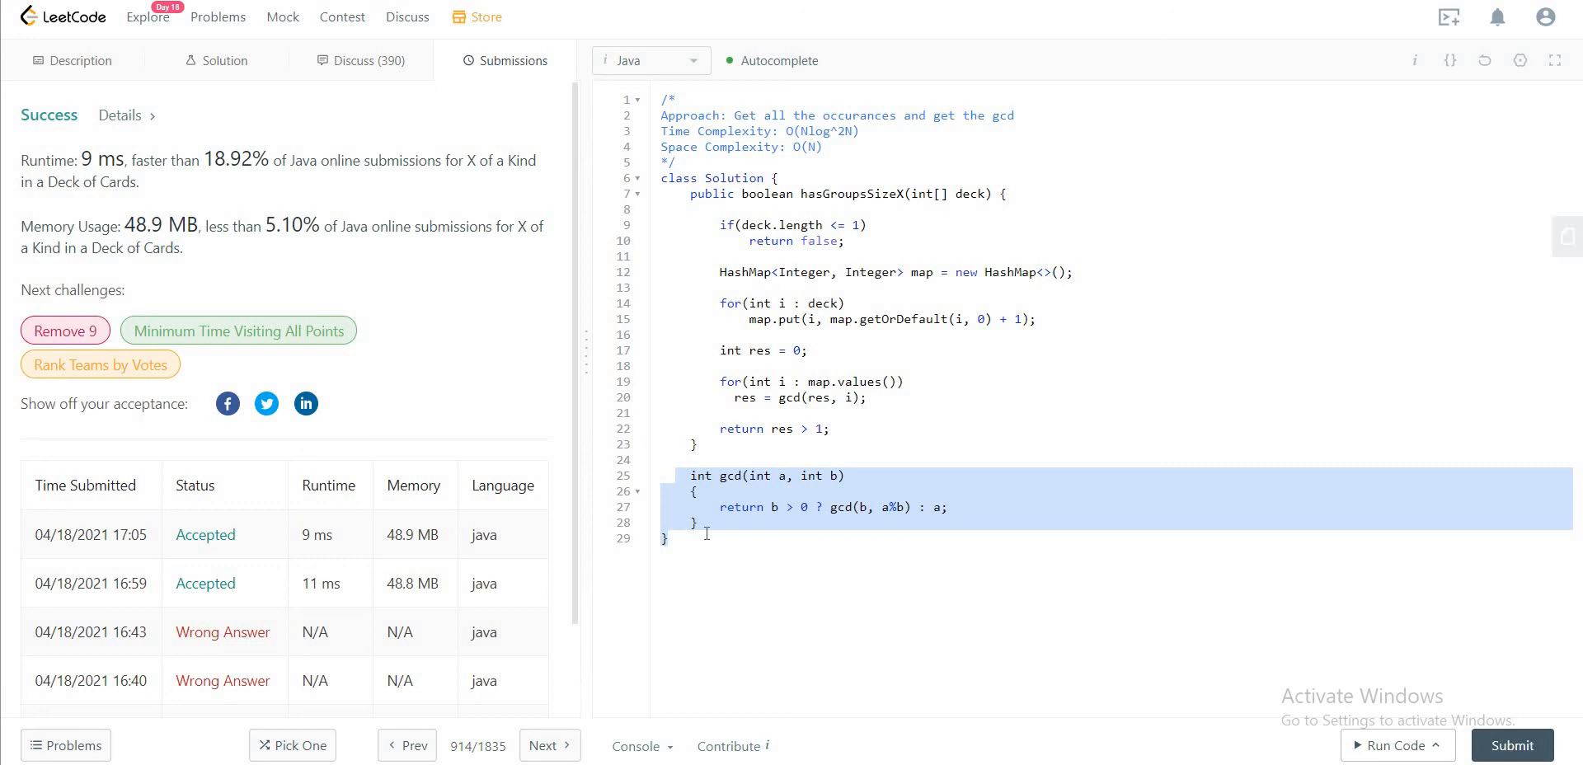
{"action": "mouse_move", "coordinate": [706, 532]}
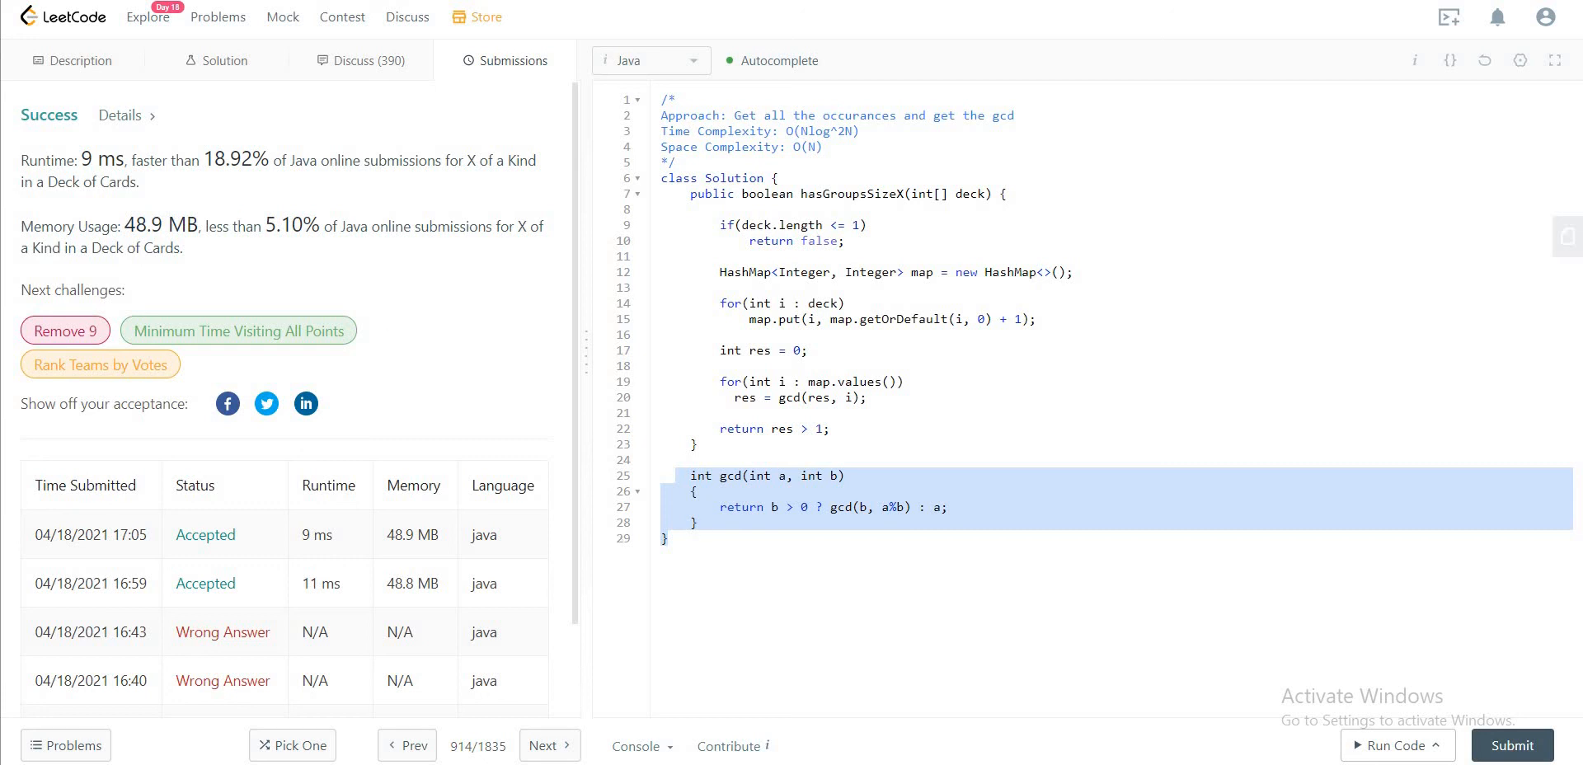